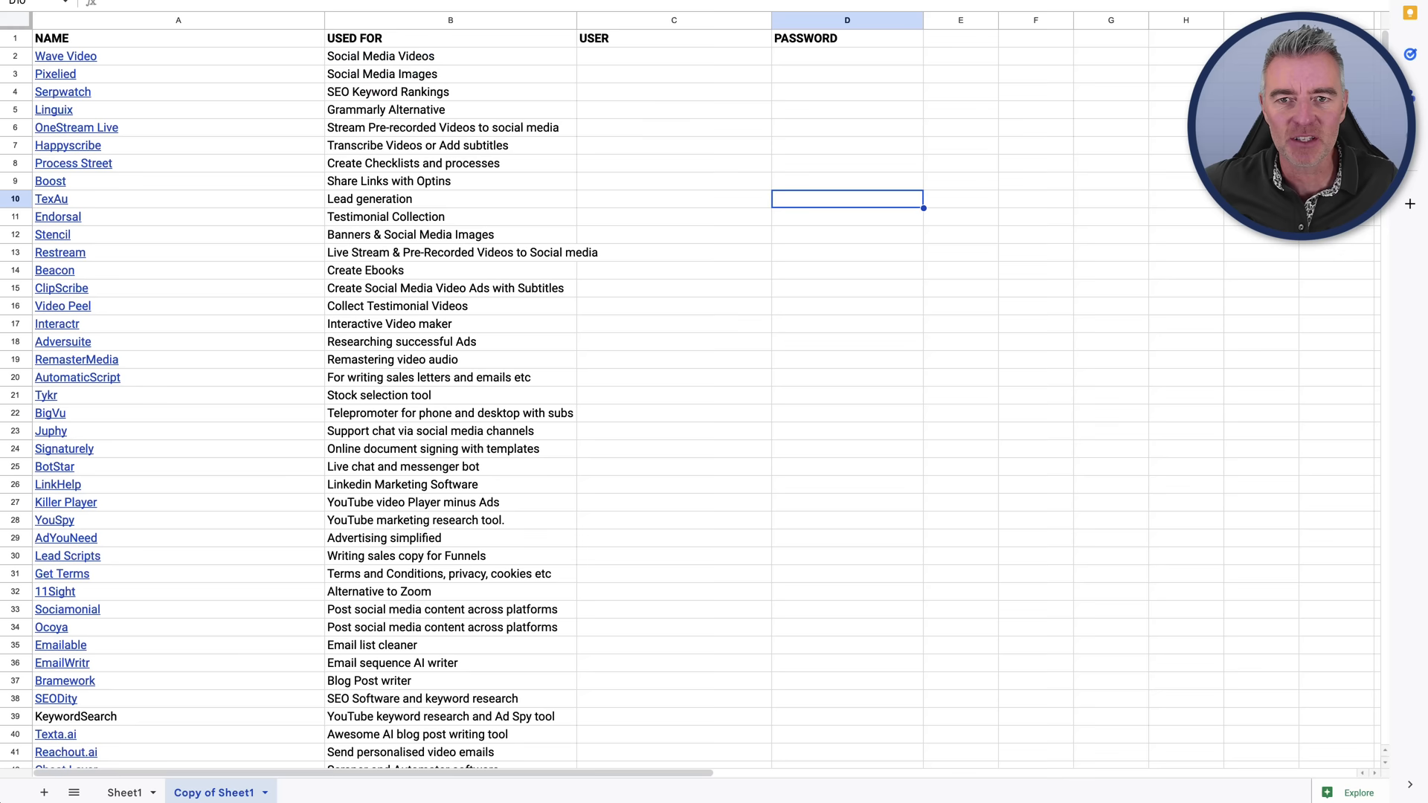
# Step: Scroll the BlogAssistant deal to 'Features included in all plans' and highlight one feature
pyautogui.scroll(-3)
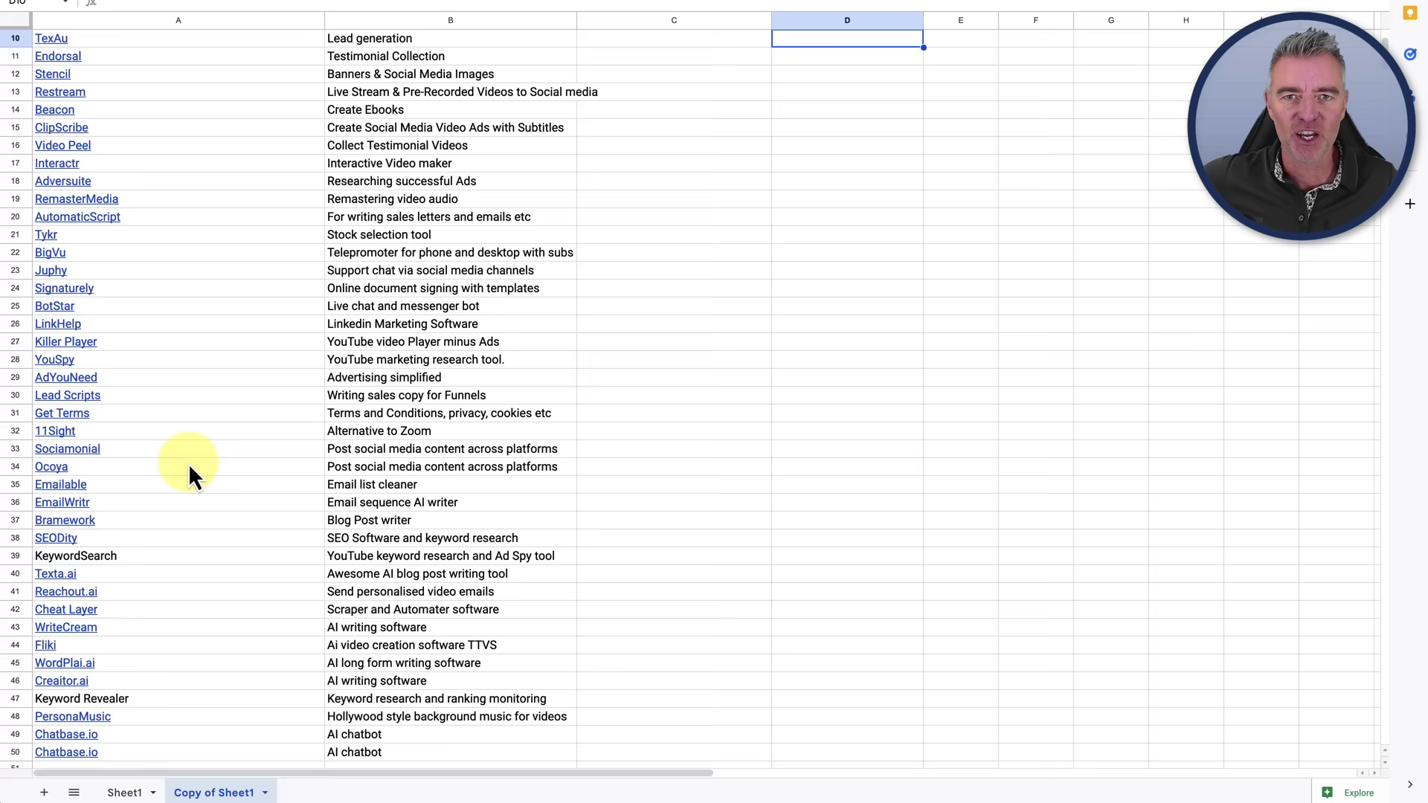
pyautogui.click(65, 626)
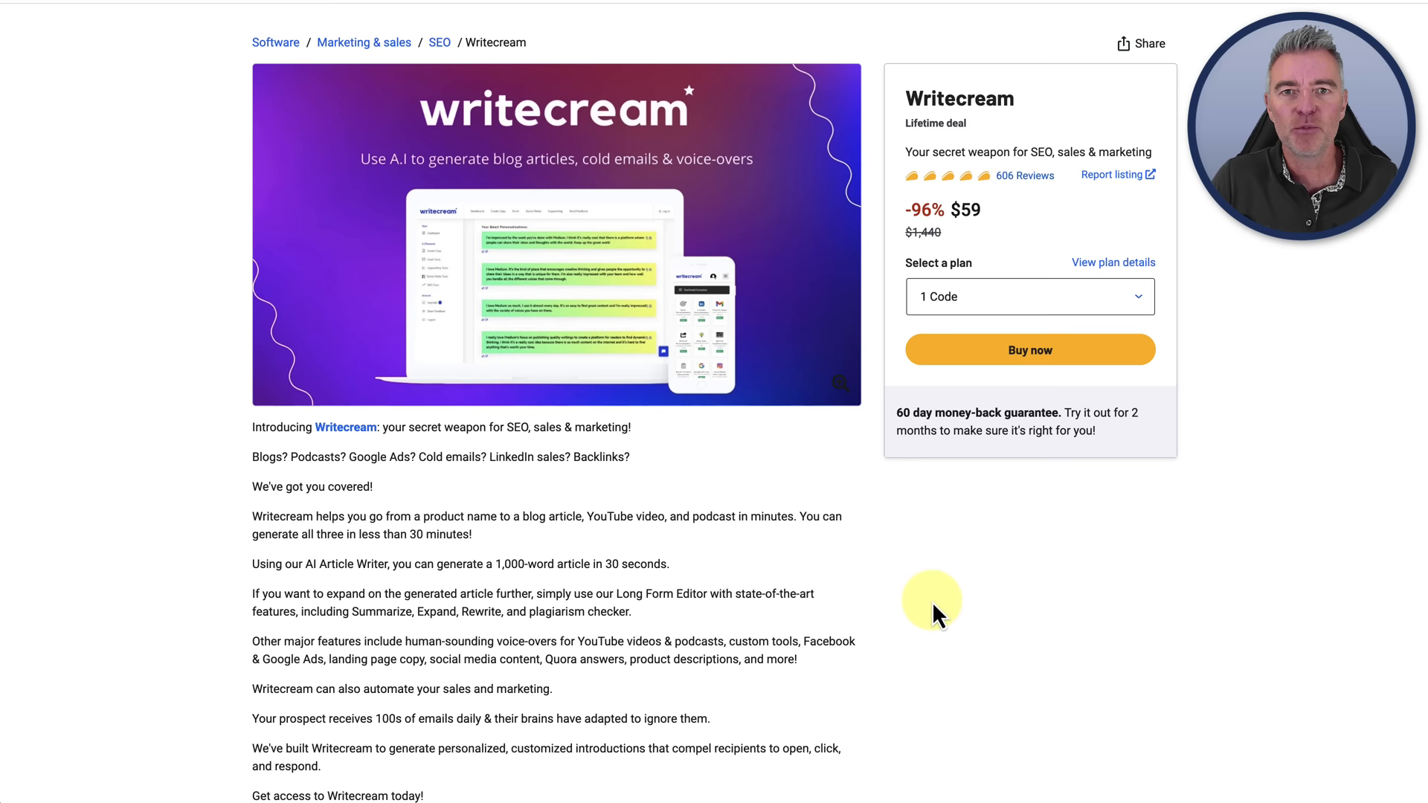
pyautogui.moveTo(757, 504)
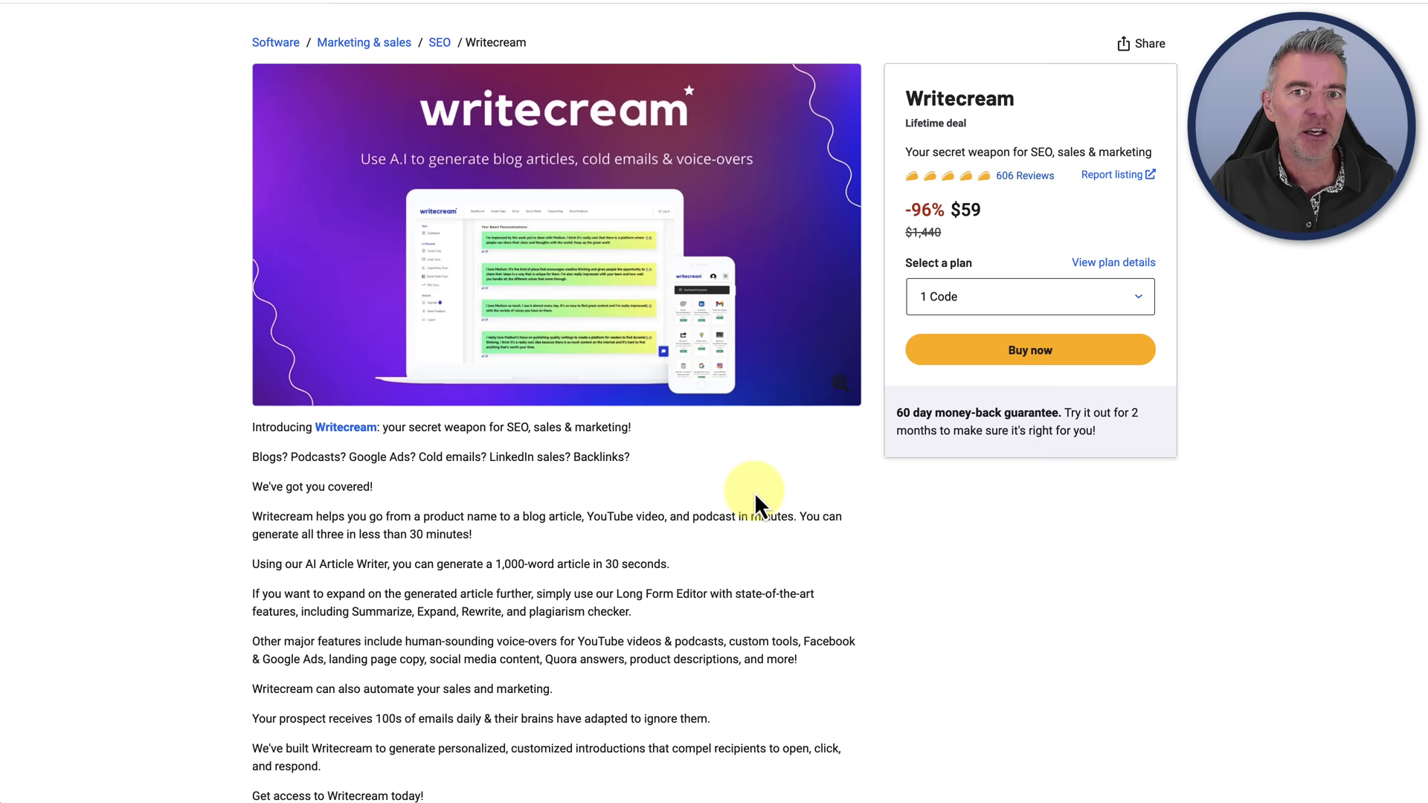
pyautogui.scroll(-3)
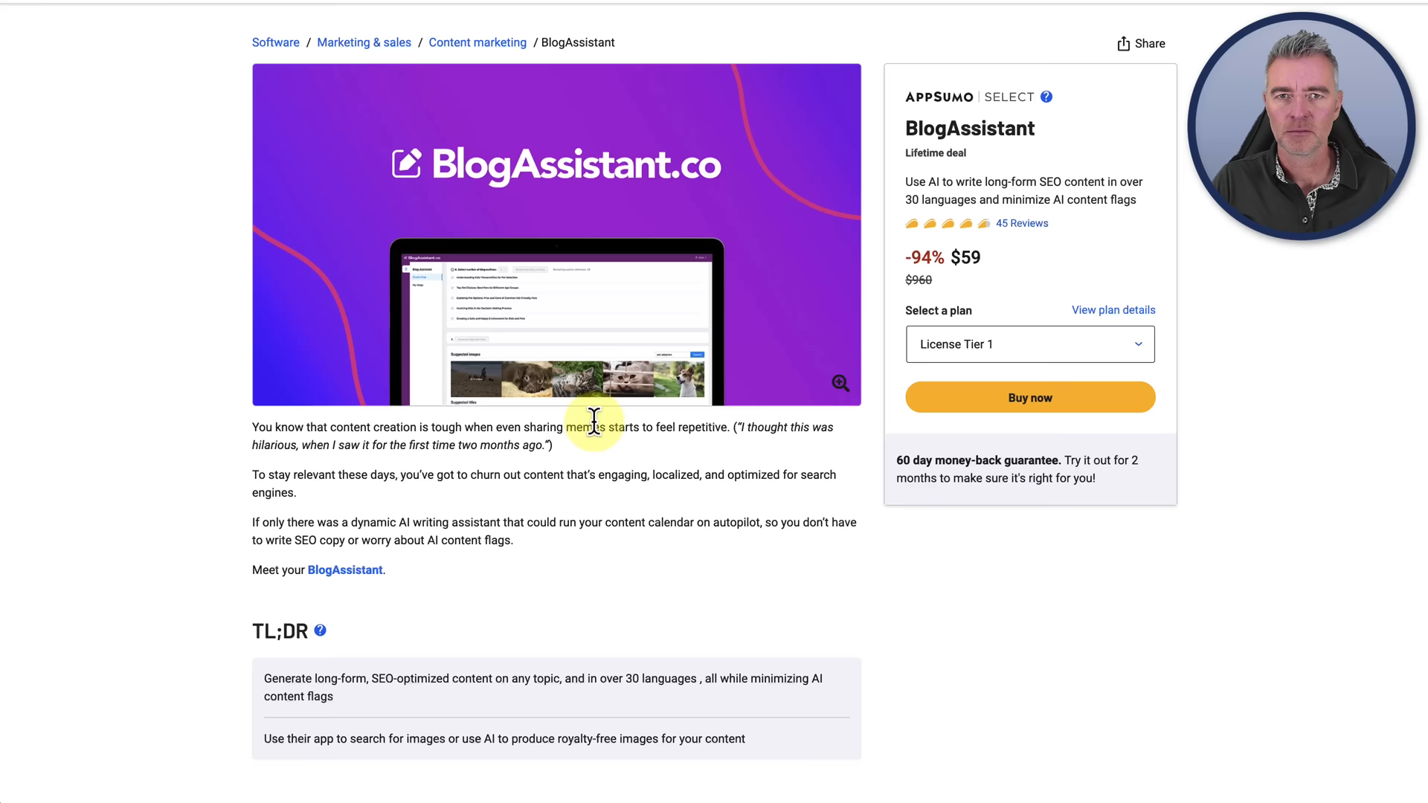
pyautogui.moveTo(664, 529)
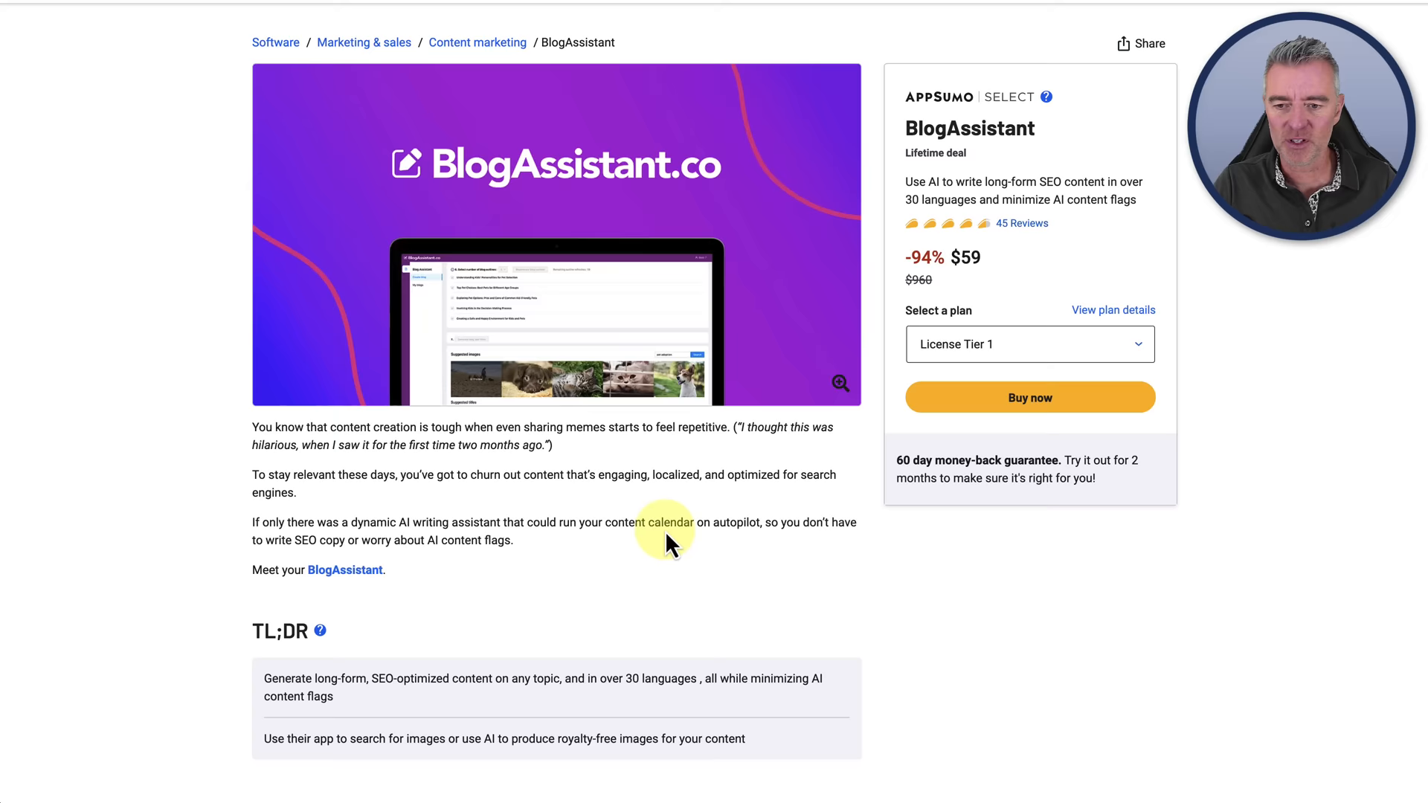
pyautogui.scroll(-3)
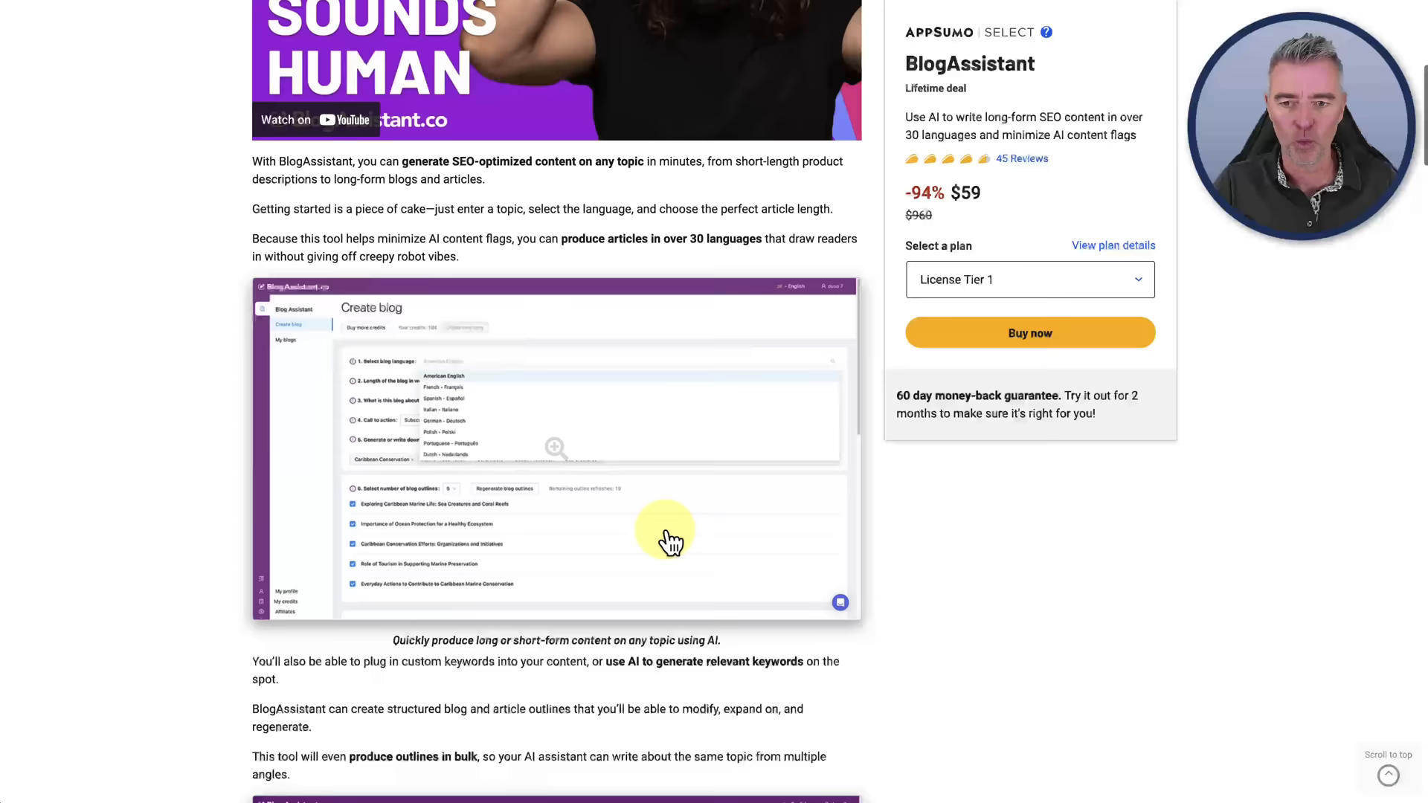
pyautogui.scroll(-3)
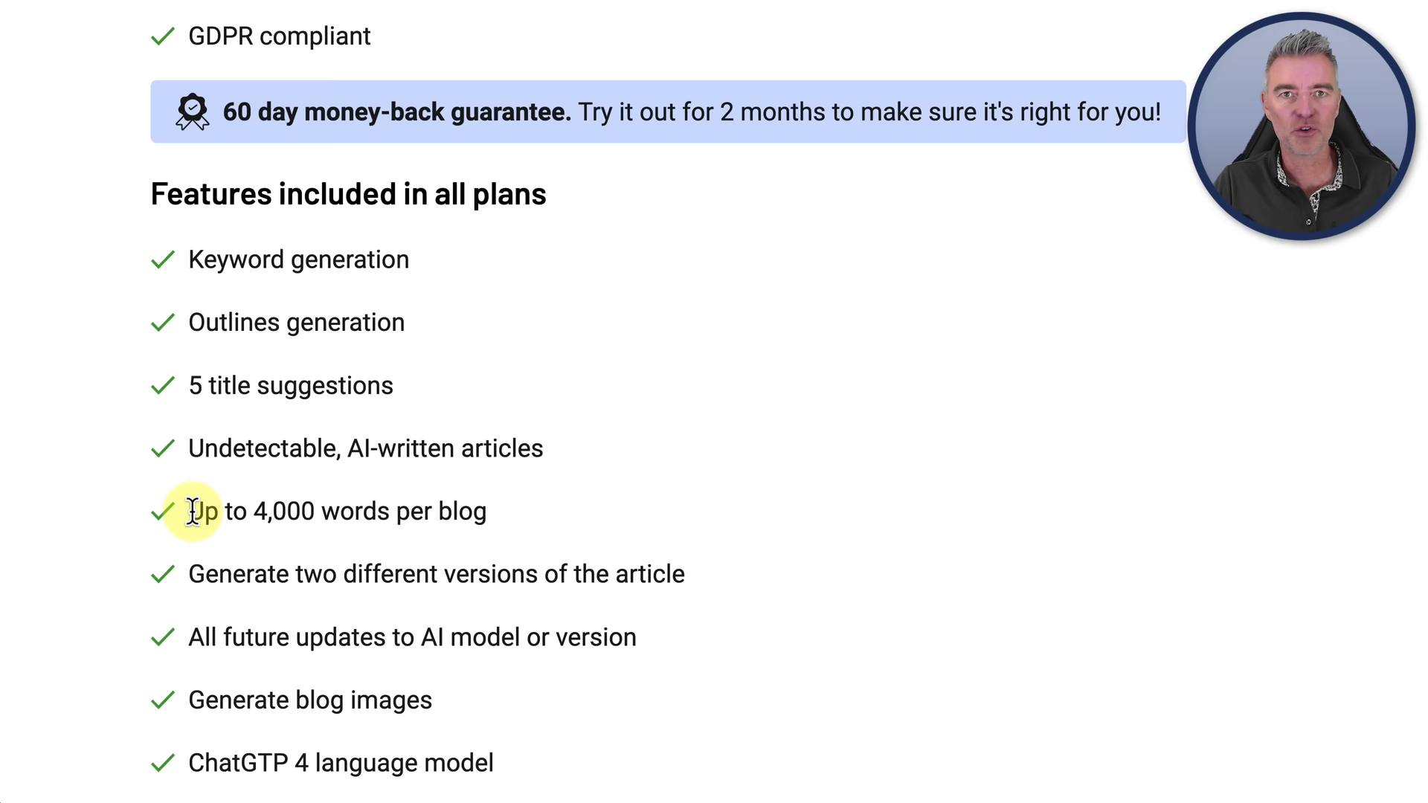
pyautogui.doubleClick(310, 699)
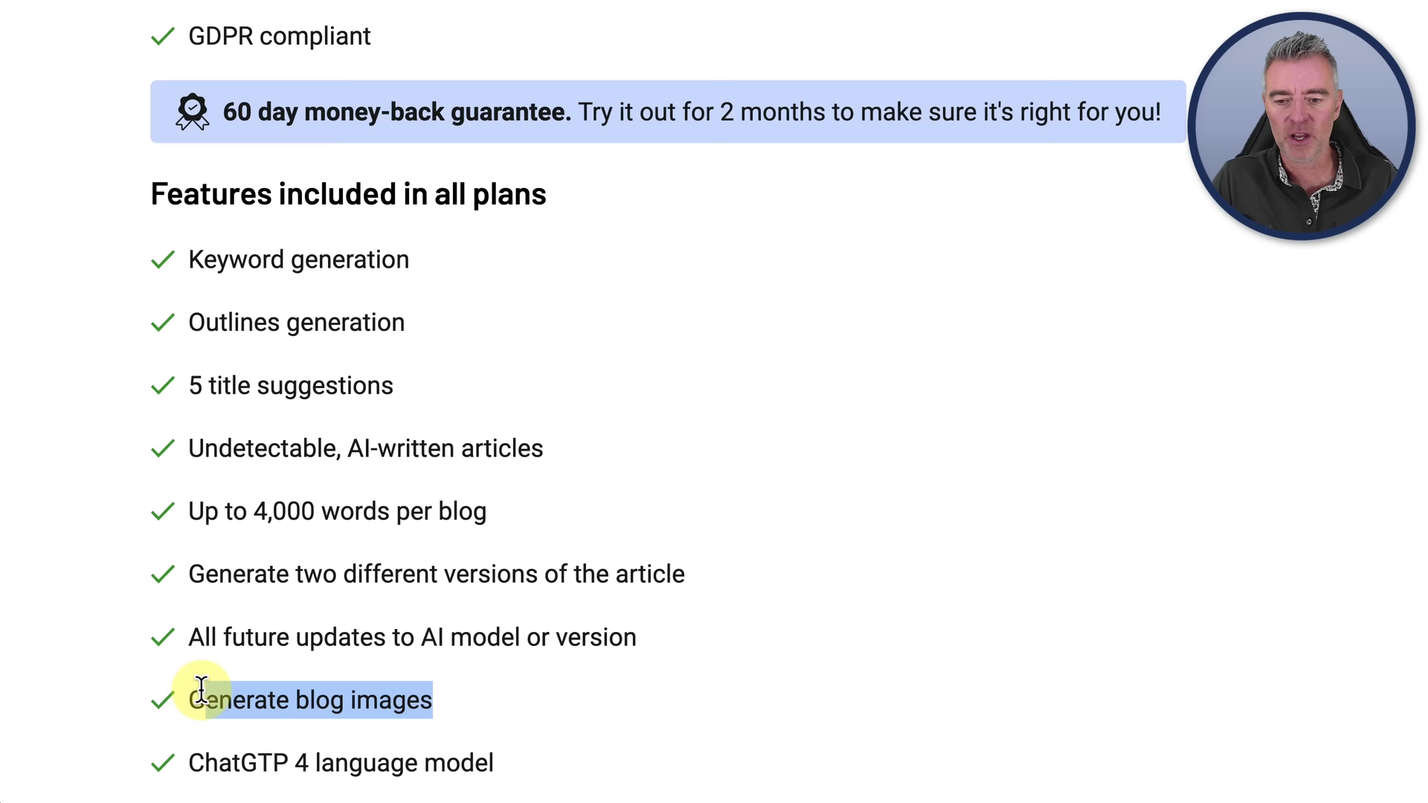
pyautogui.scroll(-3)
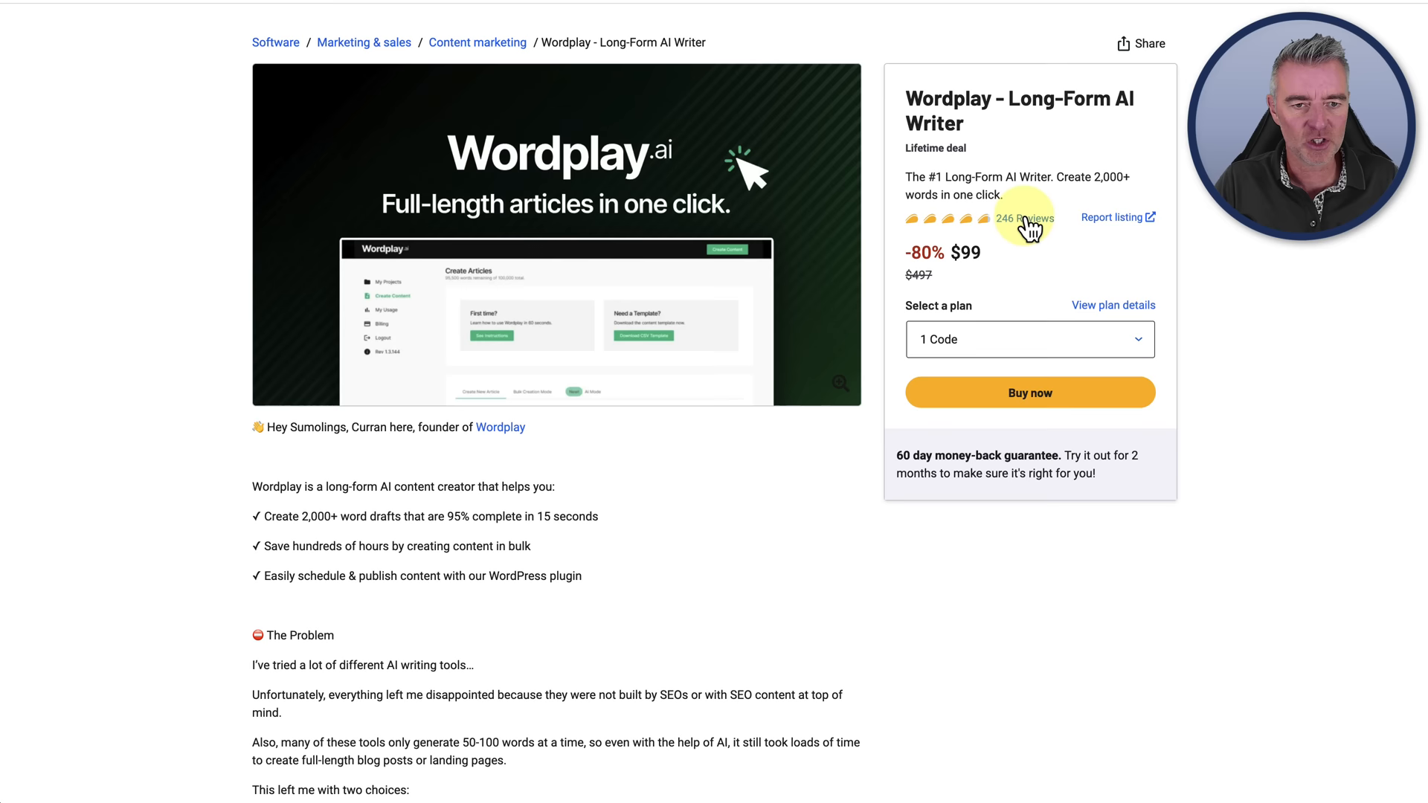
# Step: Review the Wordplay deal, switch through the BlogAssistant and Writecream deals, then to the BlogAssistant editor
pyautogui.scroll(-3)
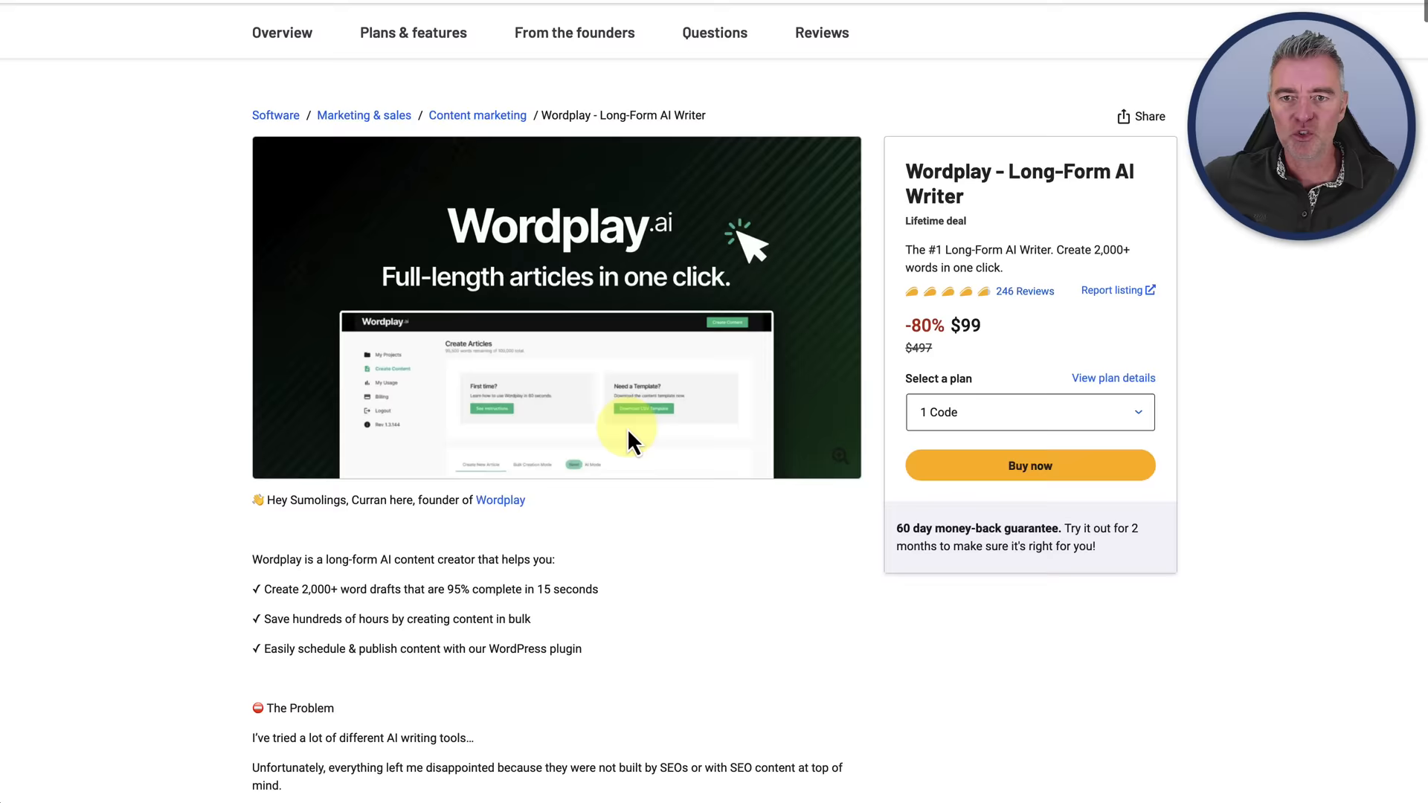
pyautogui.click(1027, 465)
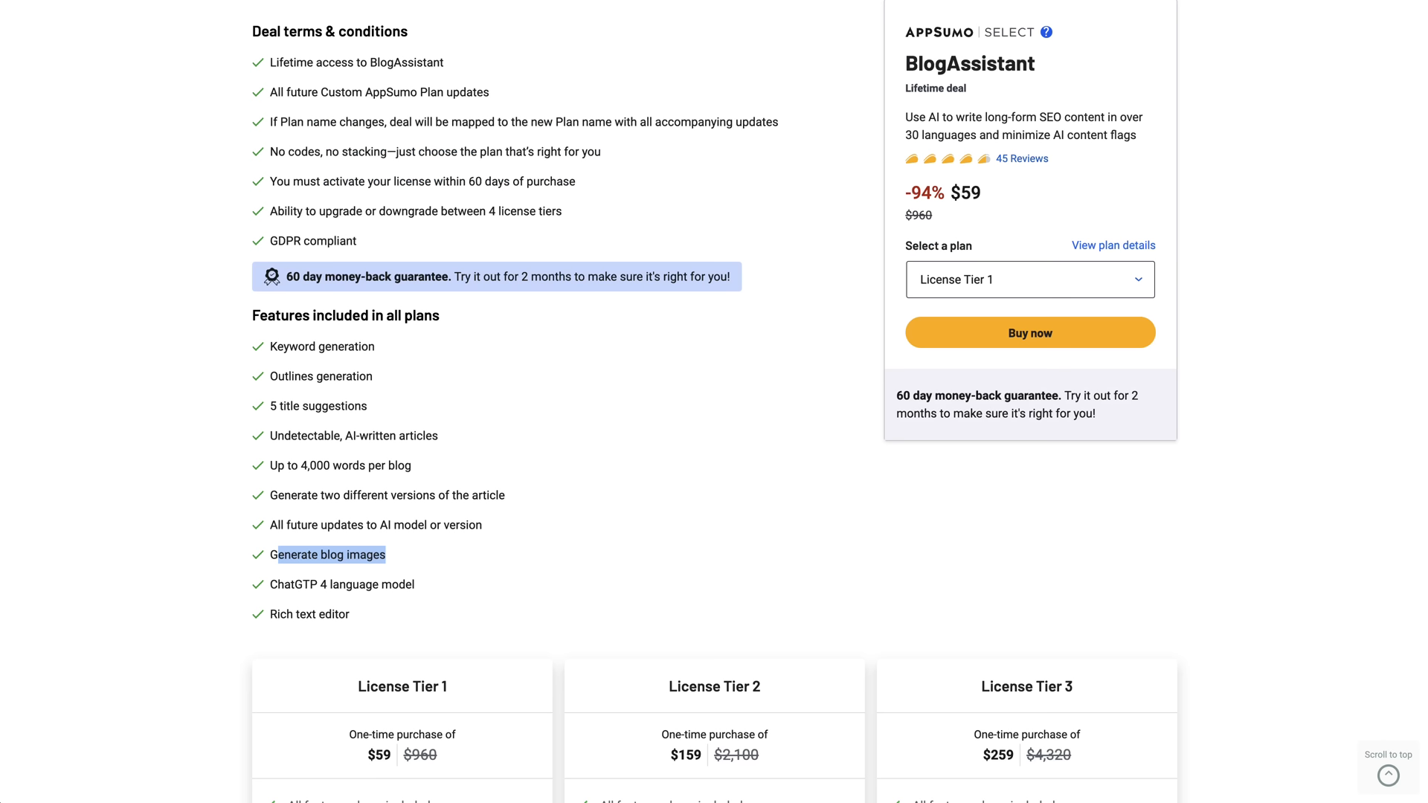
pyautogui.click(1029, 332)
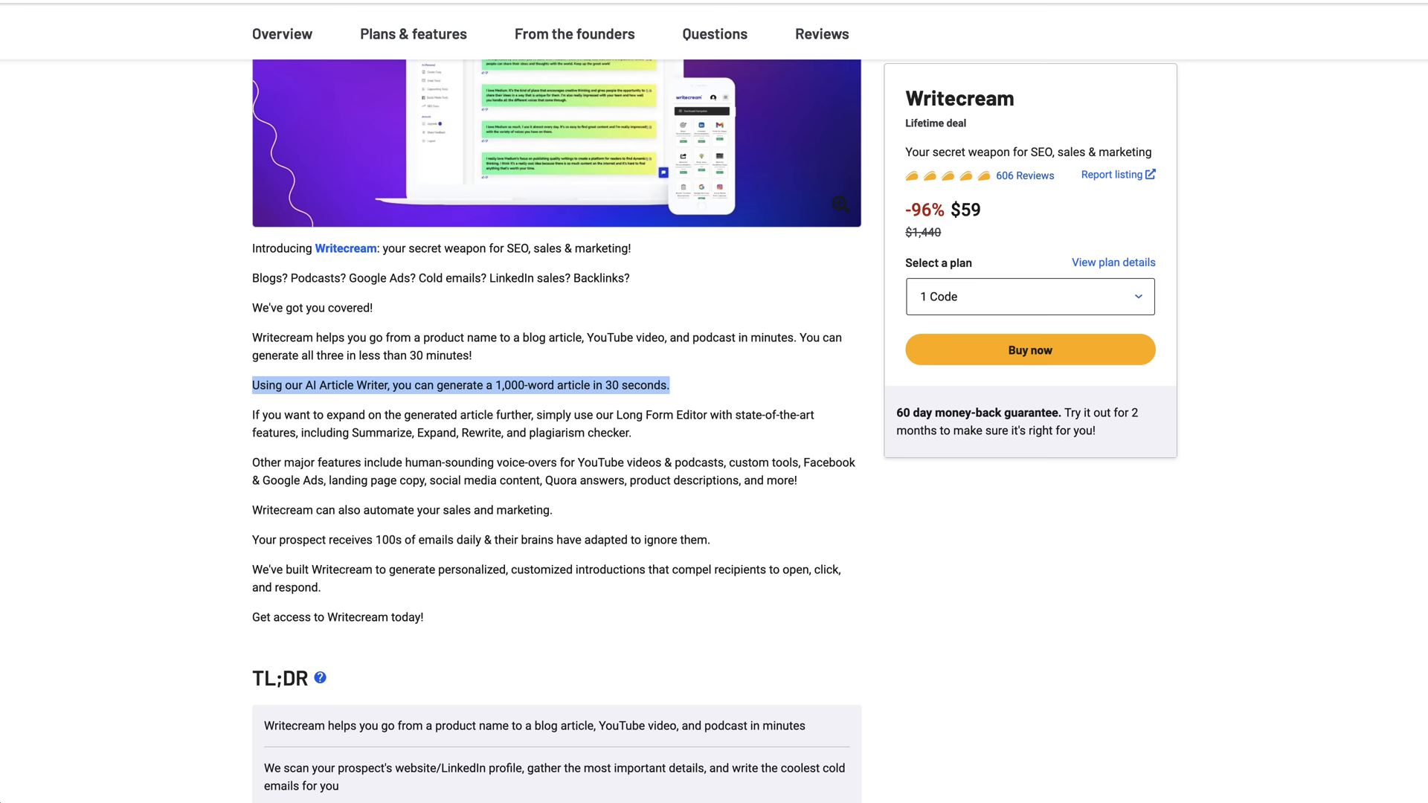
pyautogui.click(1029, 348)
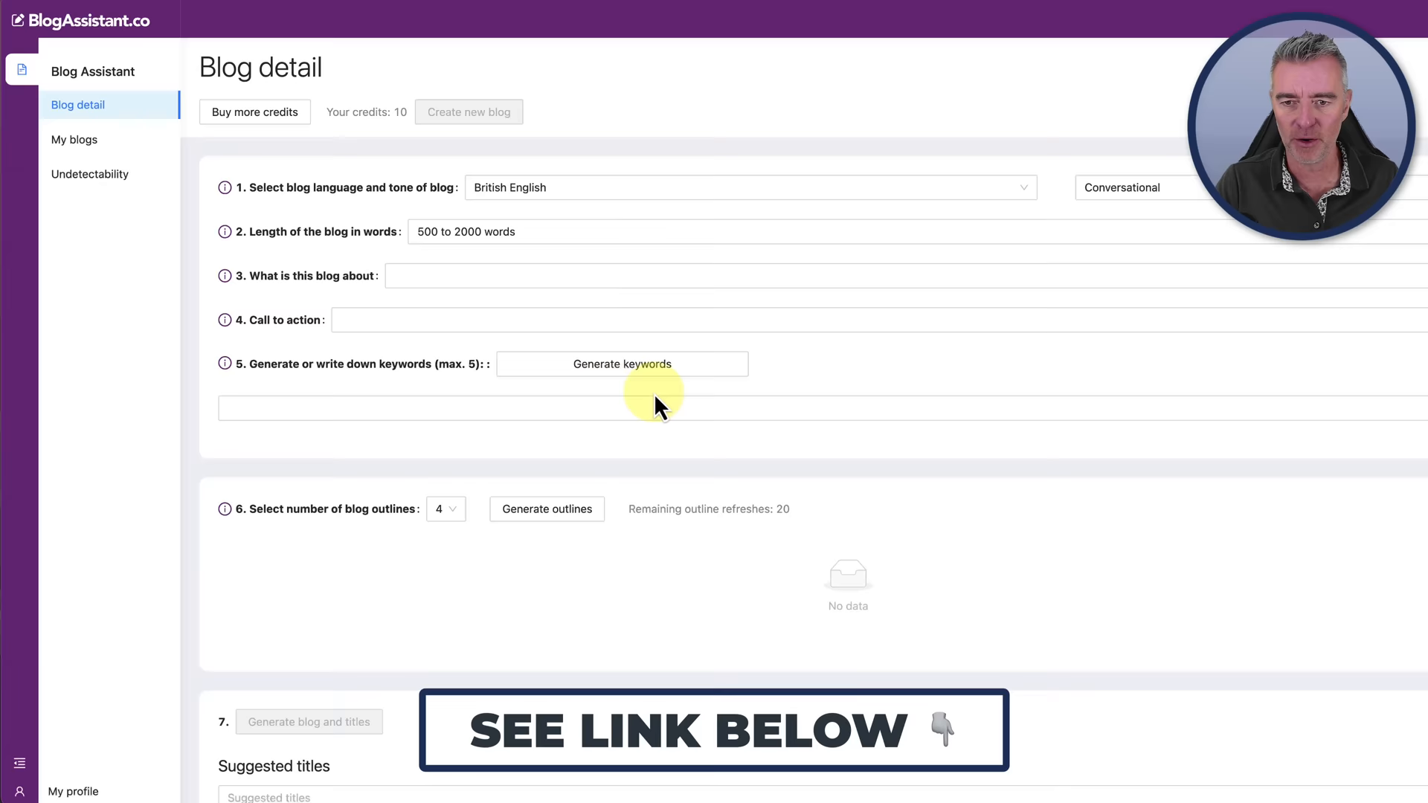
pyautogui.click(747, 187)
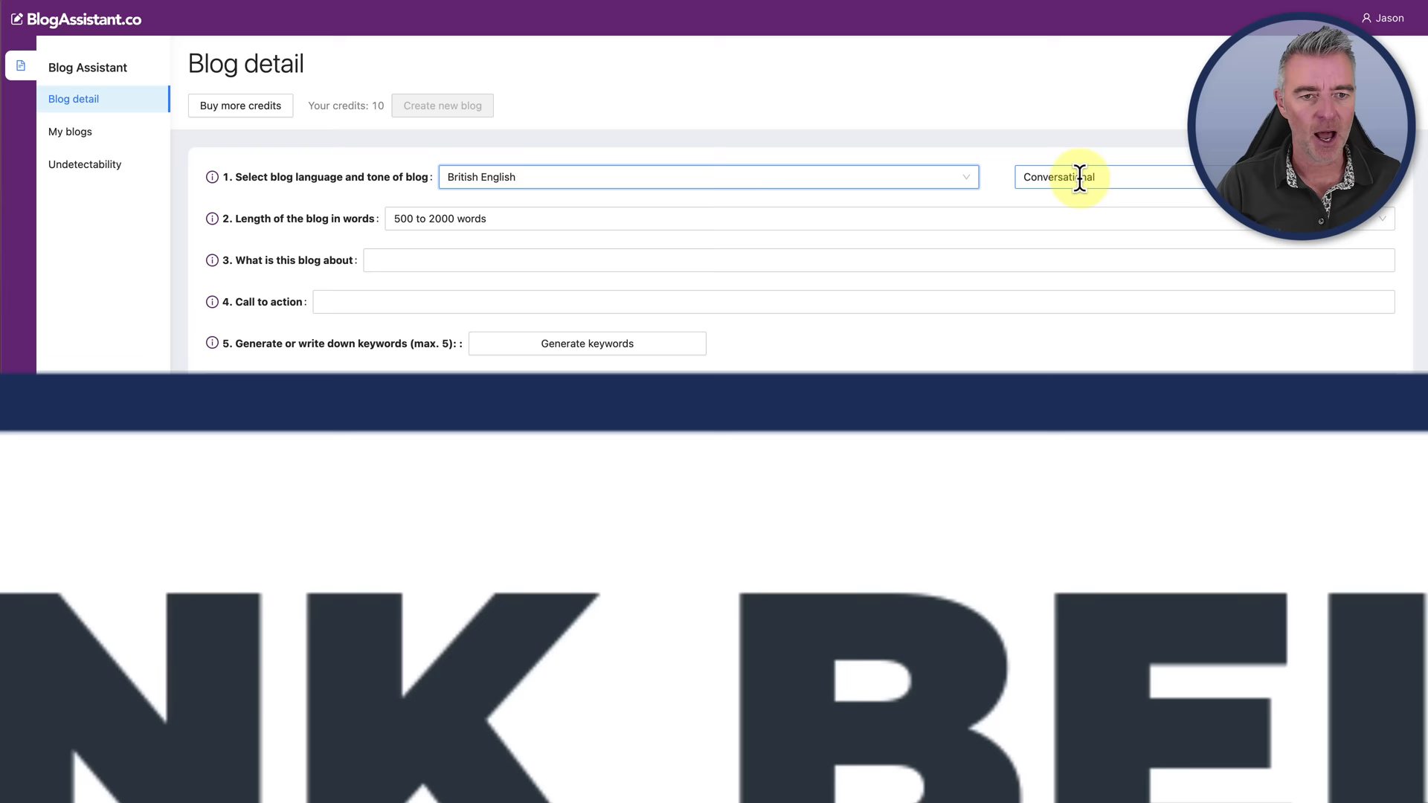
pyautogui.click(1106, 177)
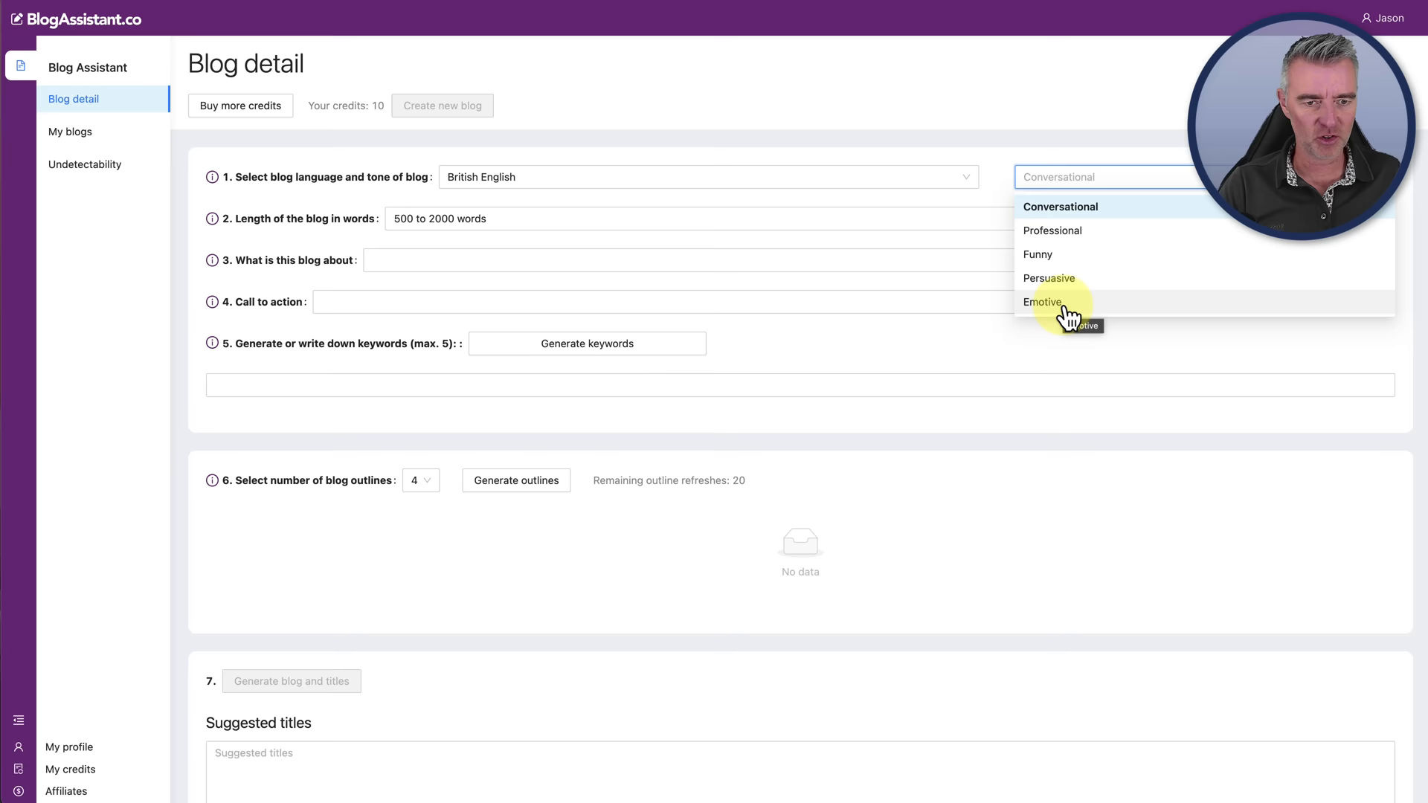
pyautogui.click(1059, 207)
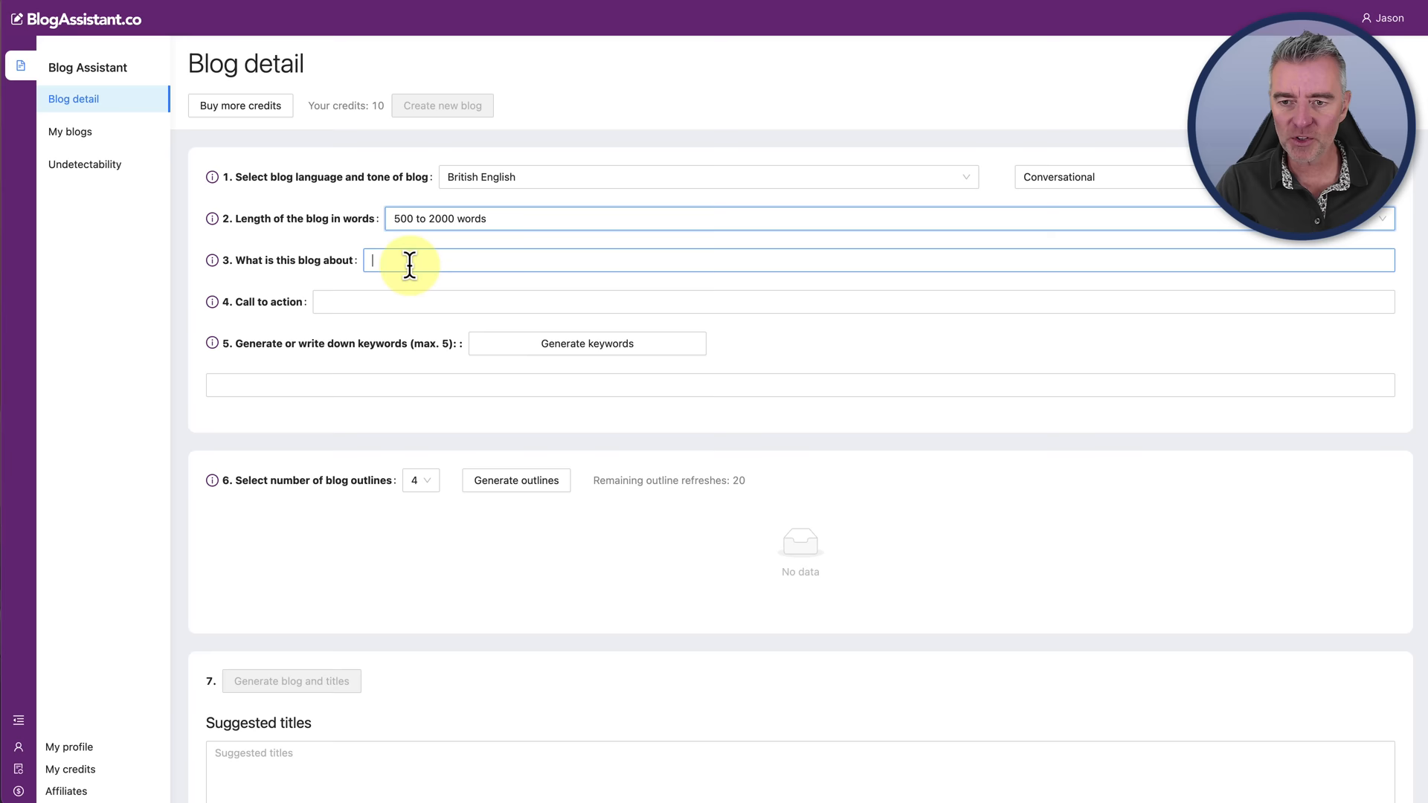
# Step: Enter topic 'Ai chatbots for businesses' and call to action 'Book an appointment'
pyautogui.write('Ai chatbots for businesses')
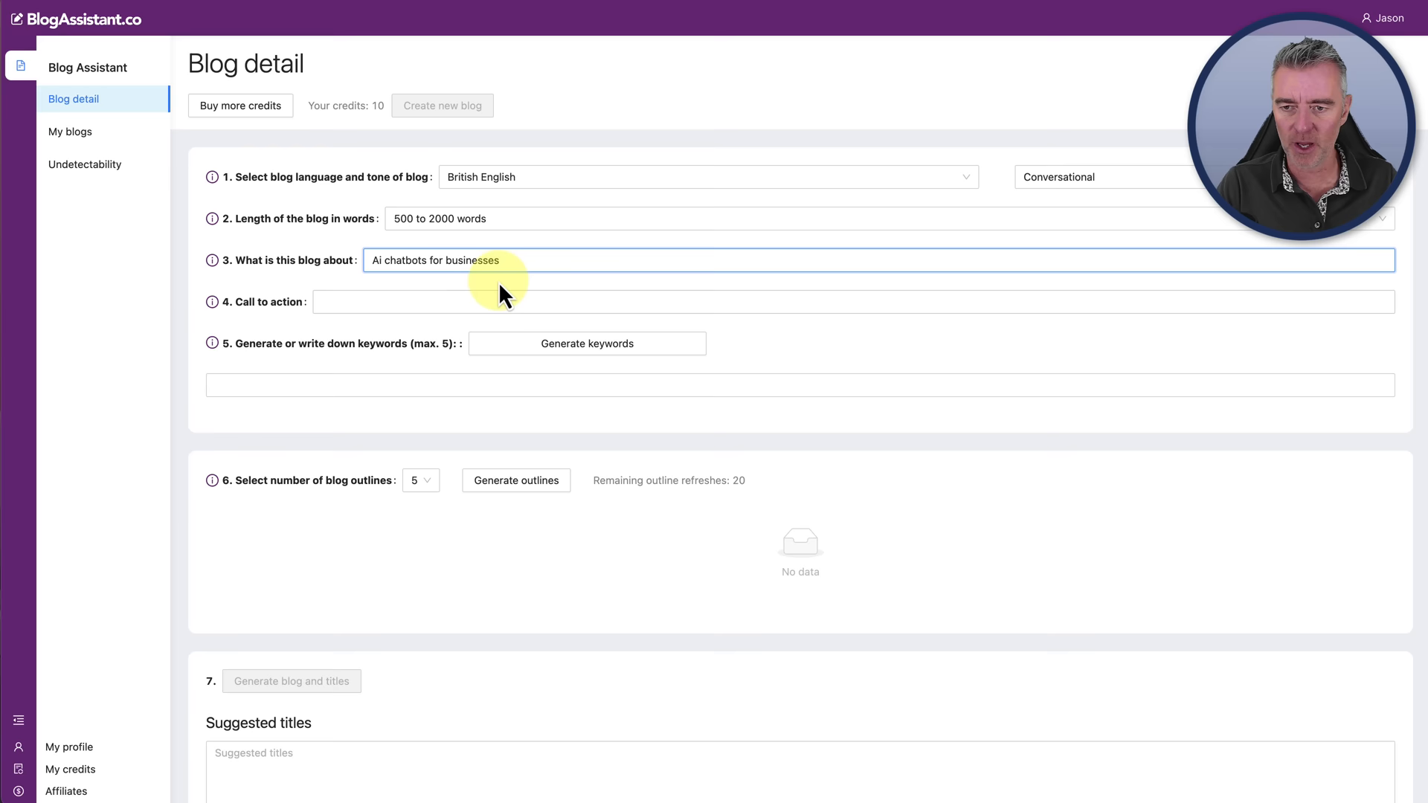
pyautogui.write('Book an appointment')
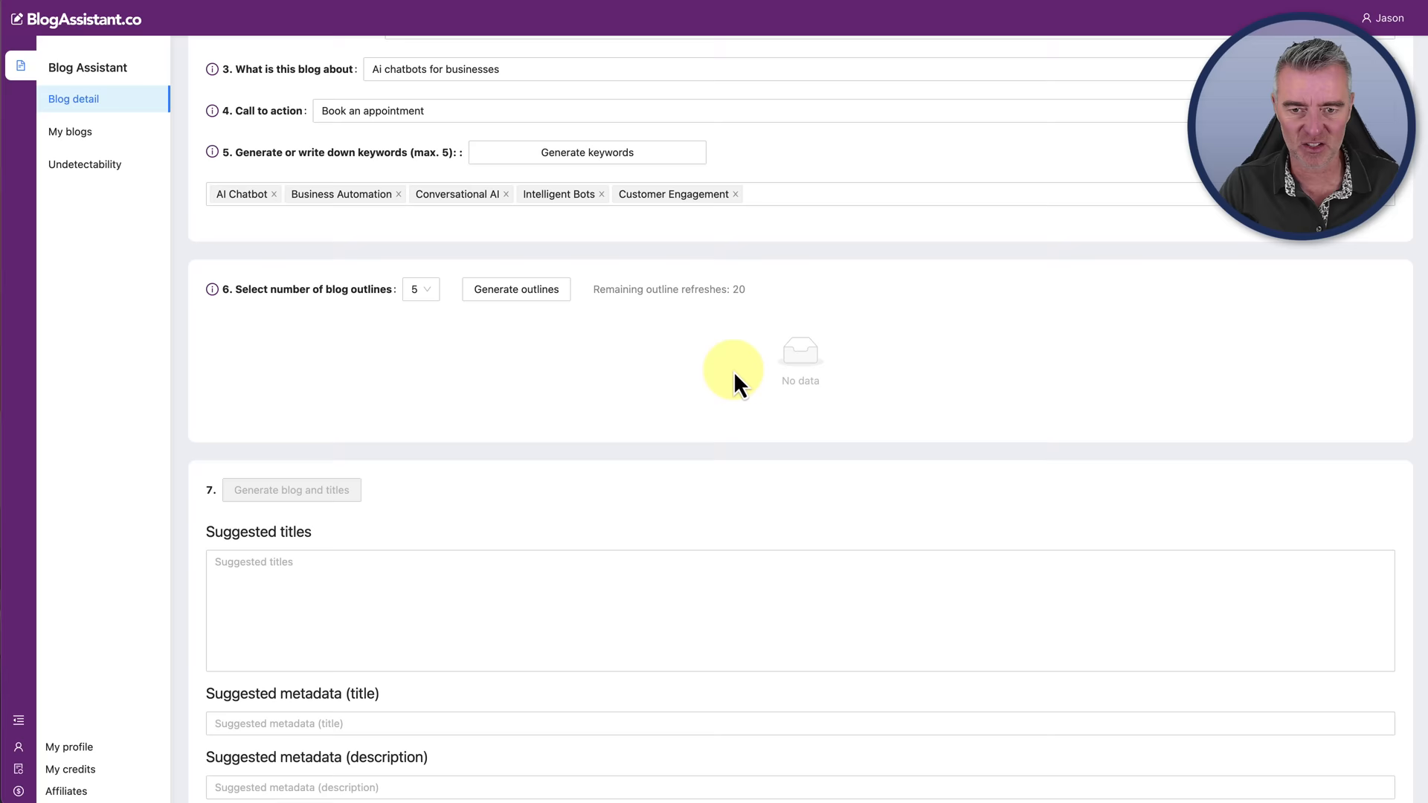
# Step: Generate five blog outlines about AI chatbots in business
pyautogui.scroll(-3)
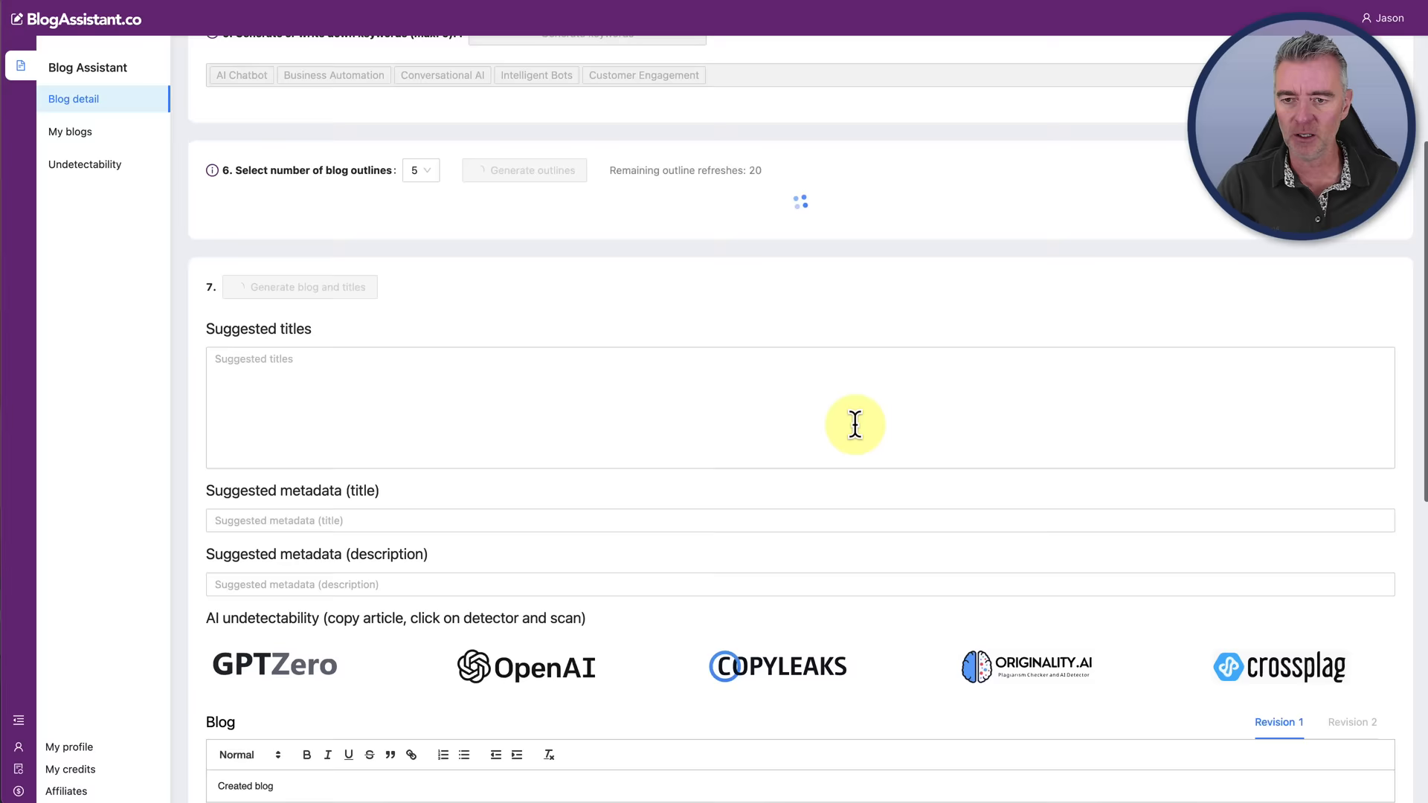
pyautogui.click(525, 170)
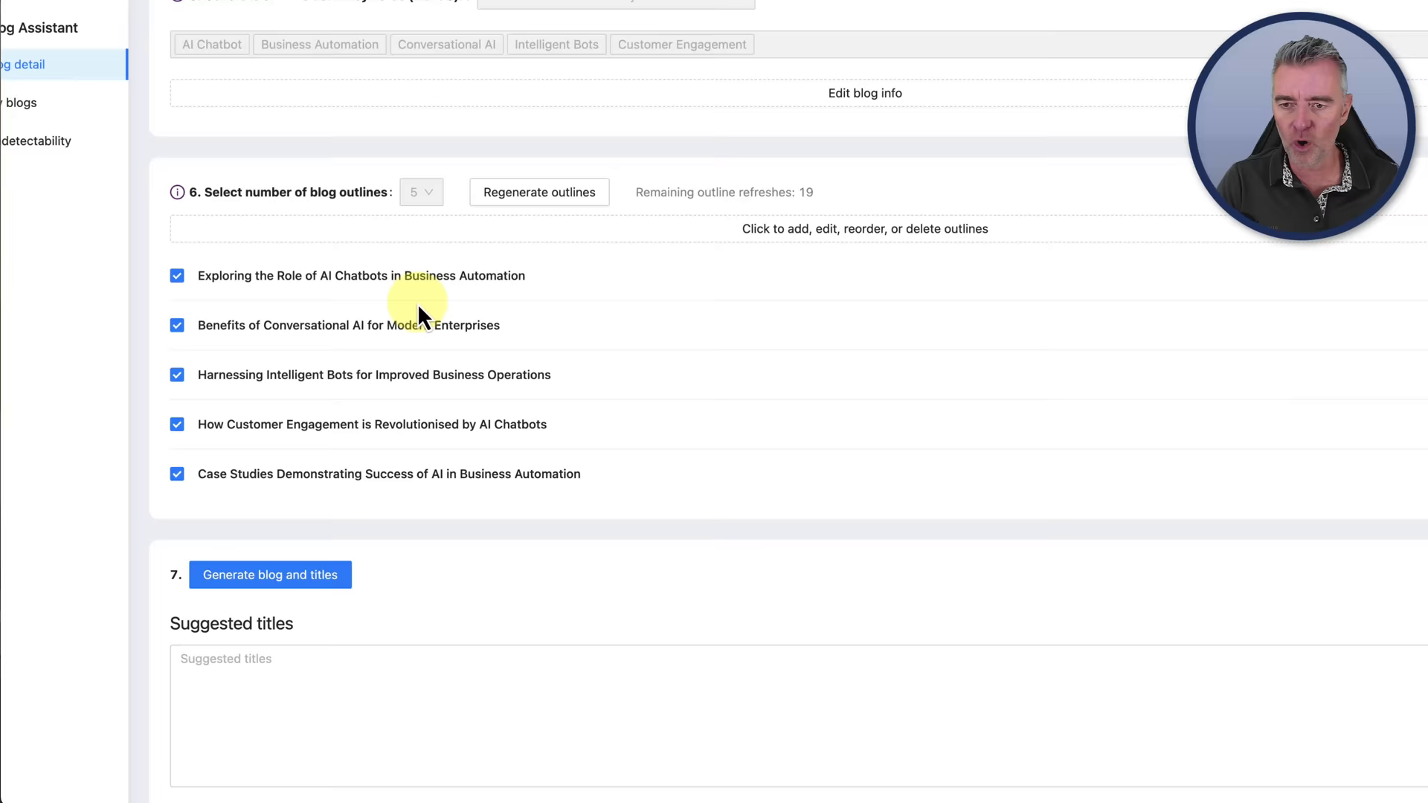
# Step: Leave only 'How Customer Engagement is Revolutionised by AI Chatbots' checked among the outlines
pyautogui.scroll(-3)
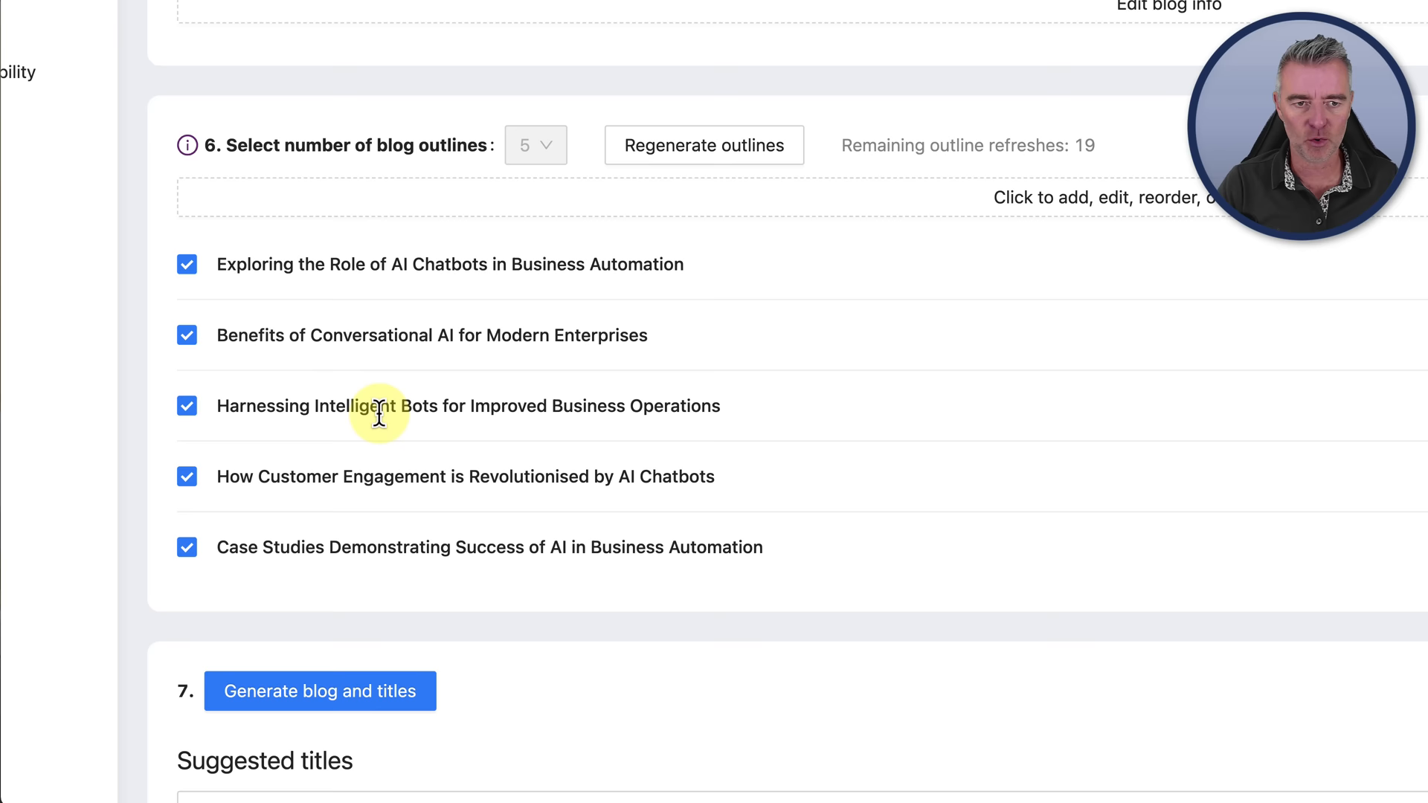
pyautogui.moveTo(291, 292)
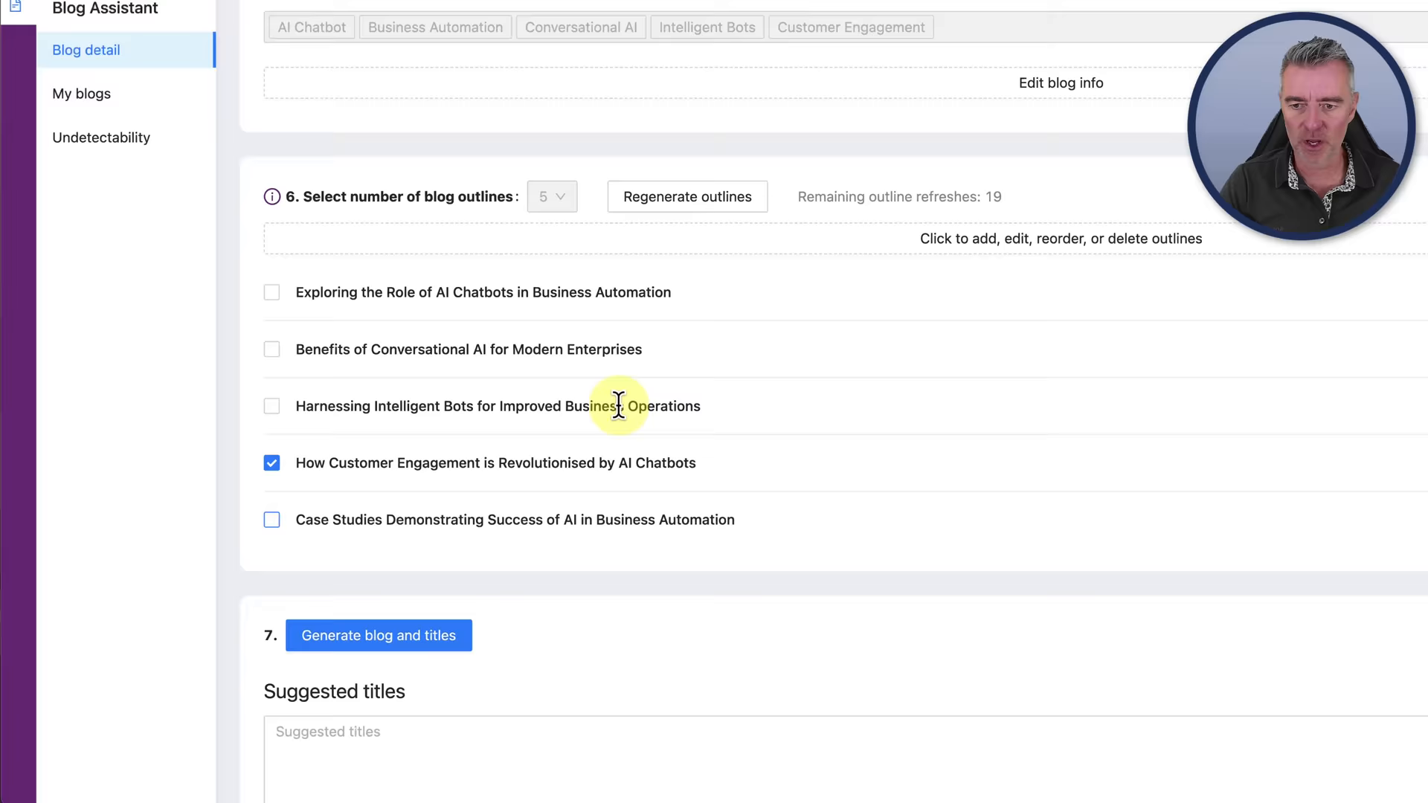
pyautogui.click(378, 635)
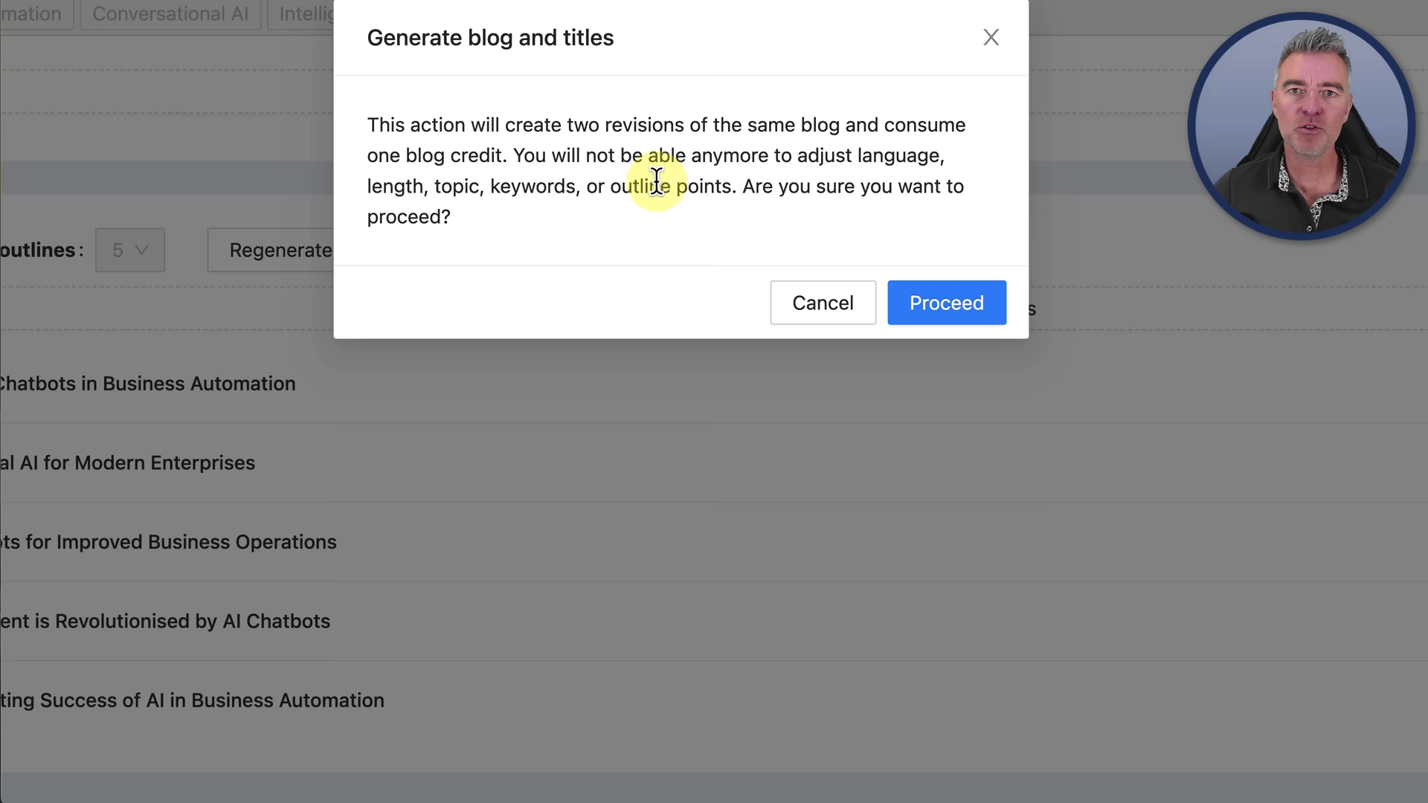
# Step: Generate the blog and titles, confirming the one-credit, two-revision warning
pyautogui.click(944, 324)
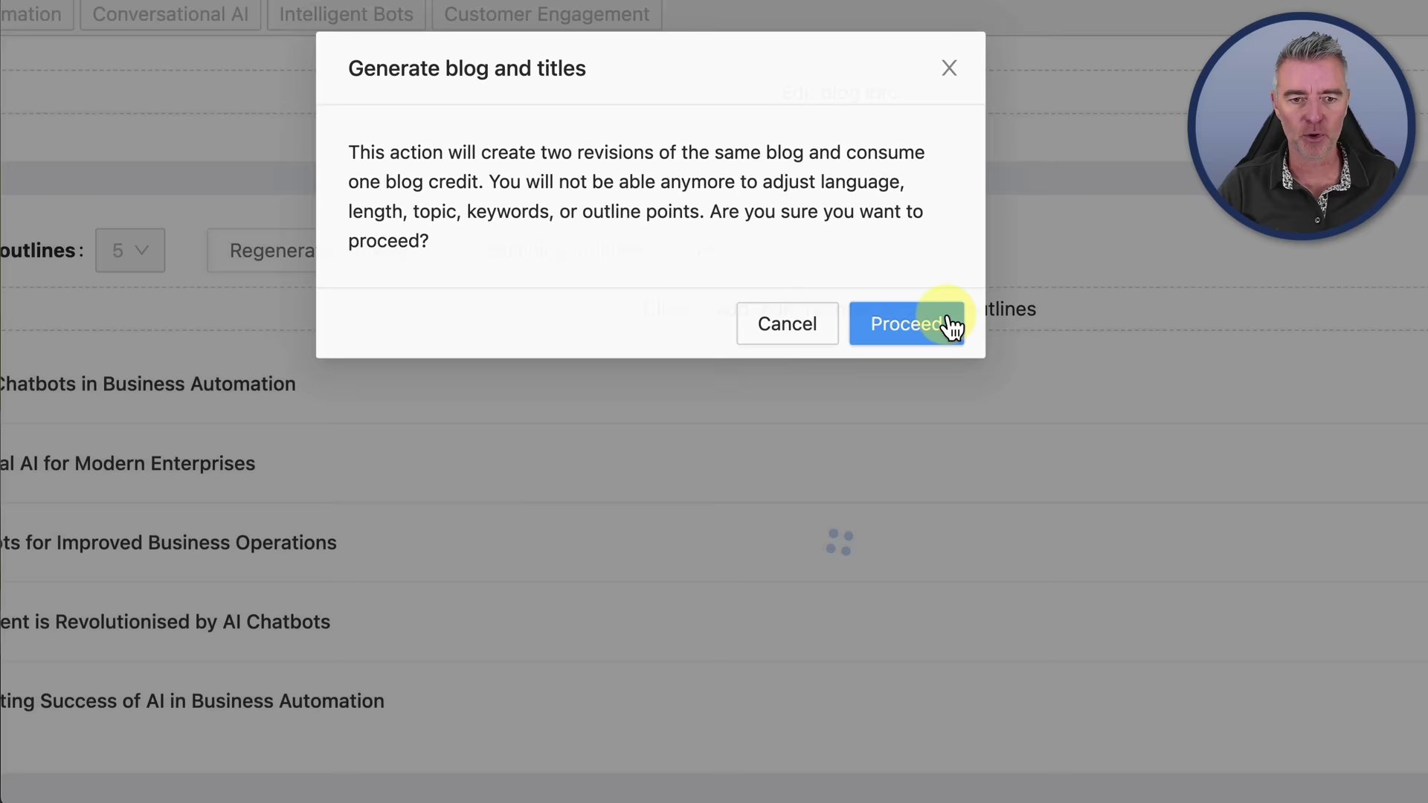
pyautogui.click(905, 322)
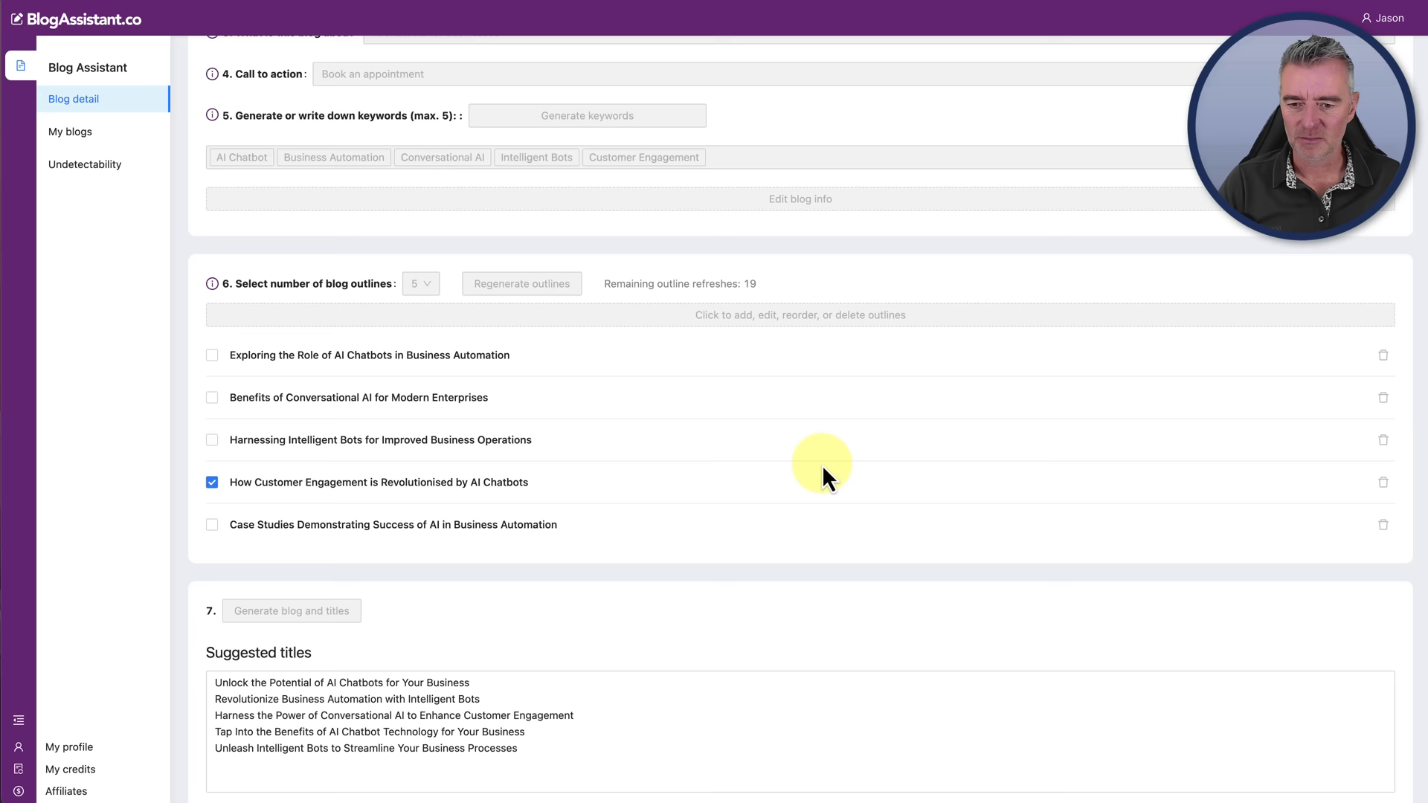
pyautogui.scroll(-3)
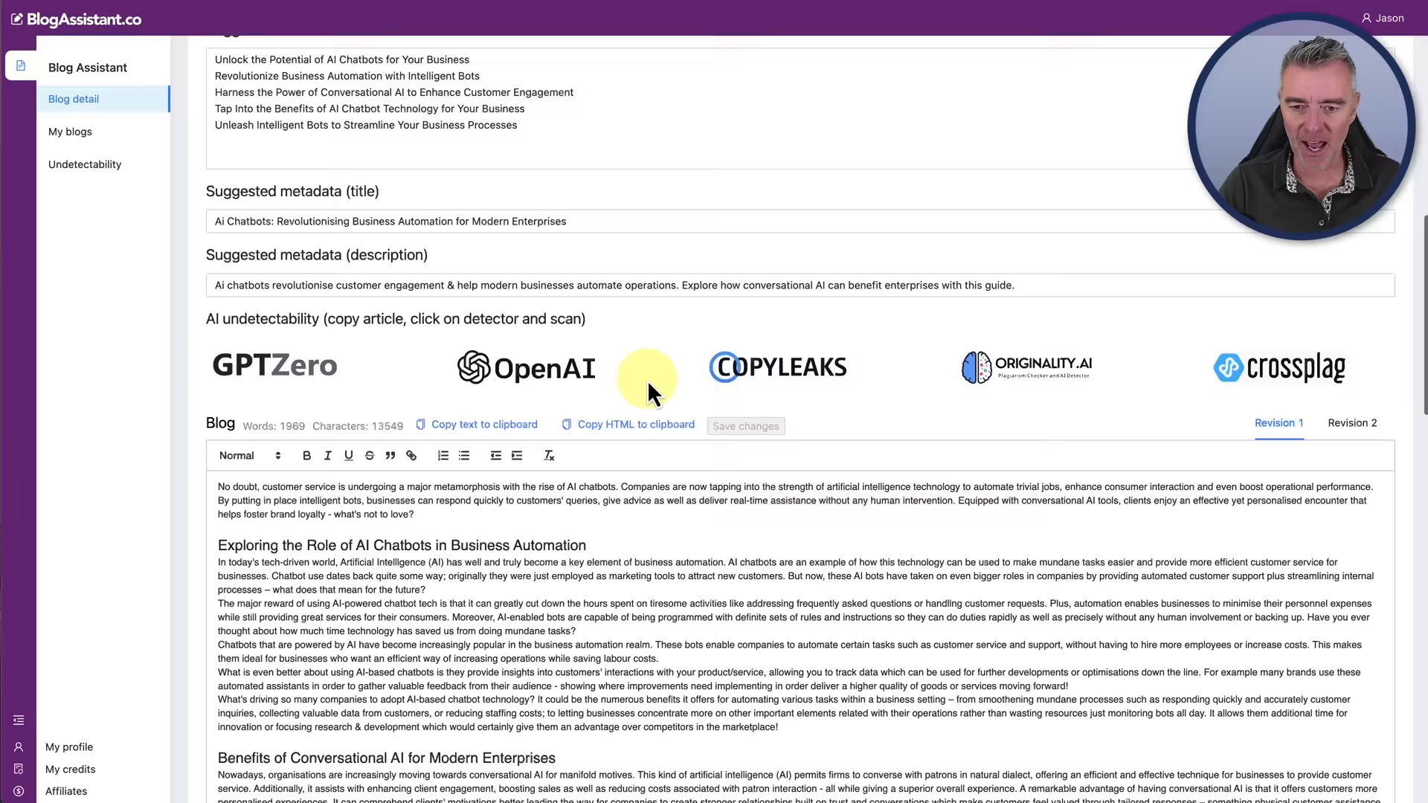
pyautogui.scroll(3)
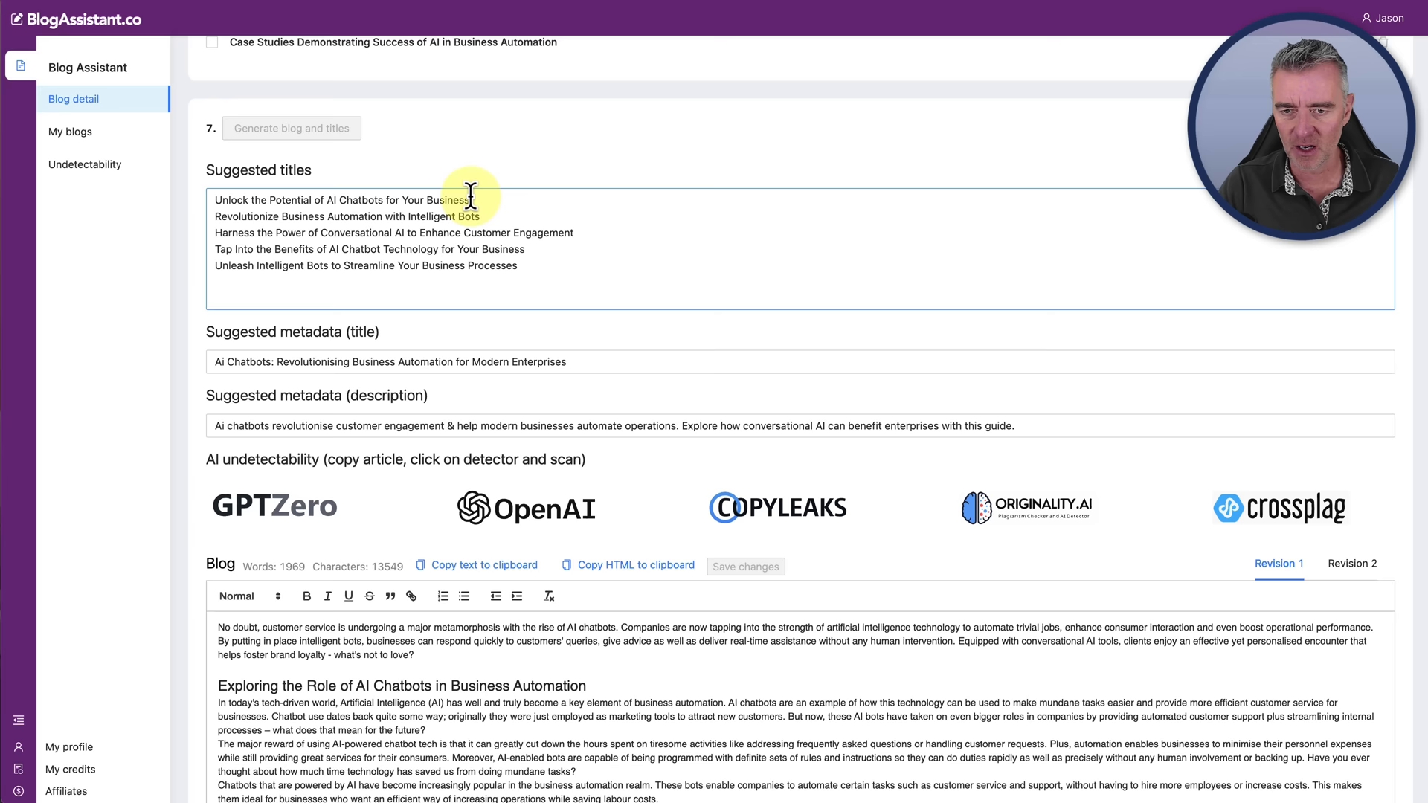
pyautogui.scroll(-3)
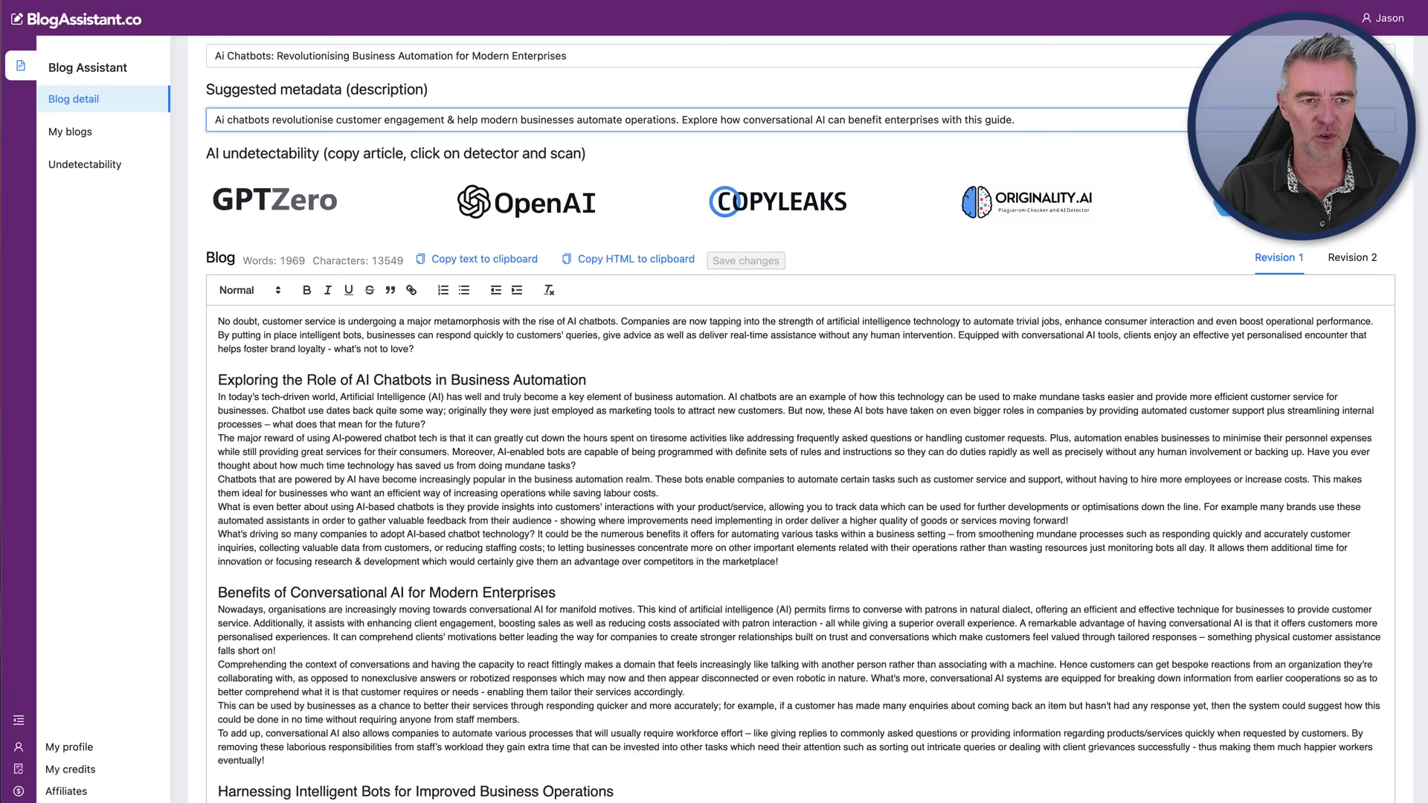
pyautogui.scroll(-3)
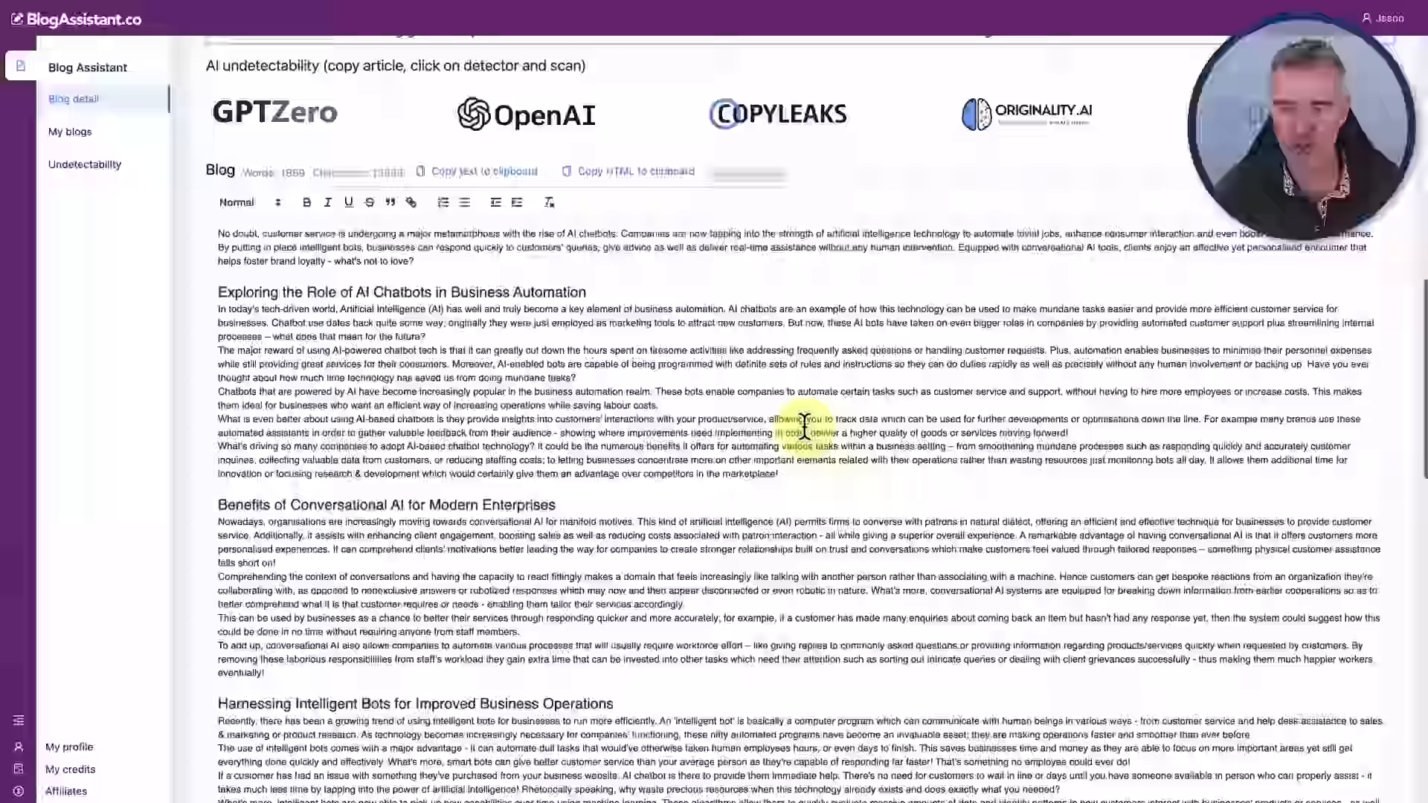
pyautogui.scroll(-3)
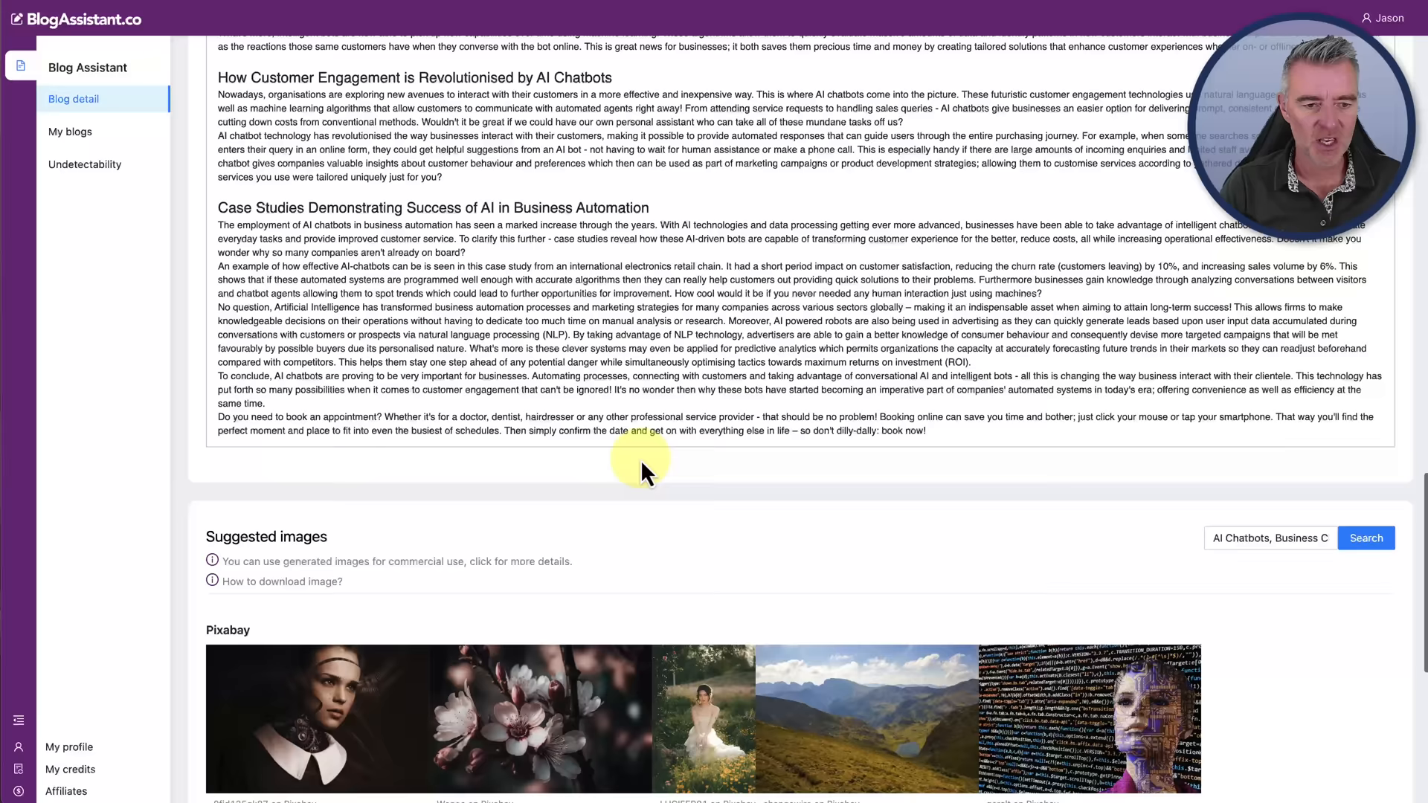
pyautogui.scroll(-3)
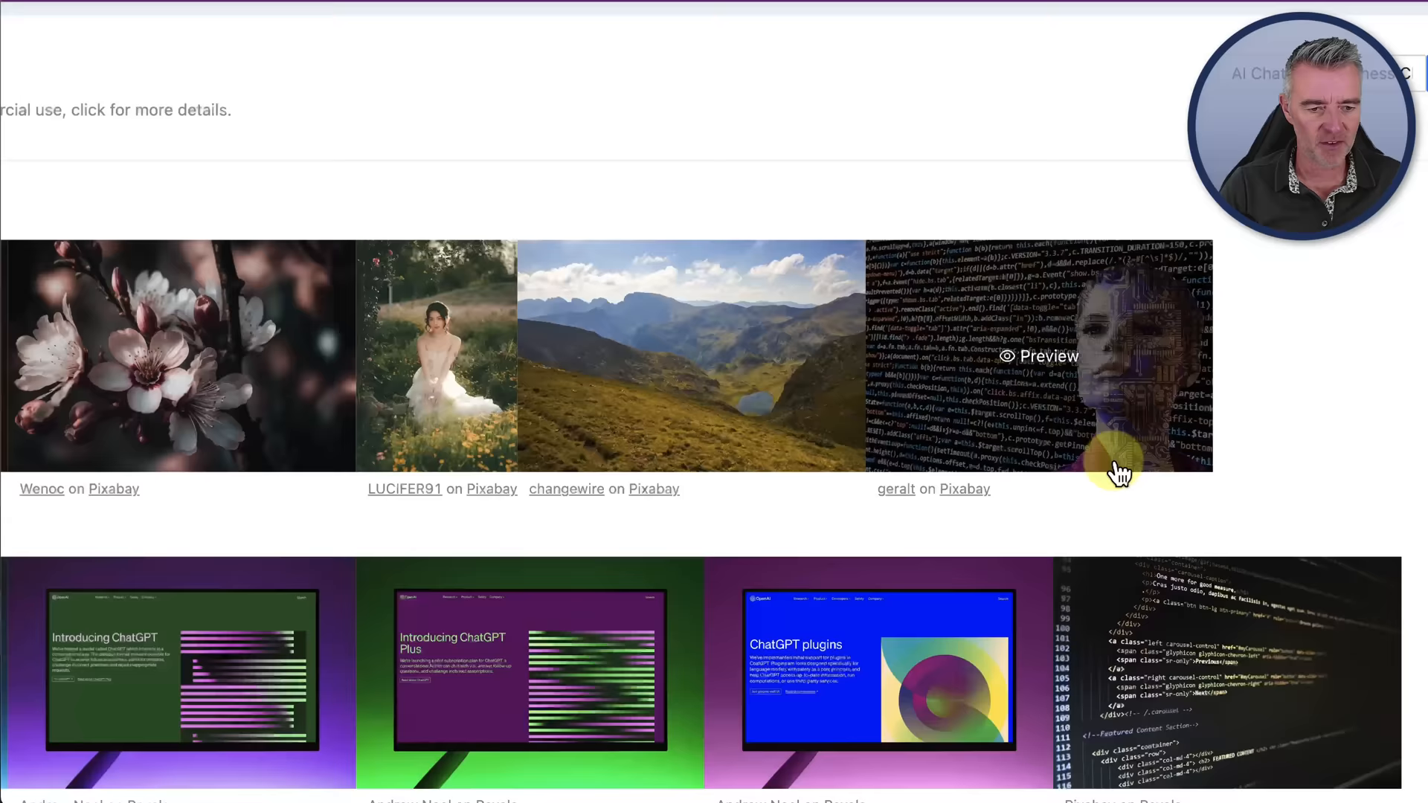
pyautogui.scroll(-3)
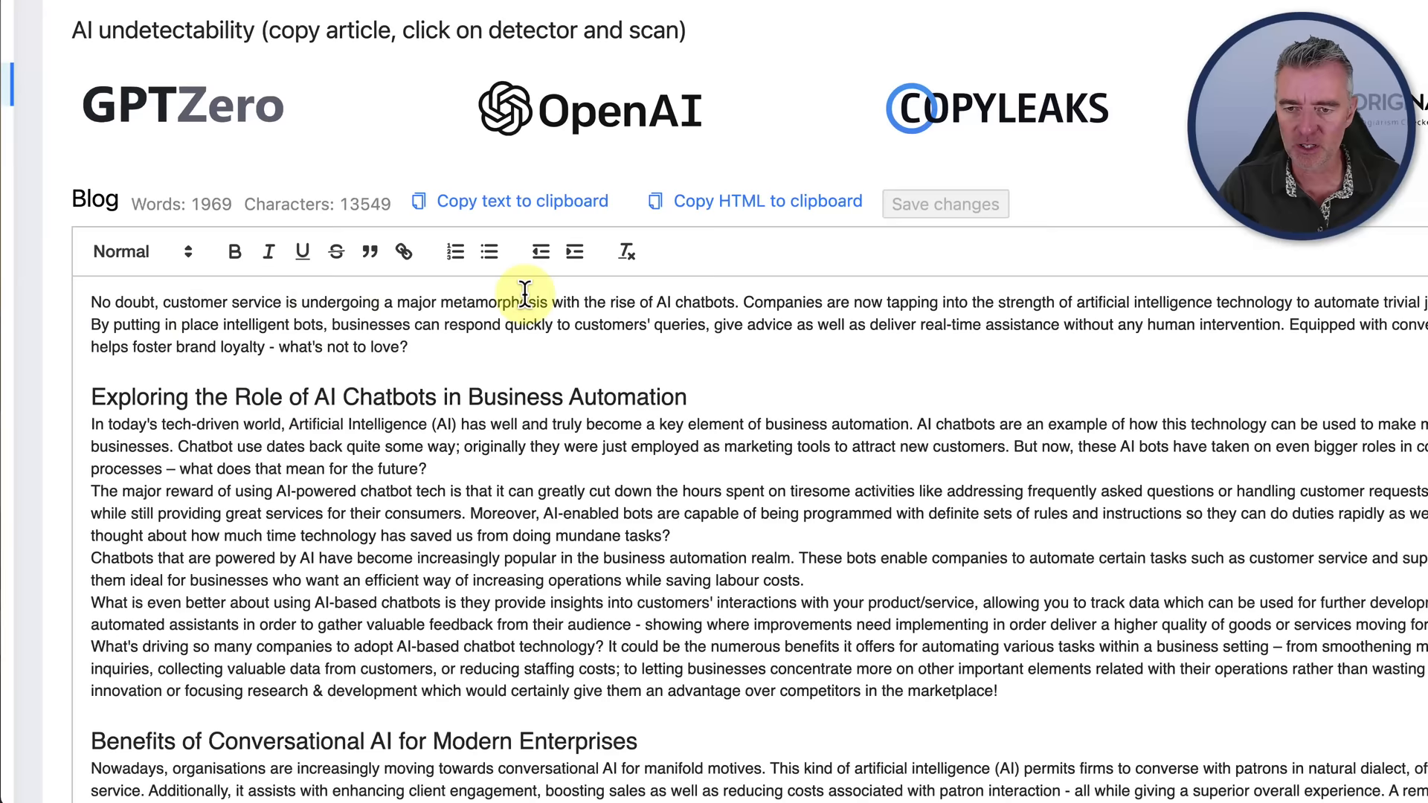
pyautogui.hscroll(3)
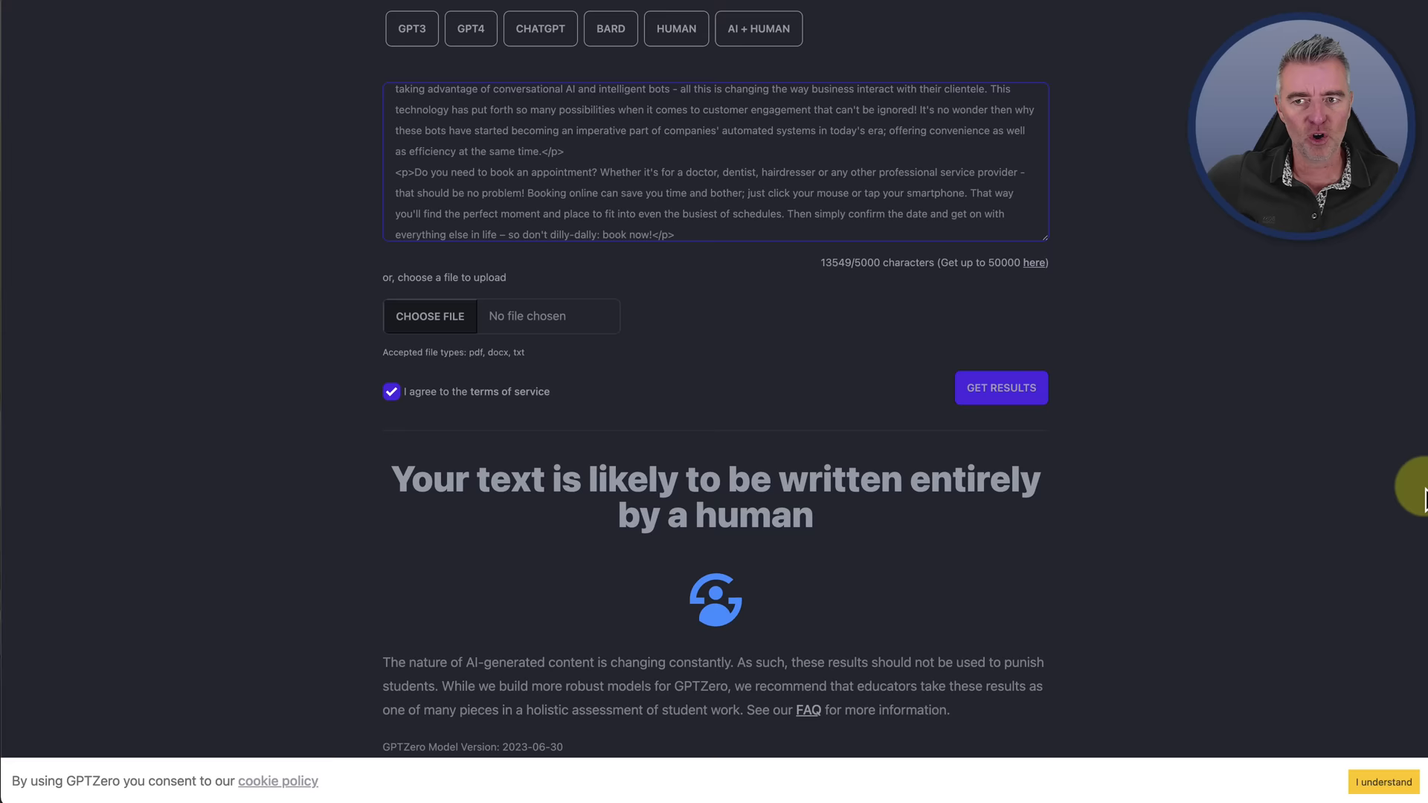
# Step: Scroll the GPTZero results to the 'likely written entirely by a human' verdict
pyautogui.scroll(-3)
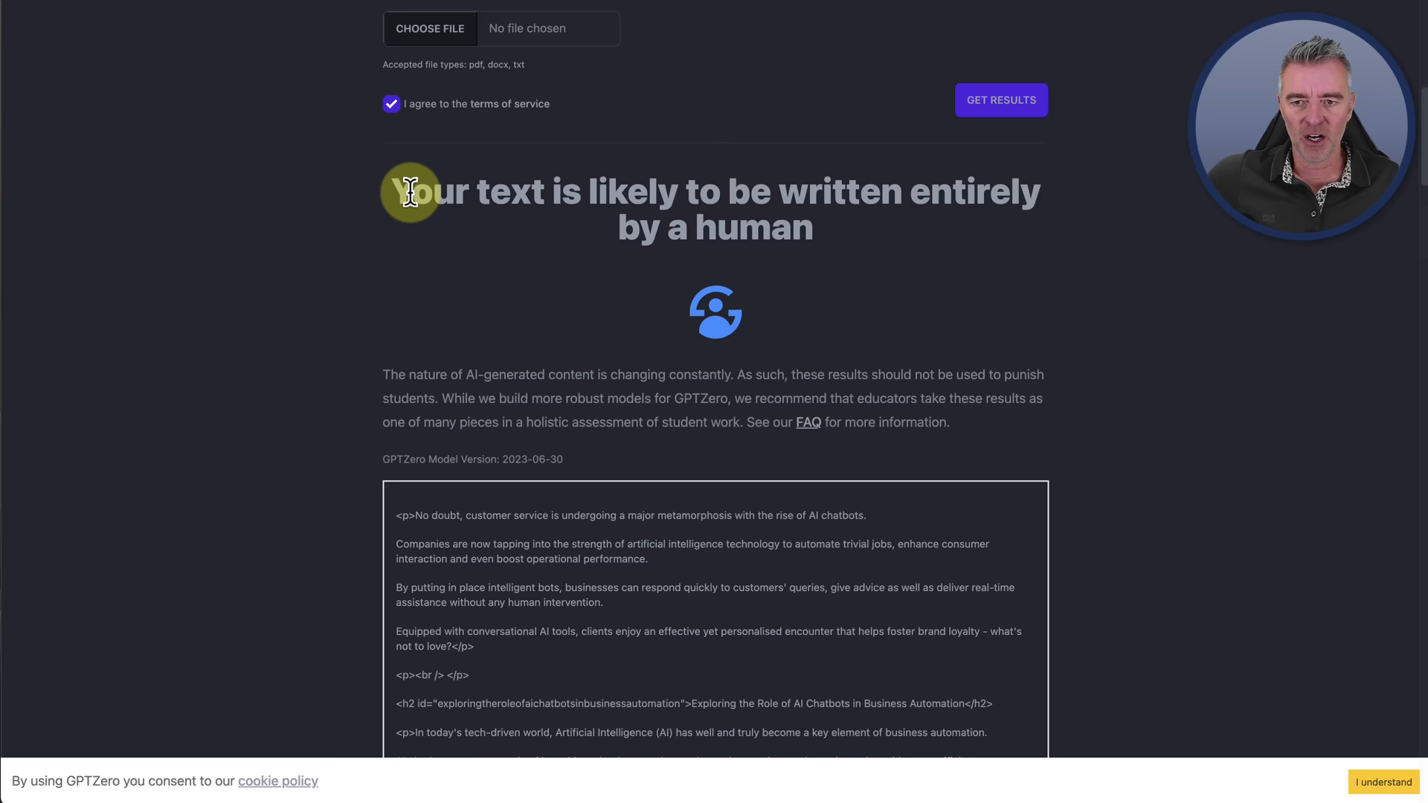
pyautogui.scroll(-3)
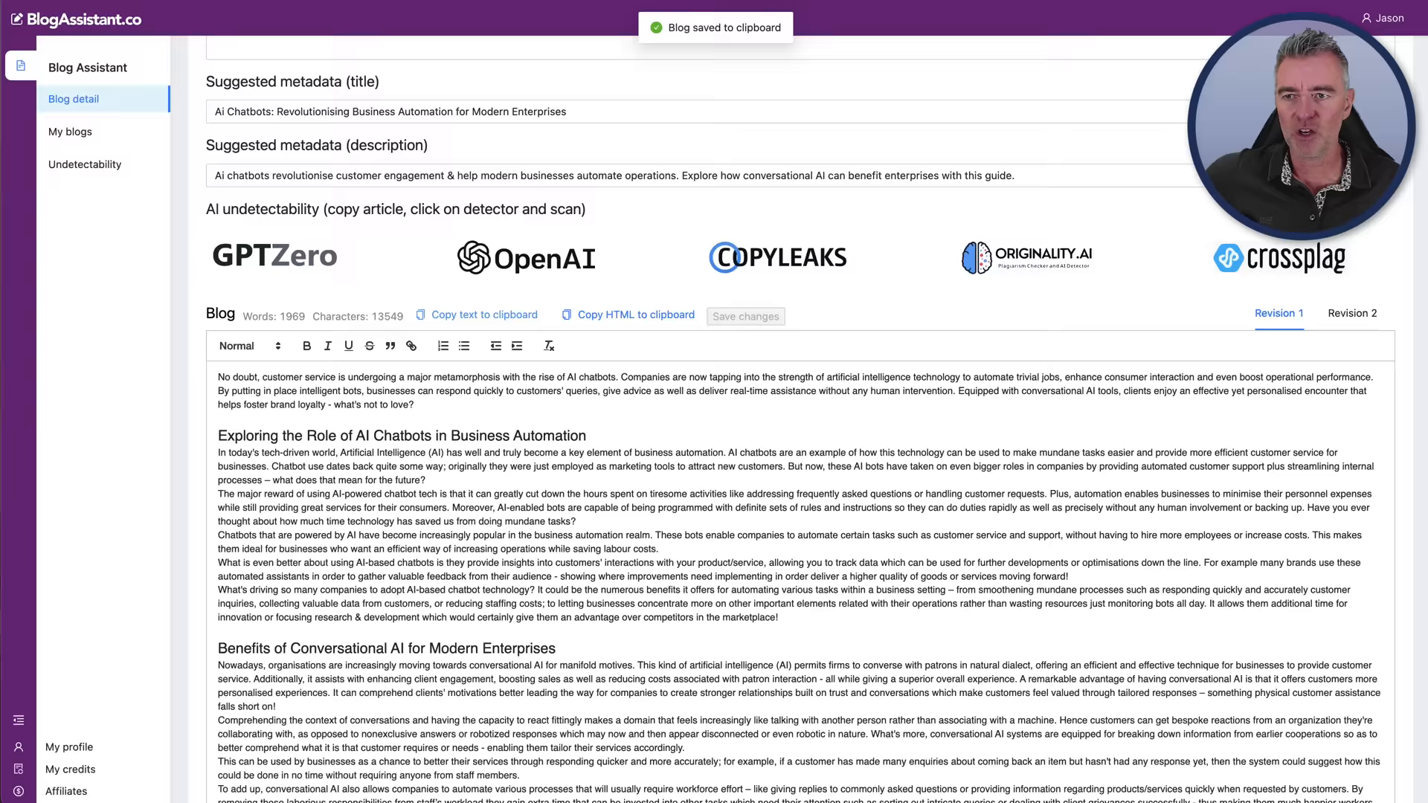
# Step: Copy the generated 1,969-word blog to the clipboard
pyautogui.scroll(-3)
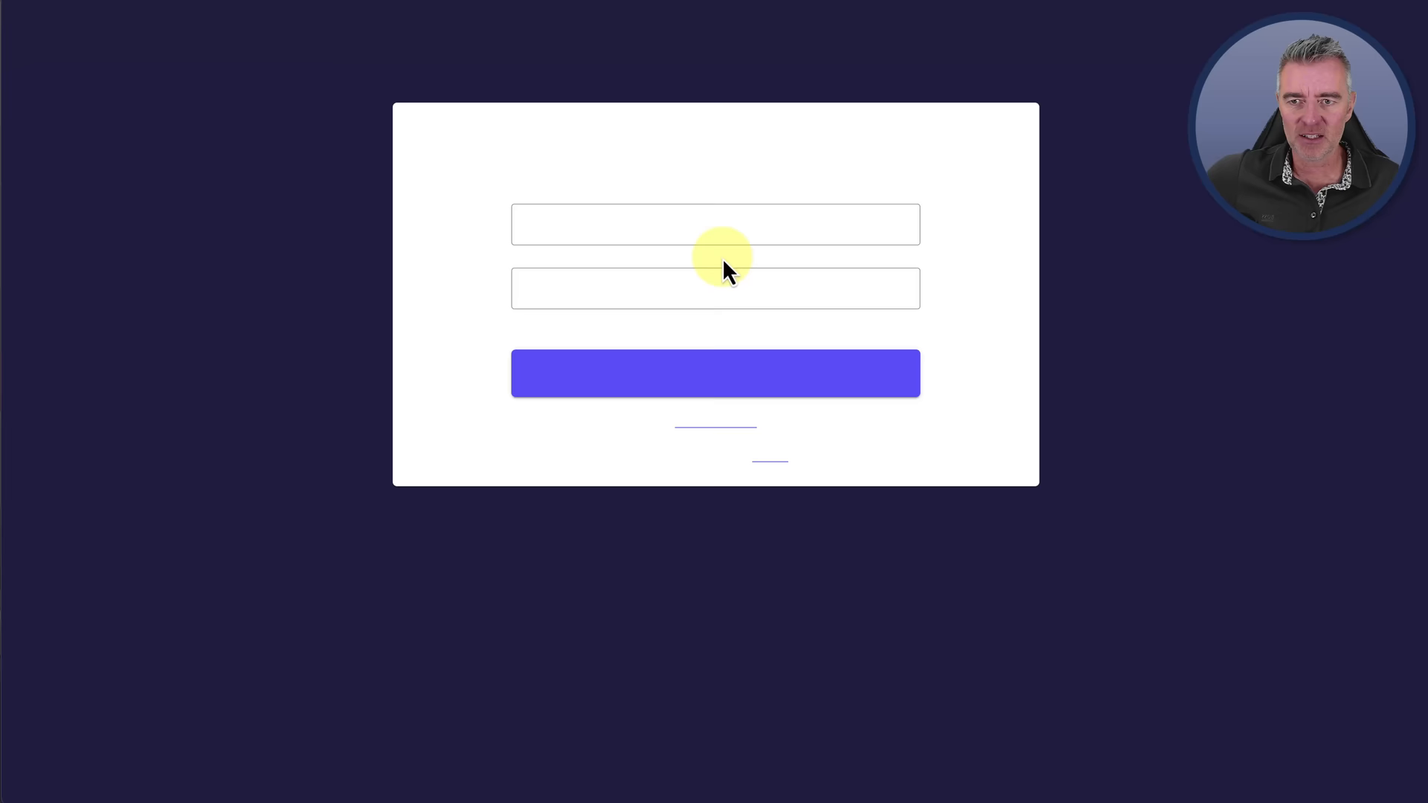
# Step: Sign in to Originality.ai, start a new scan and paste the 1,946-word blog into Enter Content
pyautogui.click(715, 372)
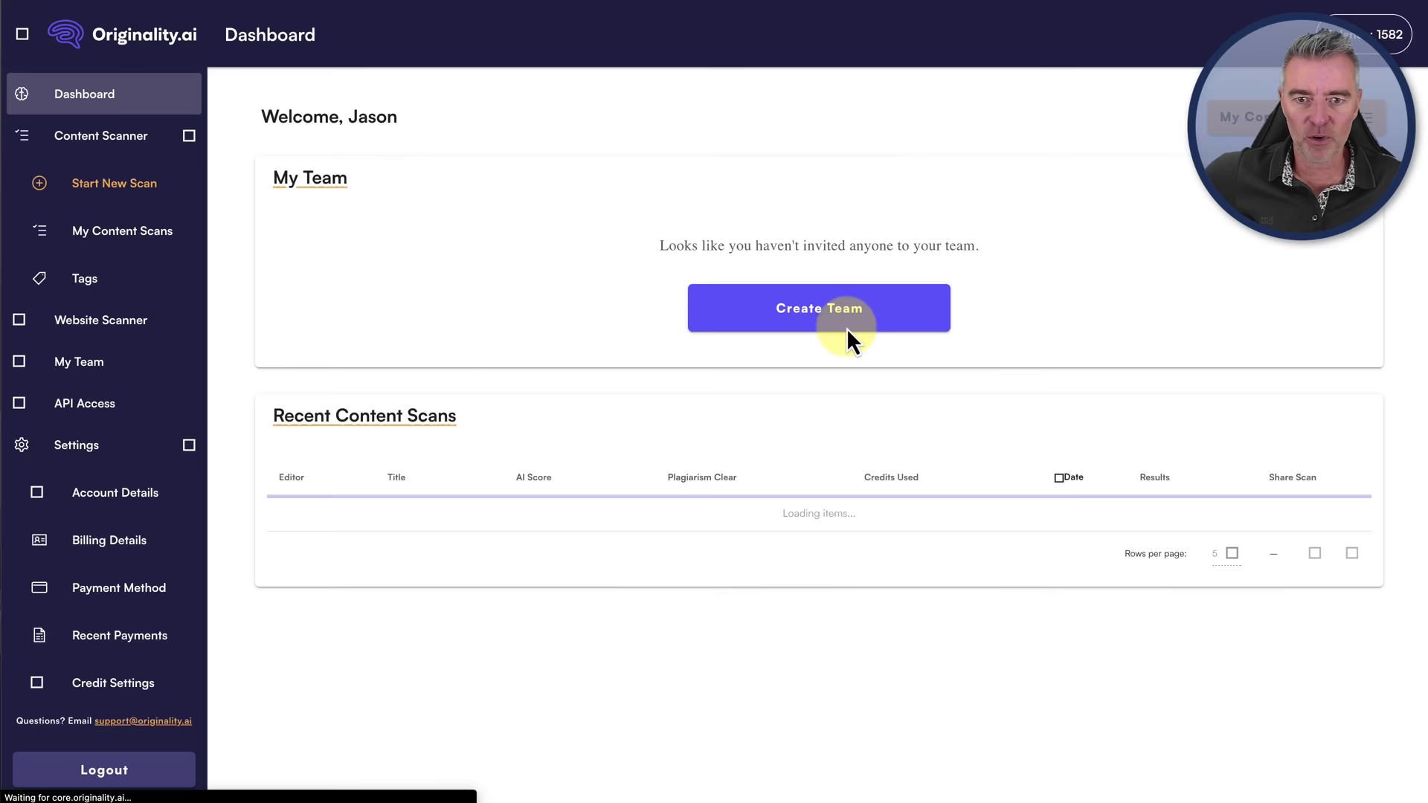
pyautogui.click(116, 183)
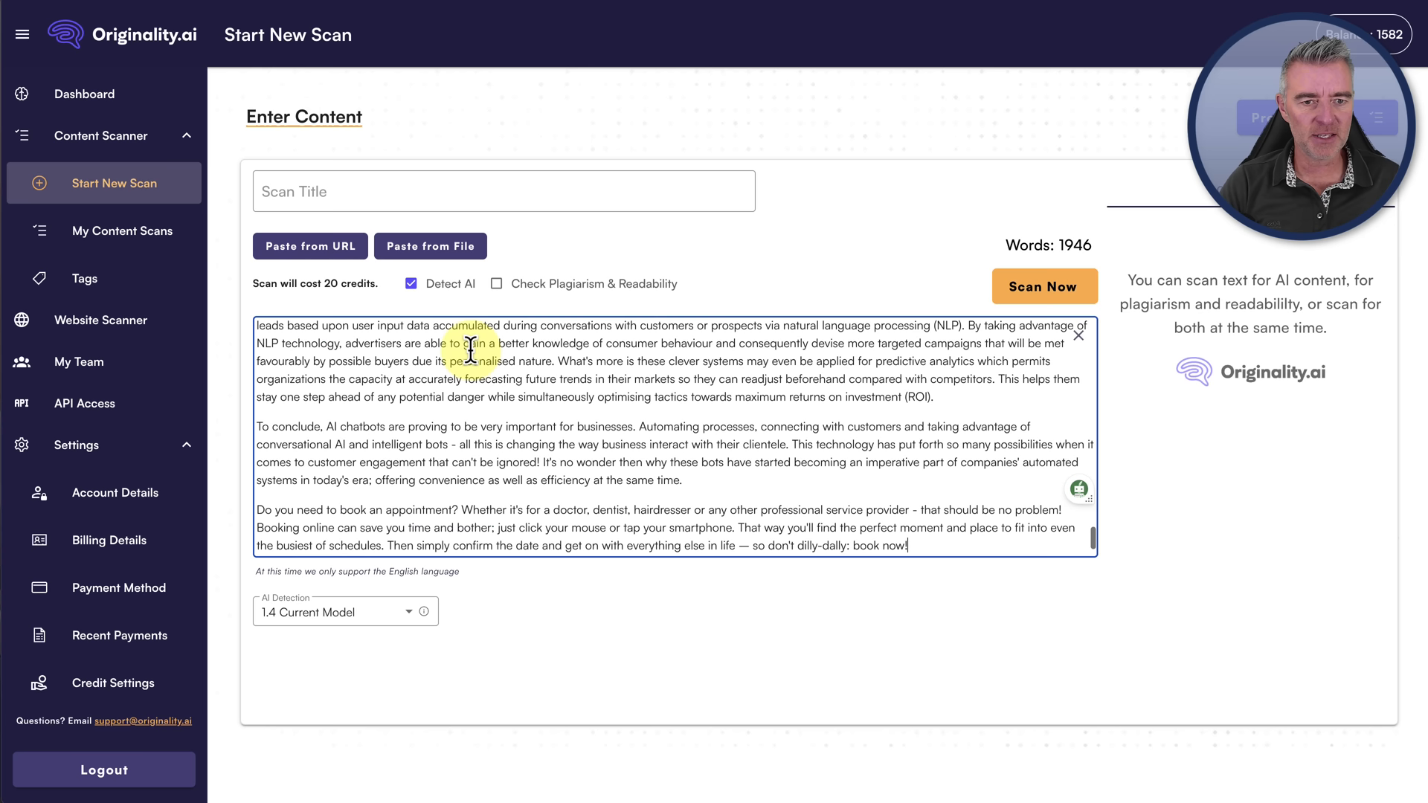
pyautogui.click(1044, 286)
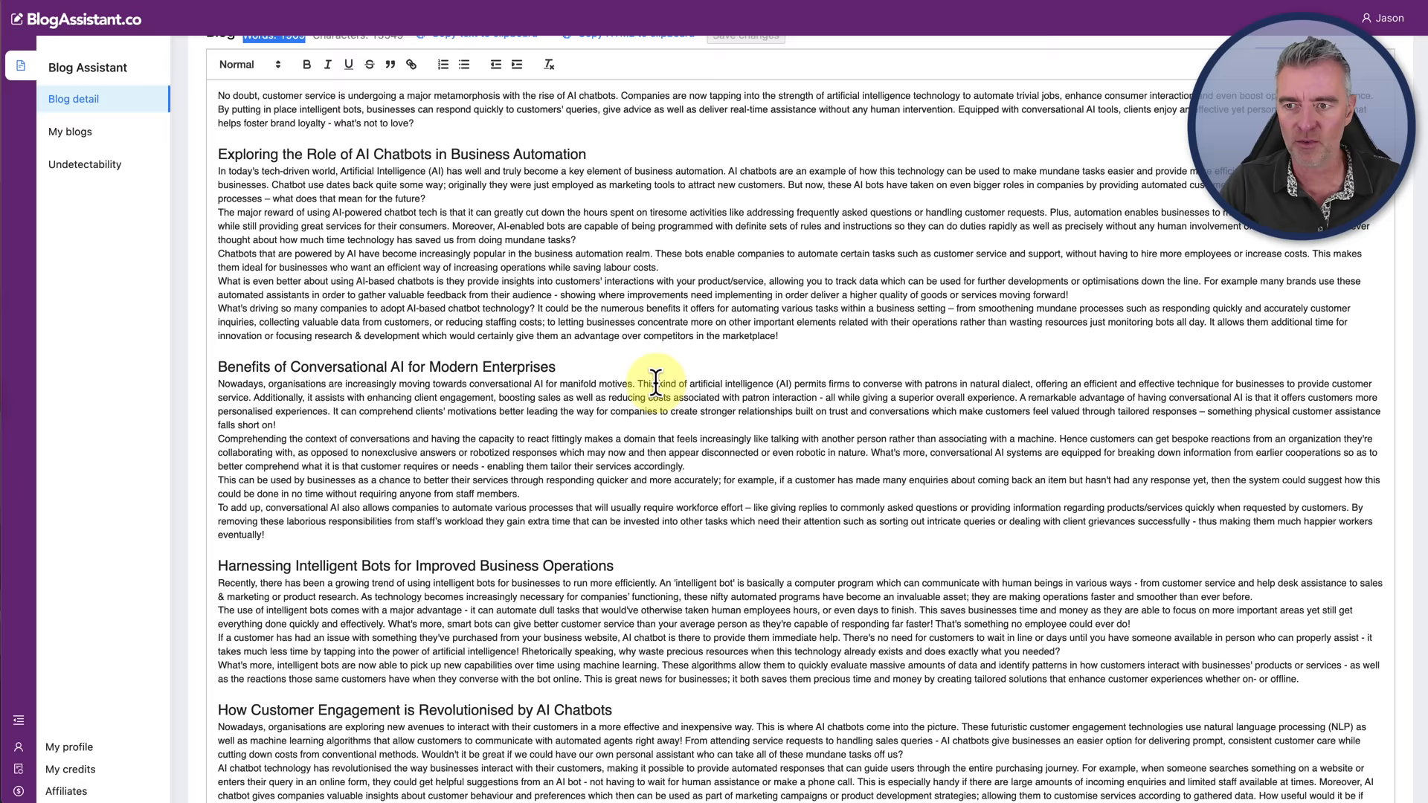
# Step: Show My blogs, listing the saved AI chatbots for businesses blog
pyautogui.click(70, 130)
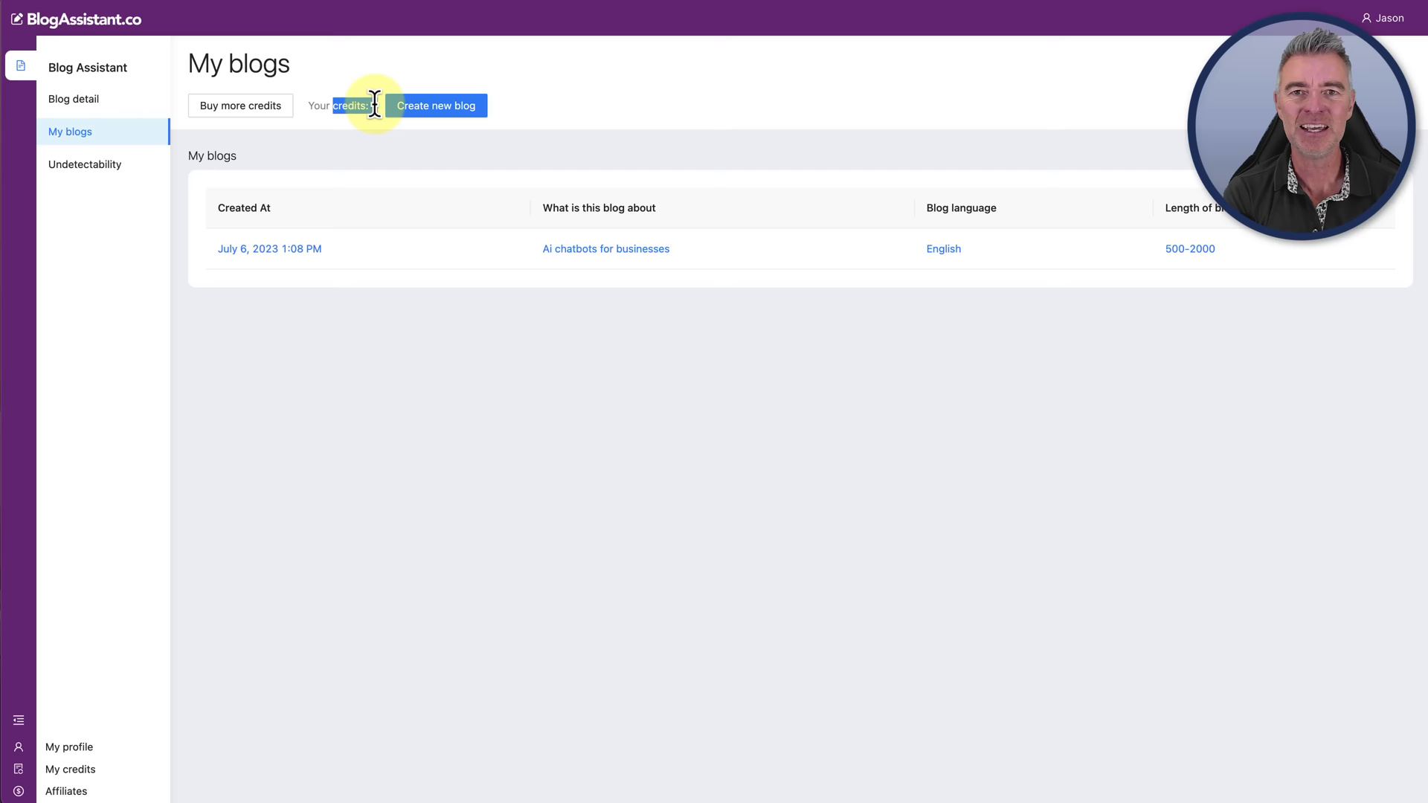
pyautogui.click(85, 163)
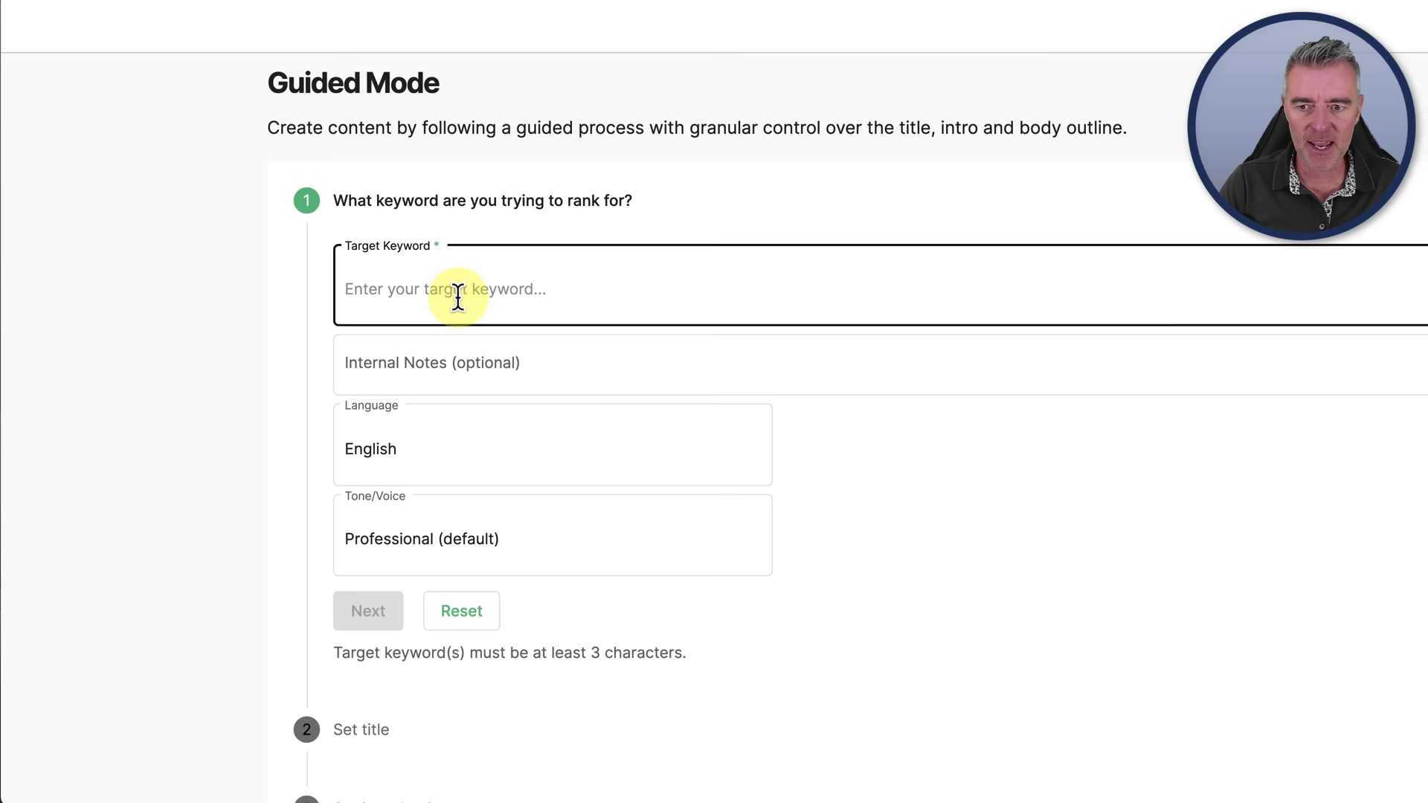
# Step: Enter 'ai chatbots for business' as the target keyword and continue to the title step
pyautogui.write('ai chatbots for business')
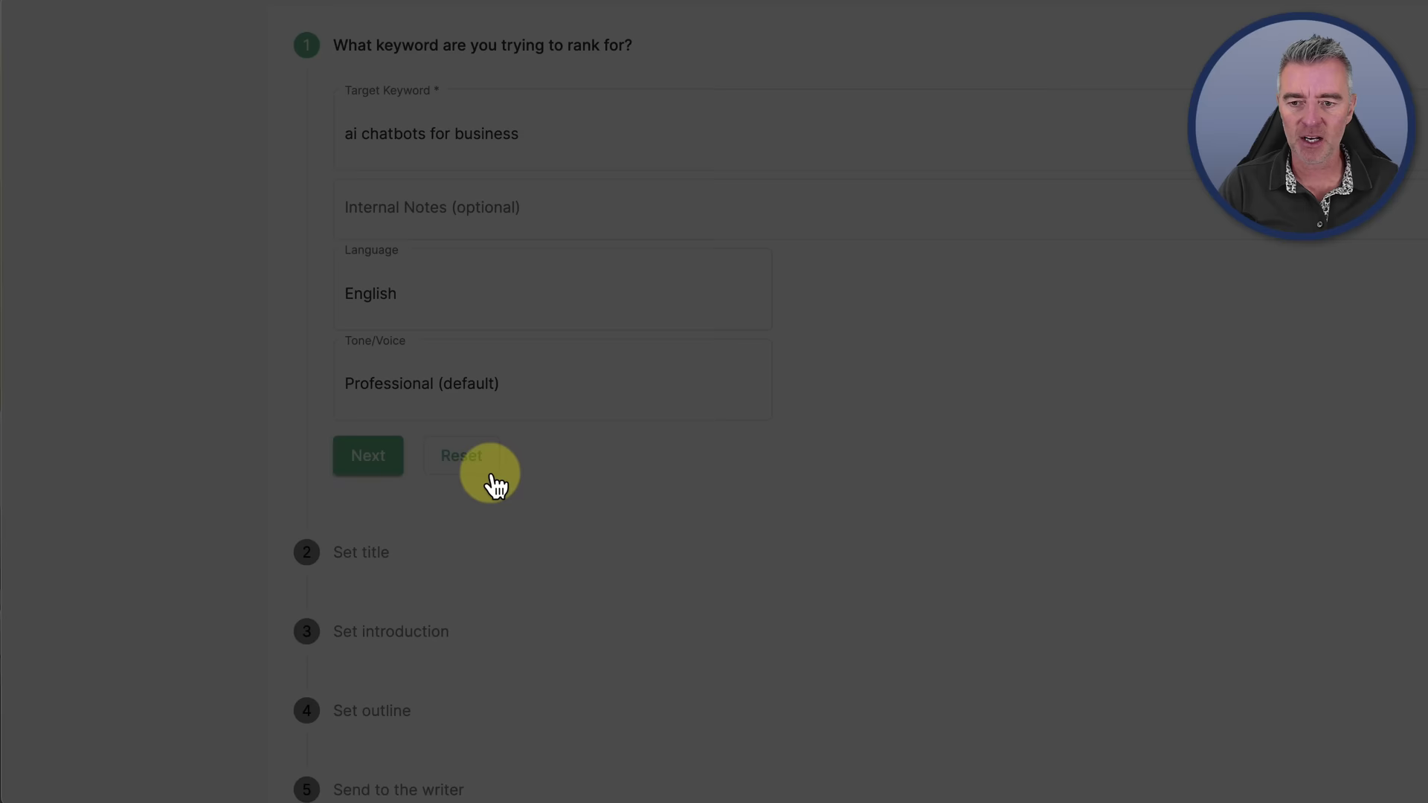
pyautogui.click(367, 455)
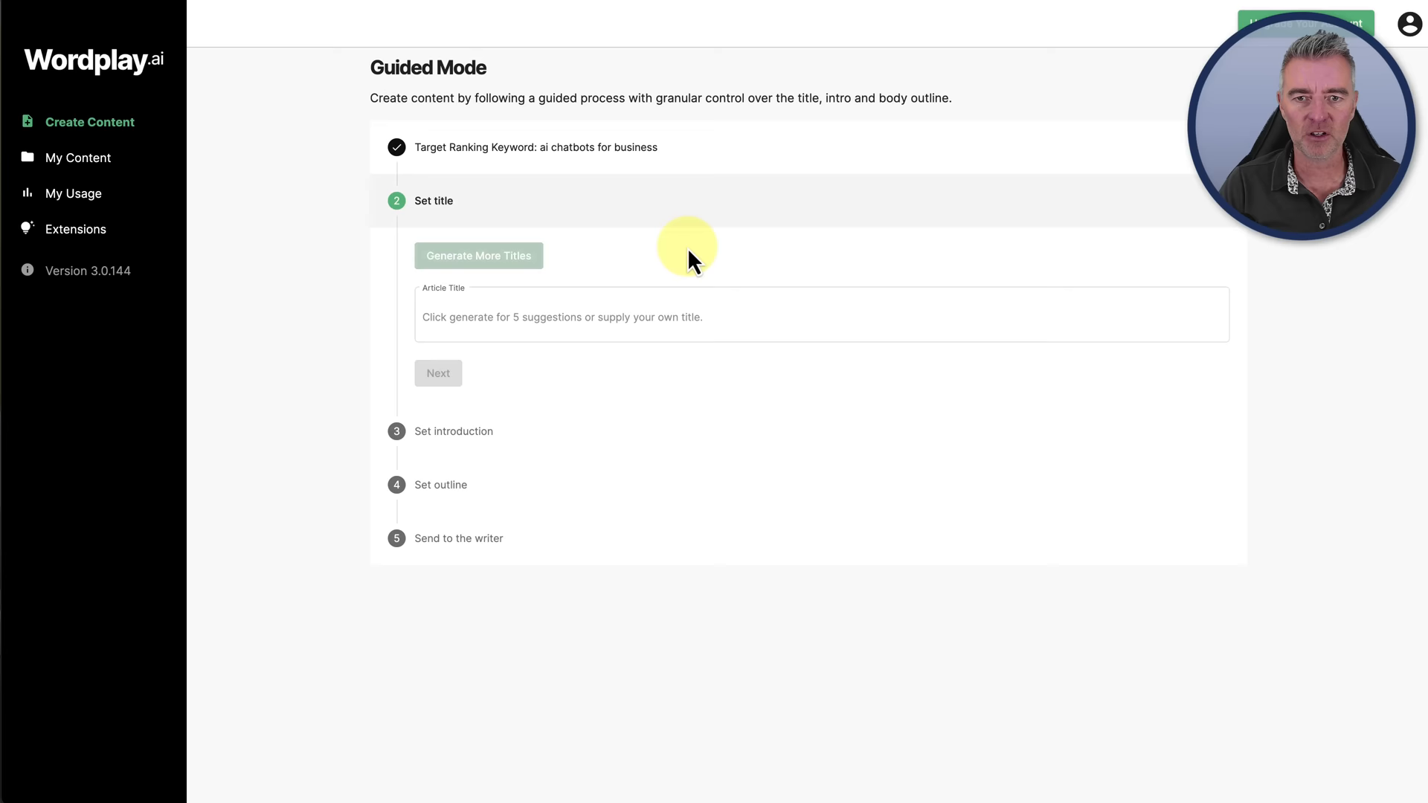
# Step: Generate title suggestions and set the title 'Upgrade Your Business Communications: Harnessing the Power of AI Chatbots'
pyautogui.click(477, 254)
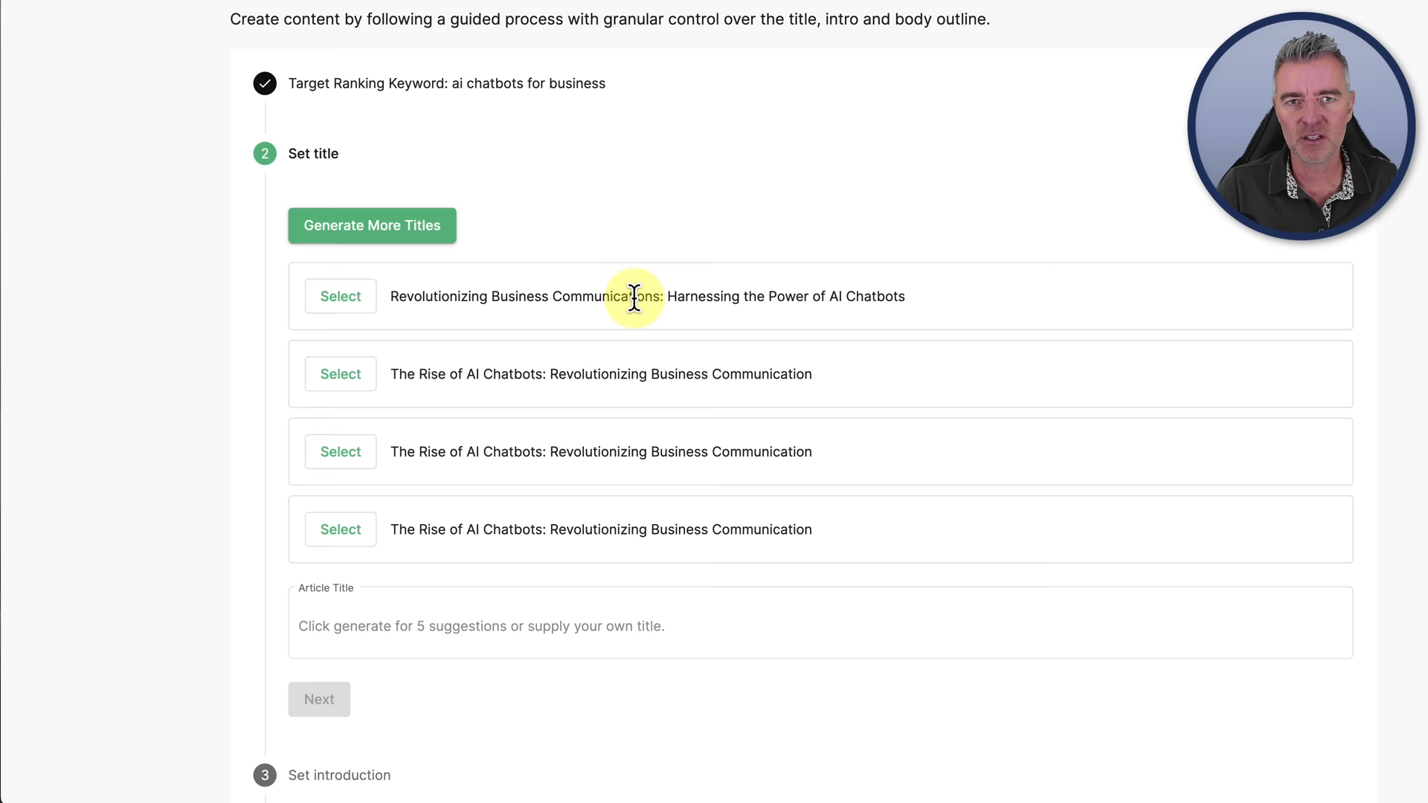
pyautogui.moveTo(797, 400)
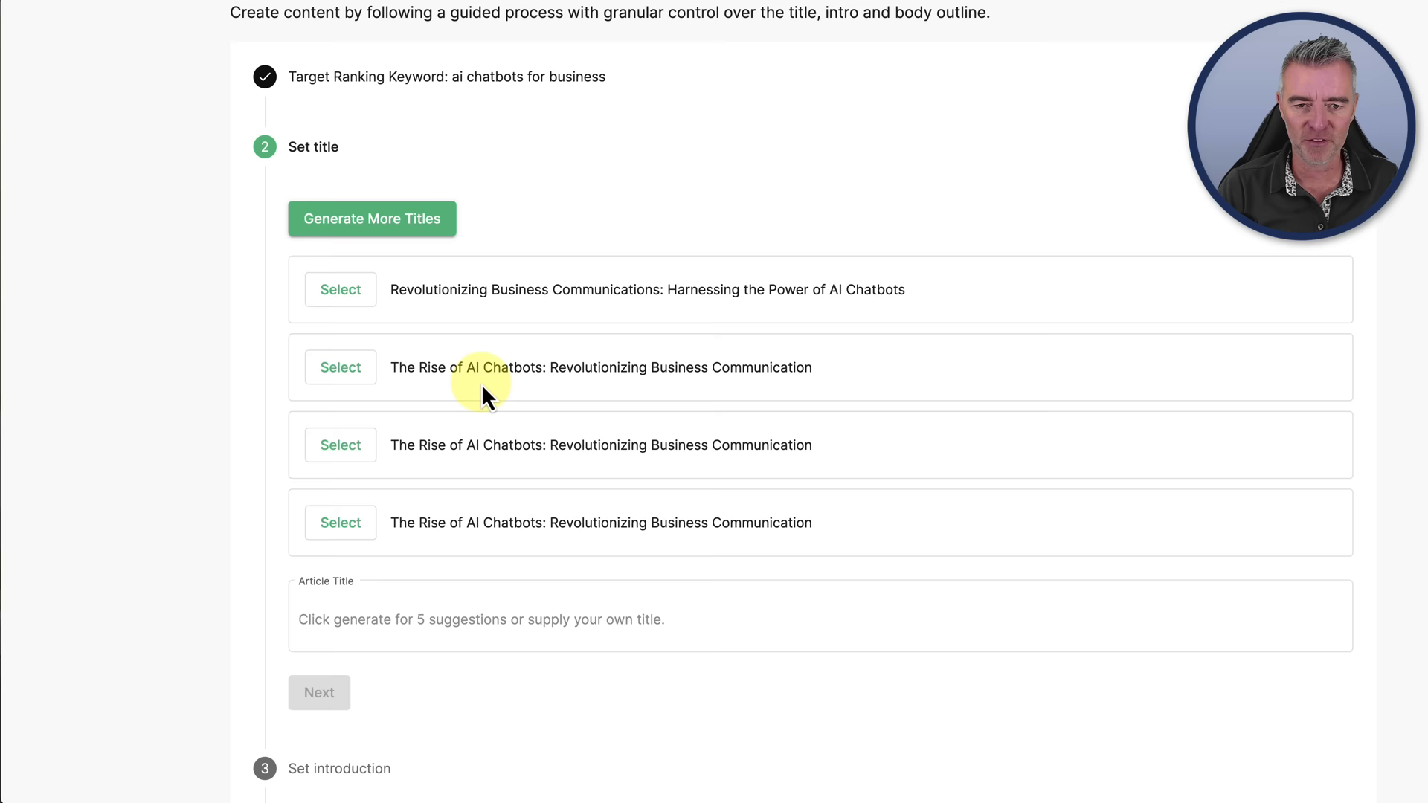
pyautogui.write('Up Business Communications: Harnessing the Power of AI Chatbots')
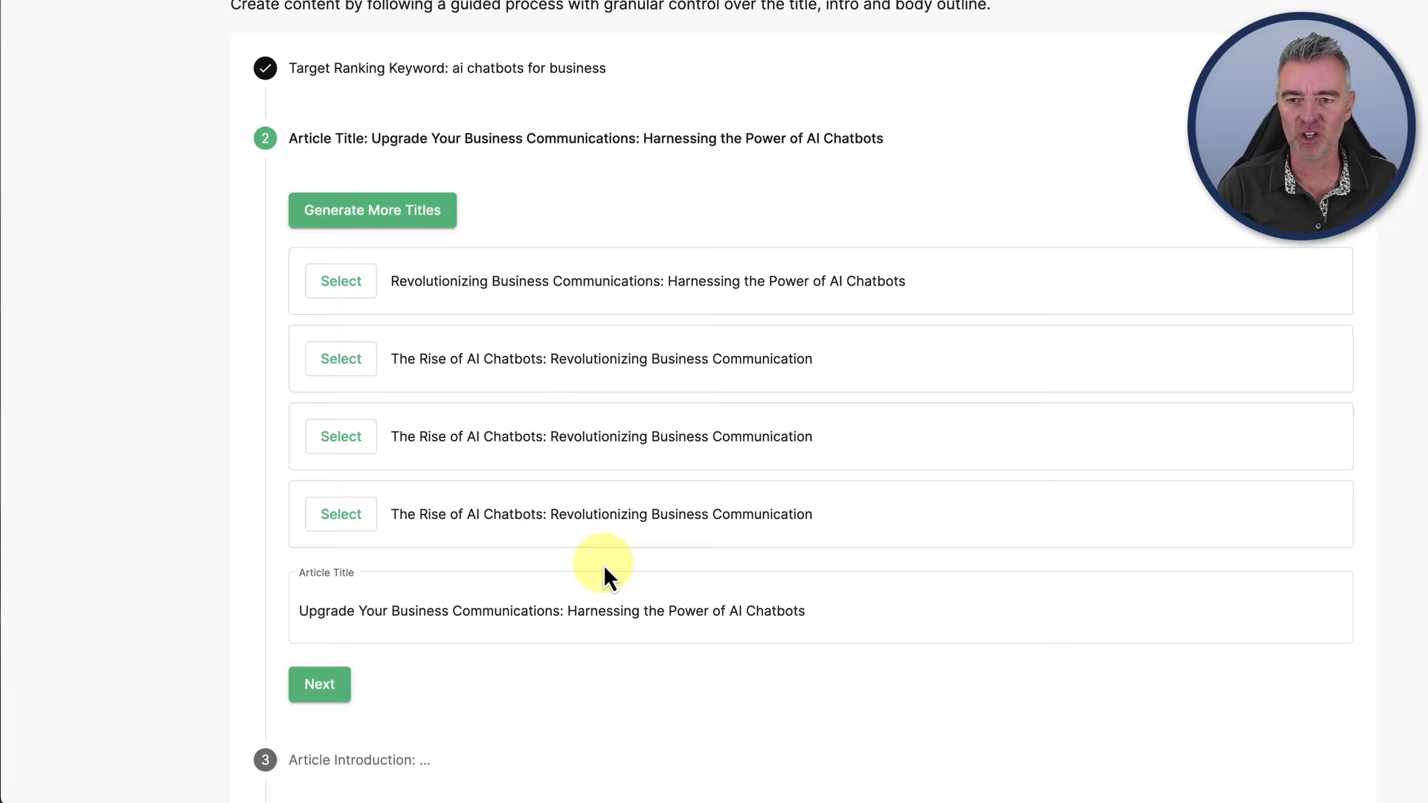
# Step: Confirm the title, generate introductions and use the first option beginning 'In today's fast-paced digital world'
pyautogui.click(318, 684)
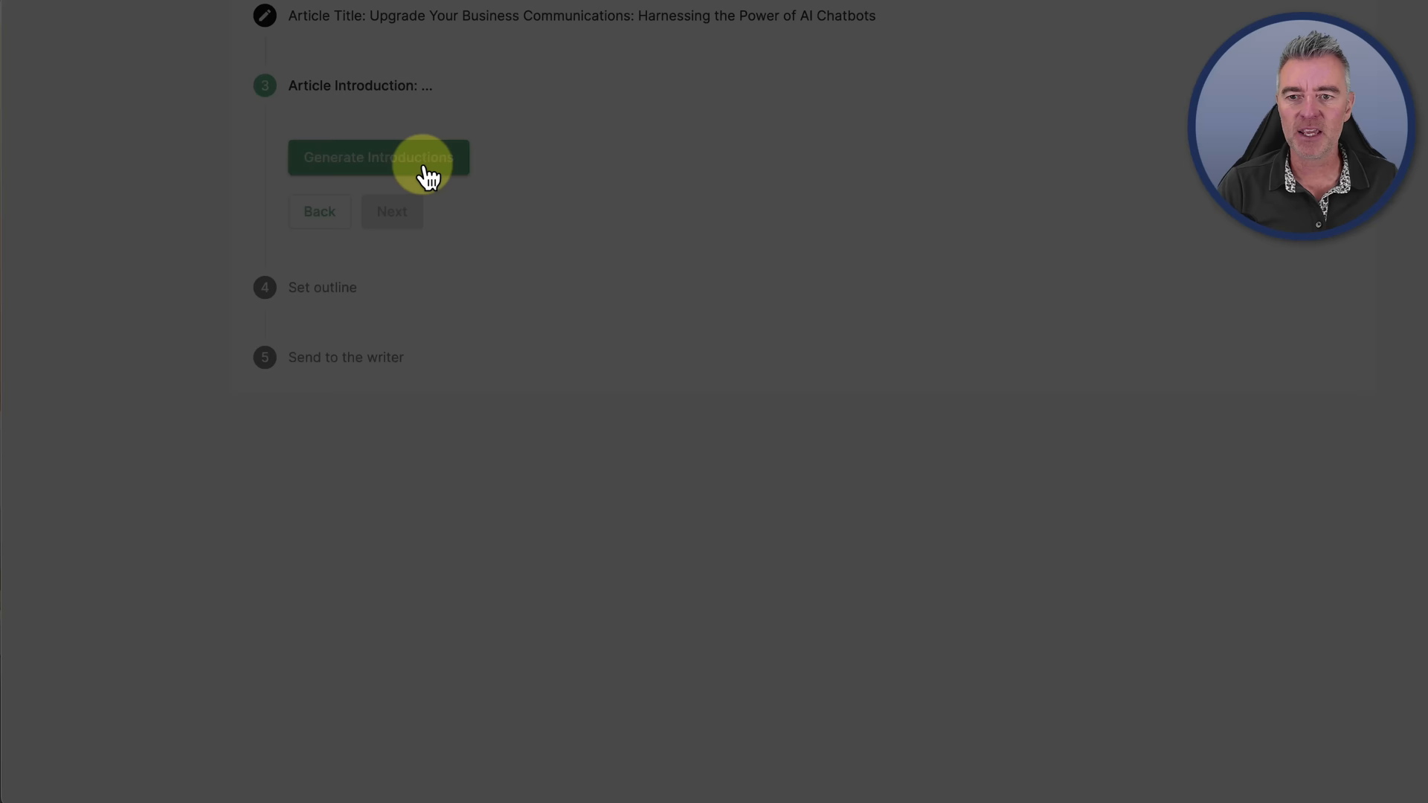
pyautogui.click(379, 156)
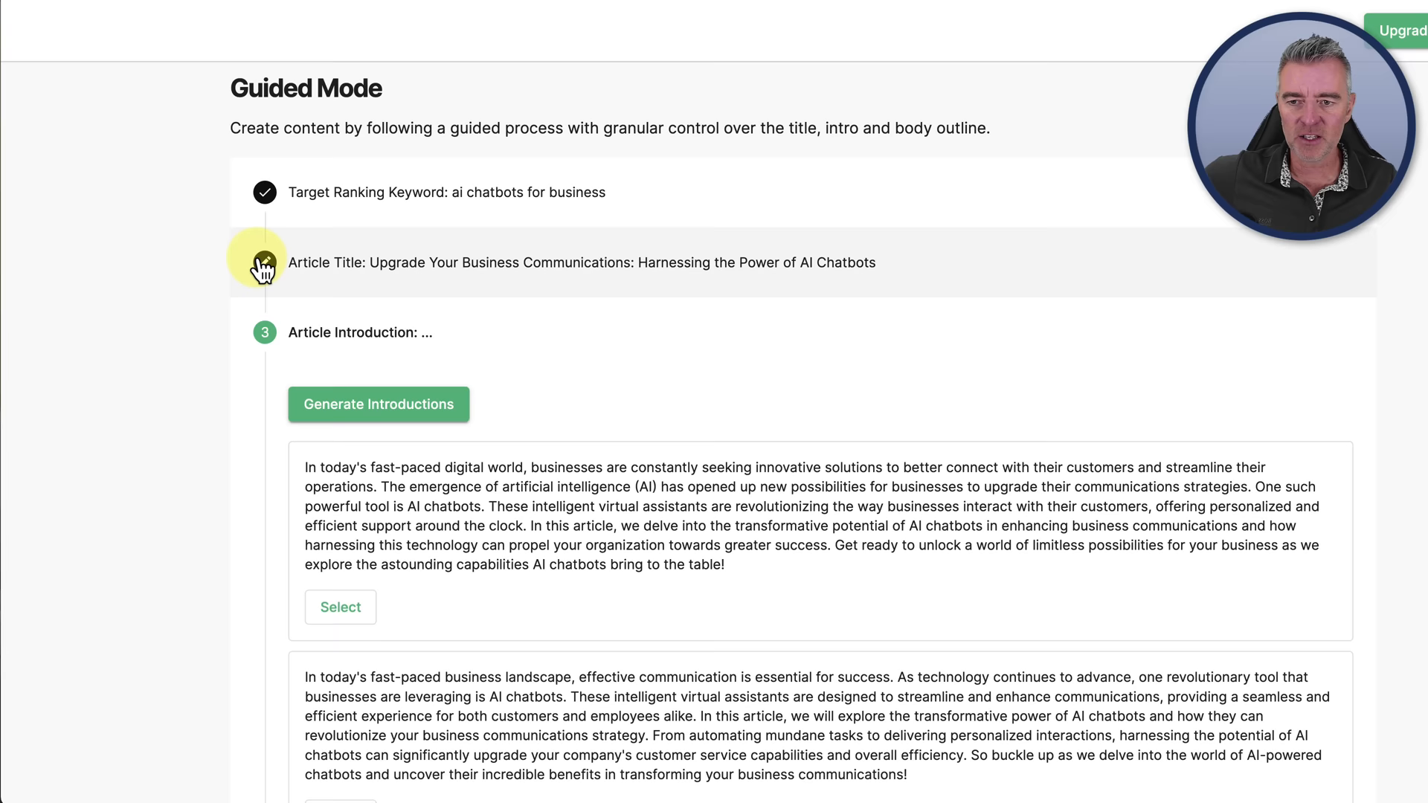
pyautogui.scroll(-3)
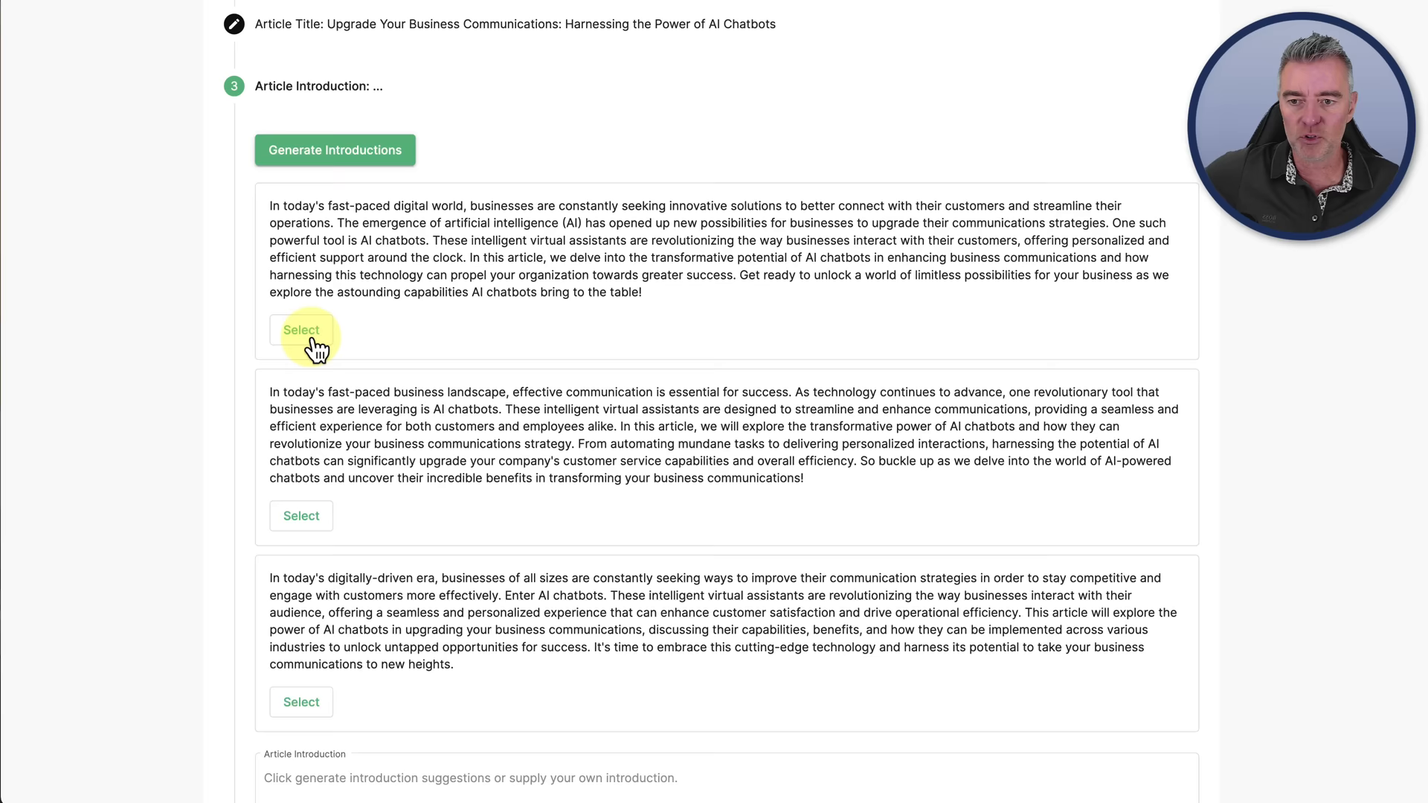
pyautogui.click(302, 330)
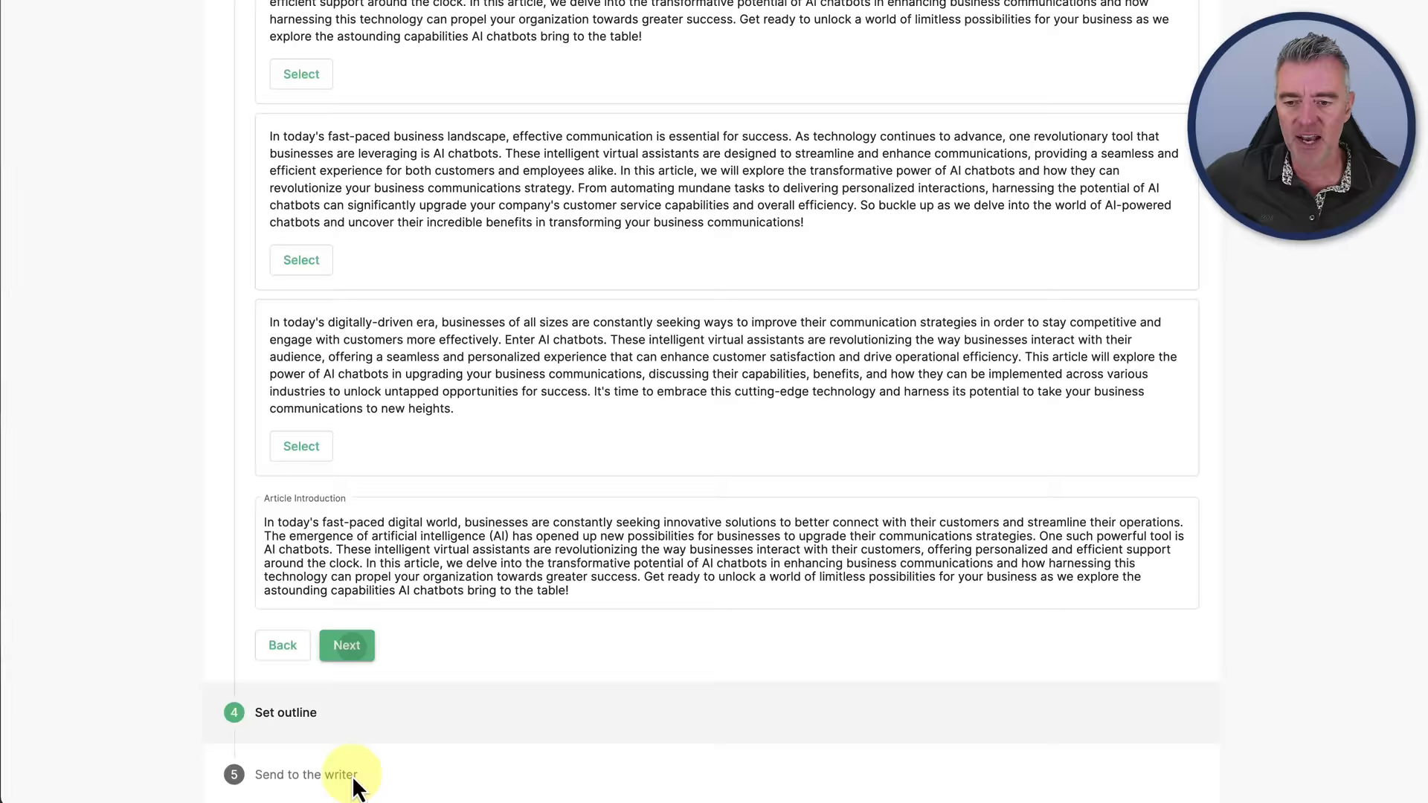
# Step: Choose a ~1,500-word target article length and generate outline suggestions
pyautogui.click(347, 644)
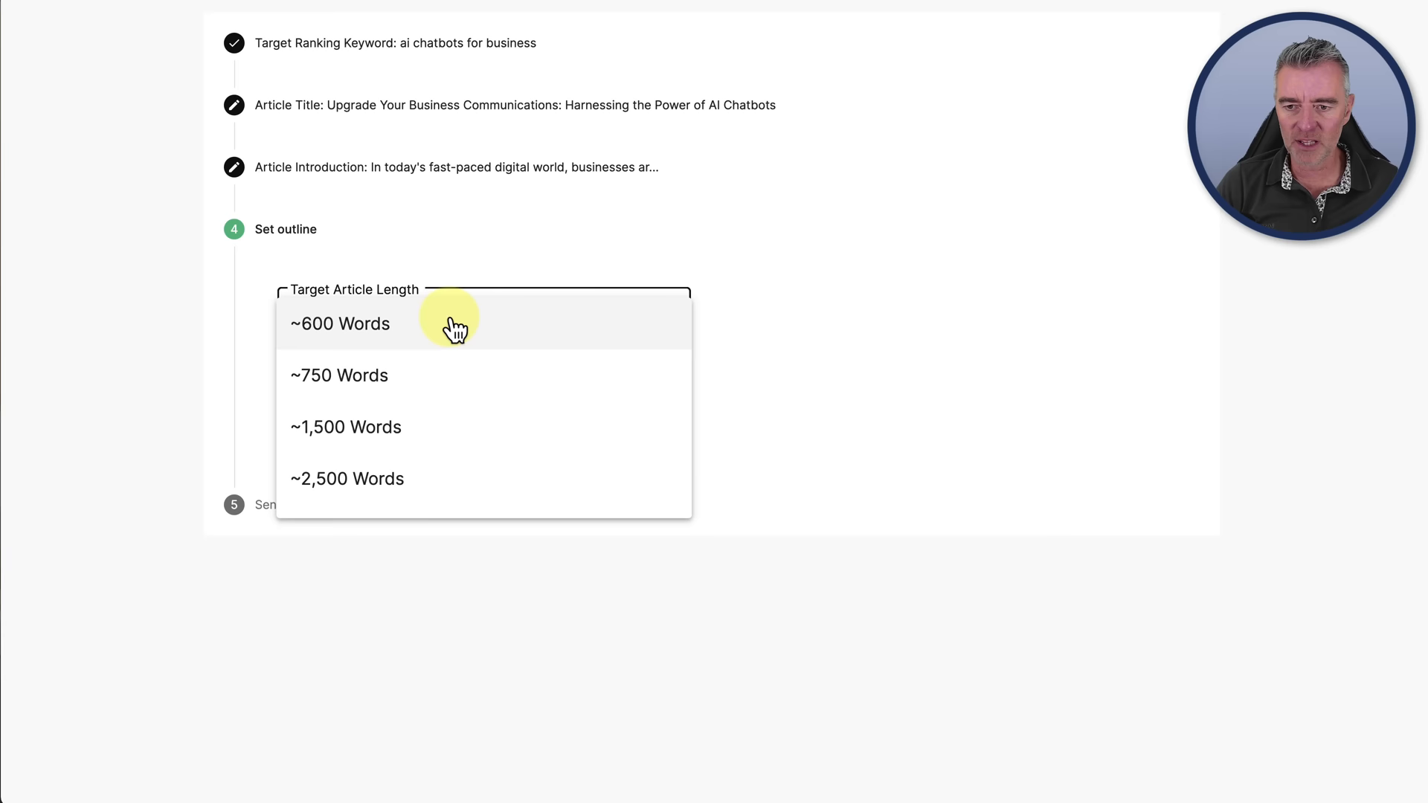
pyautogui.moveTo(359, 427)
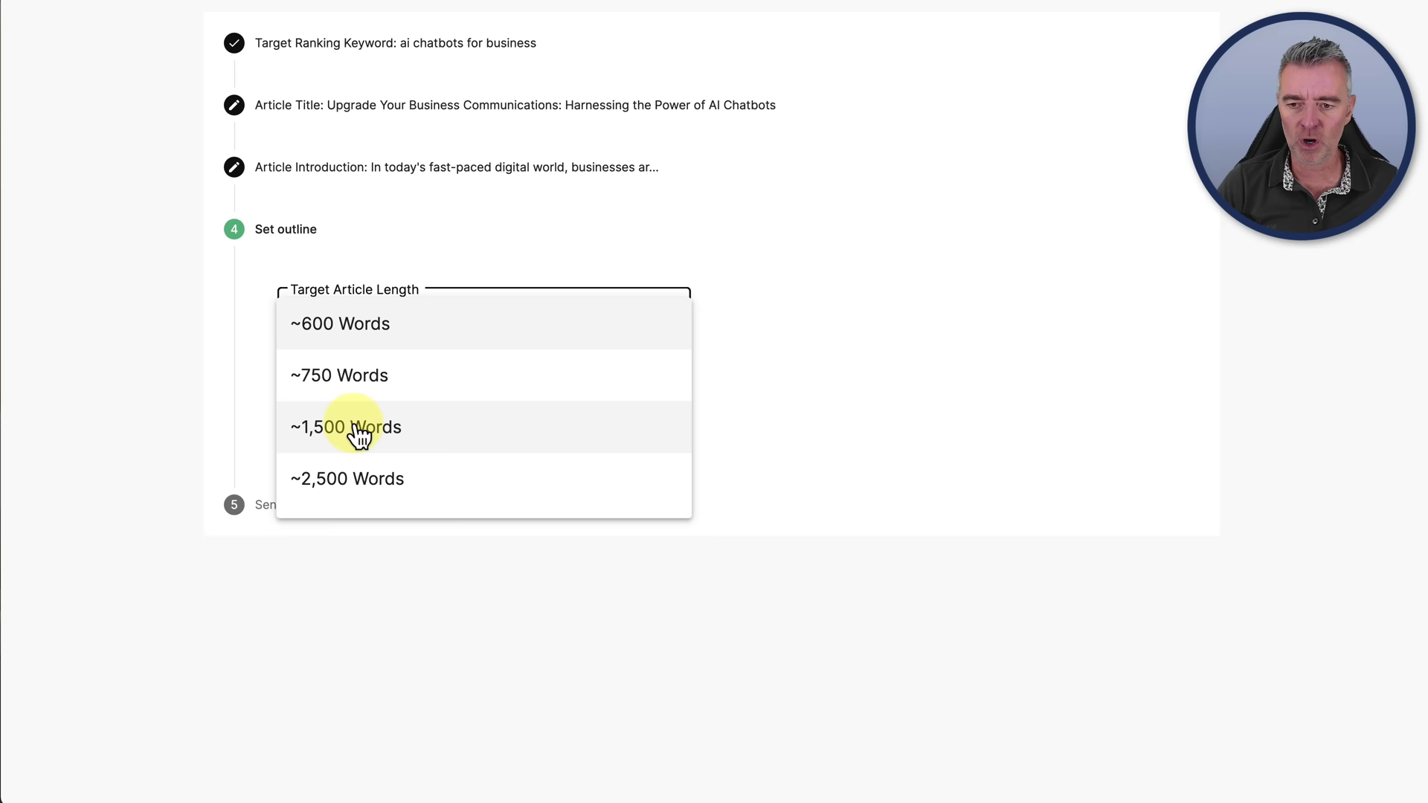
pyautogui.click(346, 427)
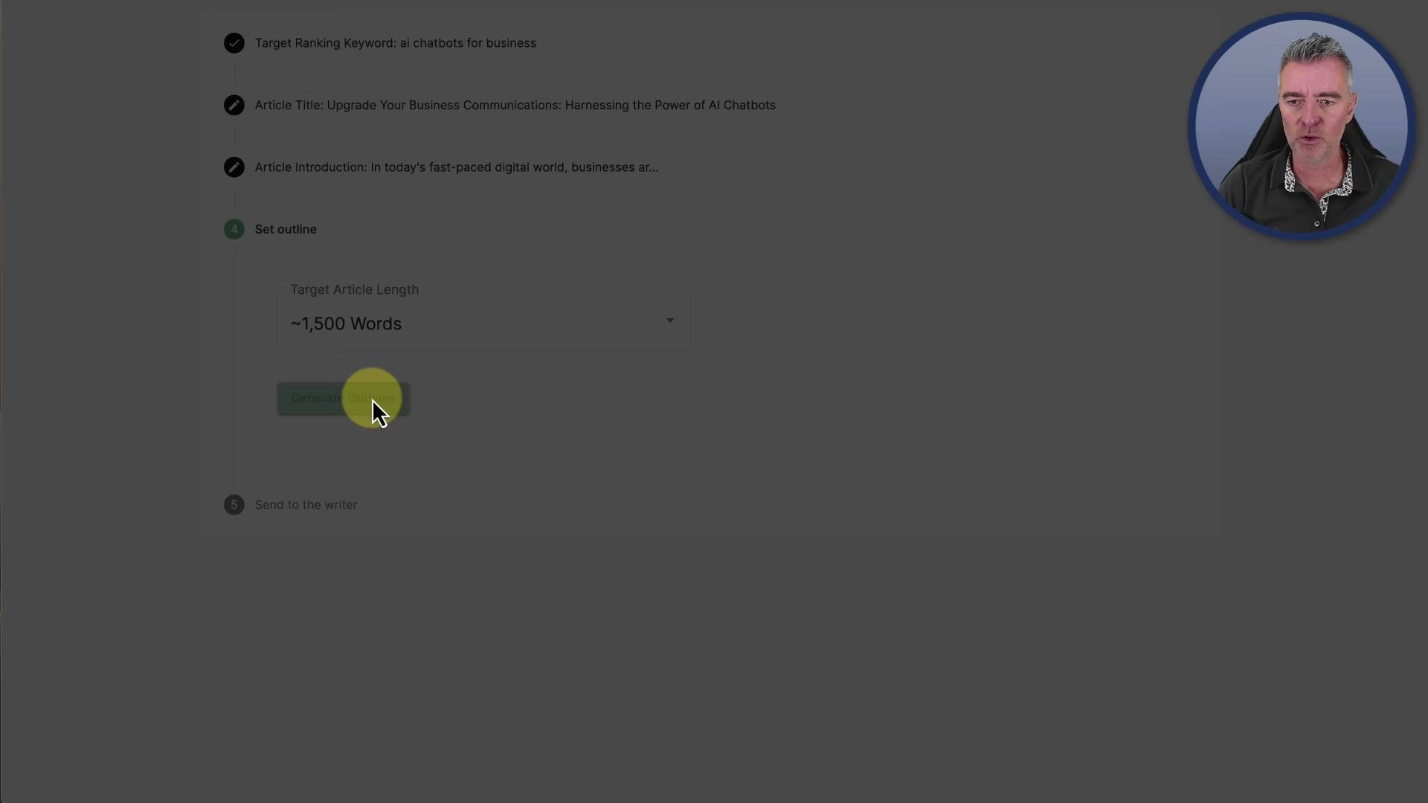
pyautogui.click(343, 398)
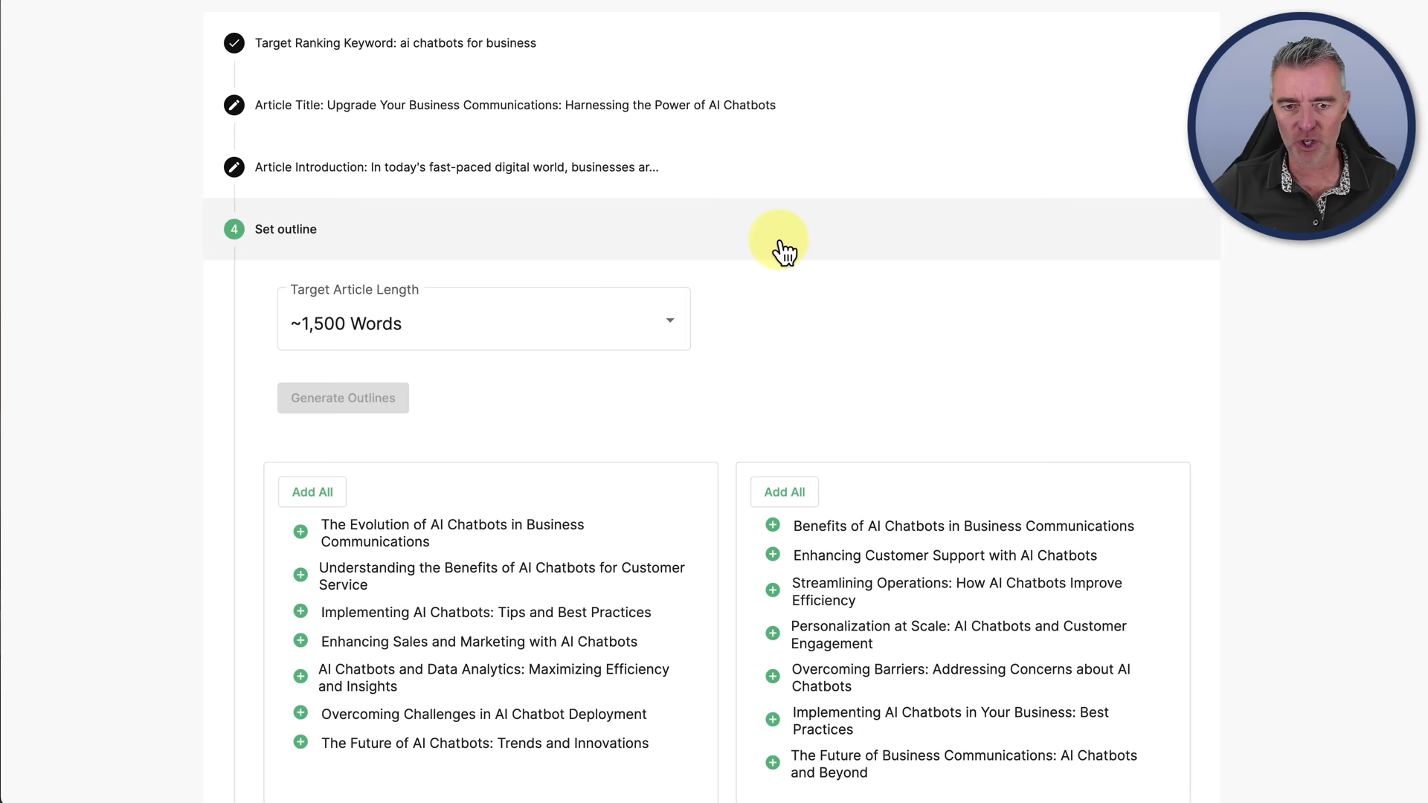
# Step: Add suggested headings to build a five-section outline and bring up the article preview
pyautogui.scroll(-3)
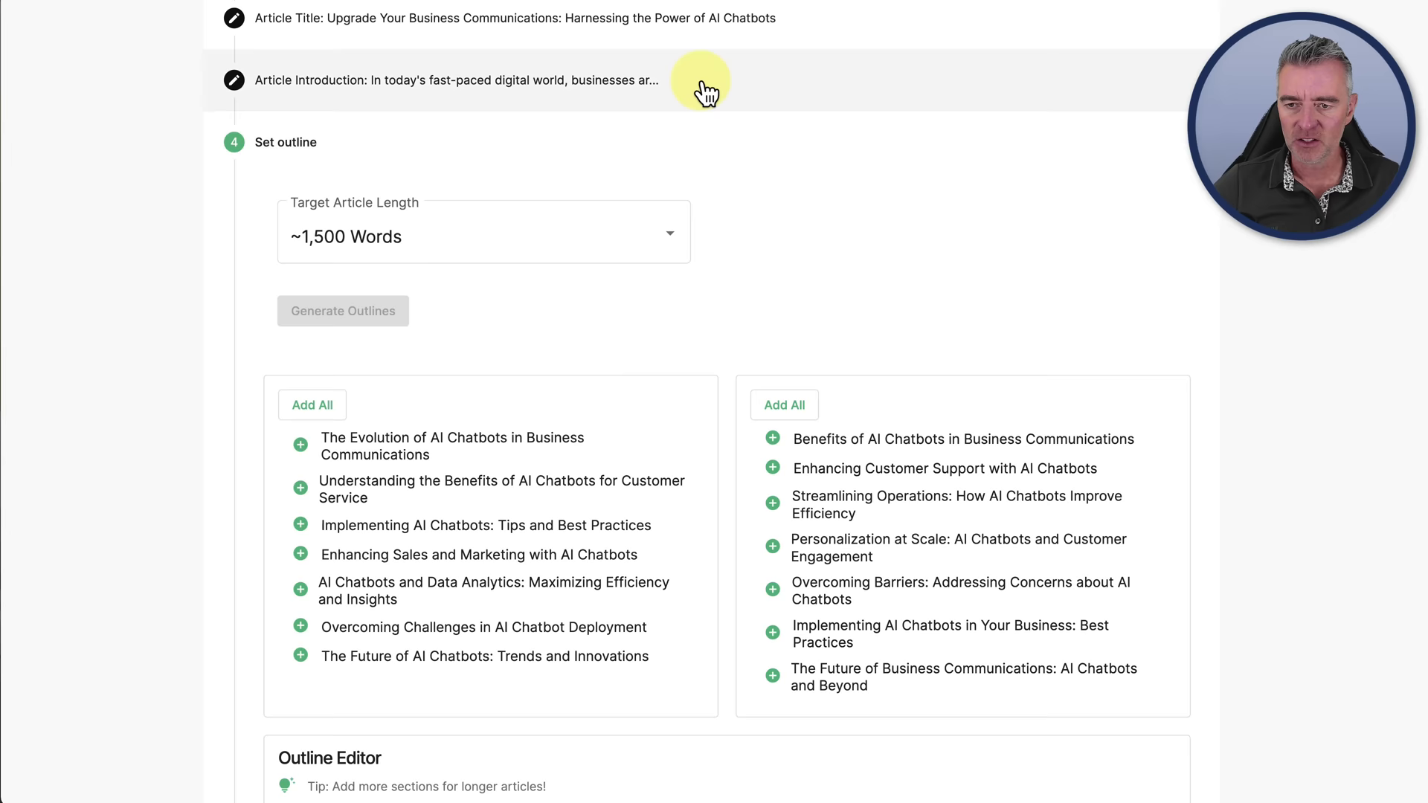
pyautogui.scroll(-3)
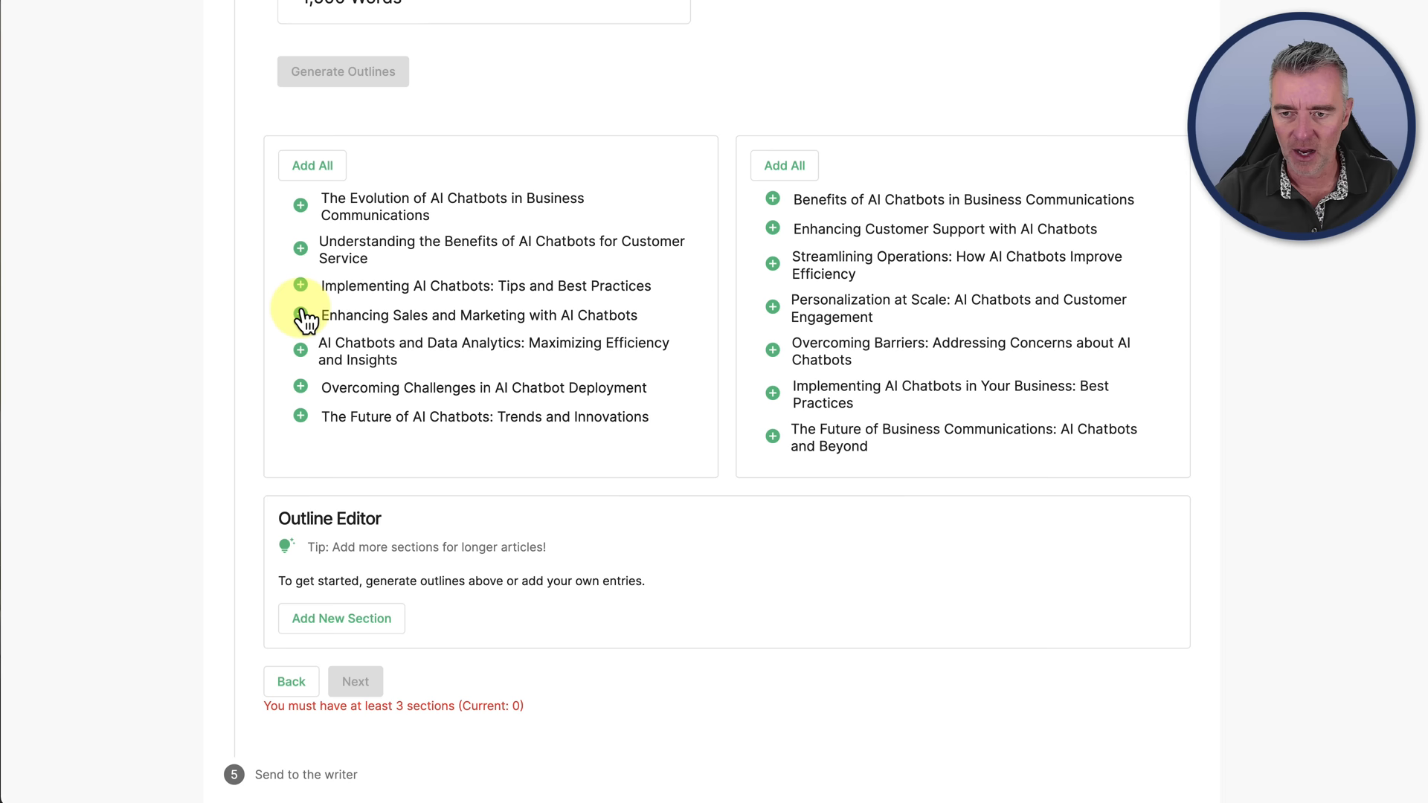
pyautogui.click(301, 294)
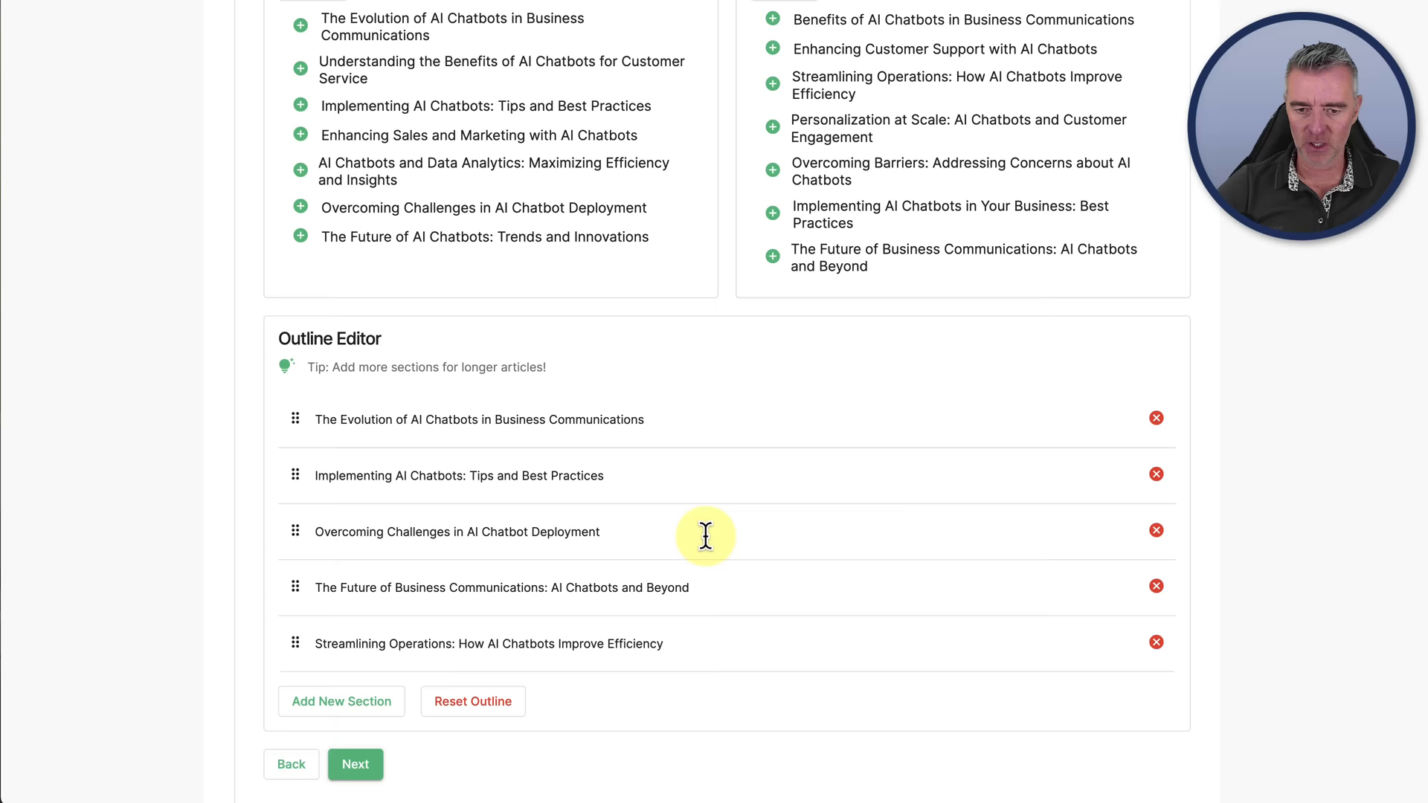
pyautogui.click(354, 765)
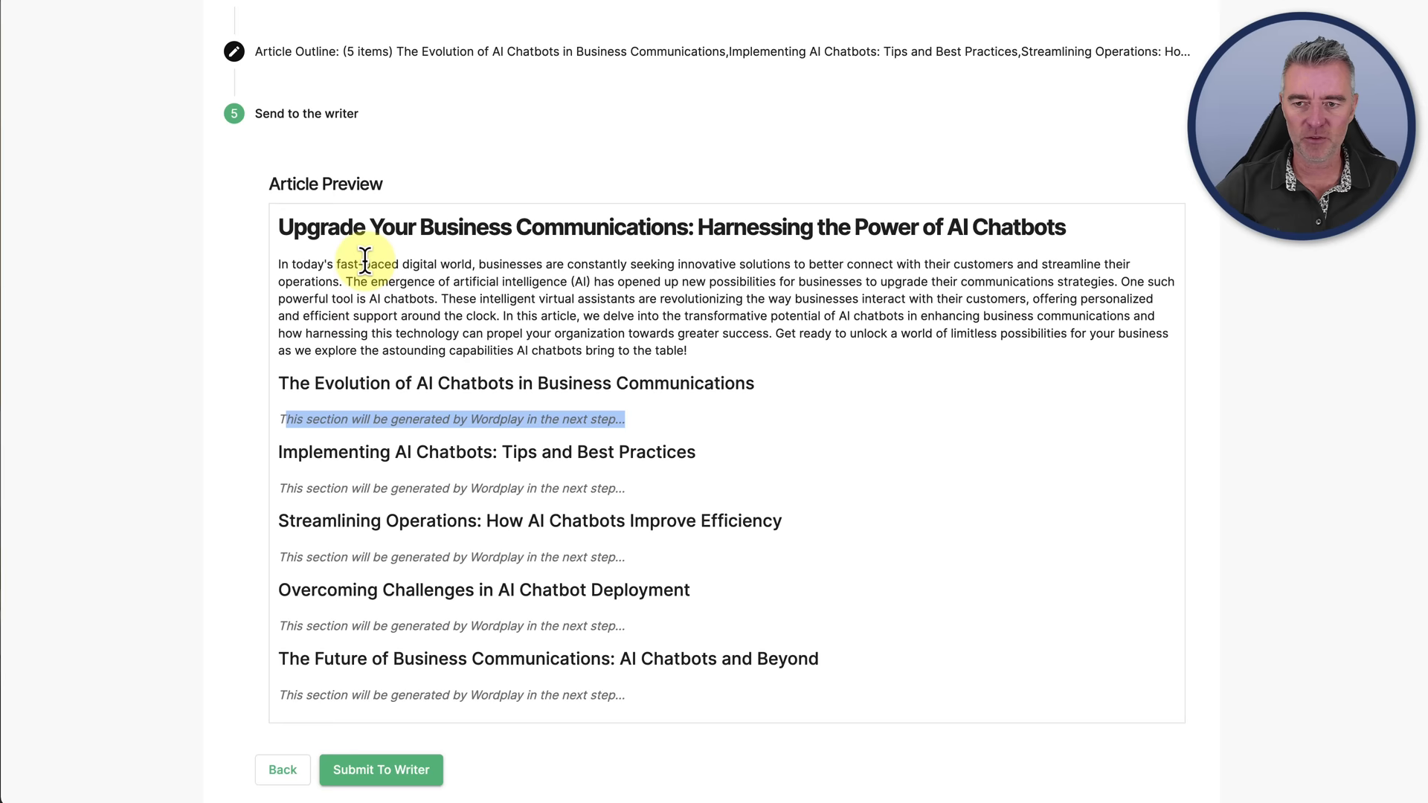
# Step: Submit the article to the writer, confirm it, and view the 'ai chatbots for business' project
pyautogui.click(381, 769)
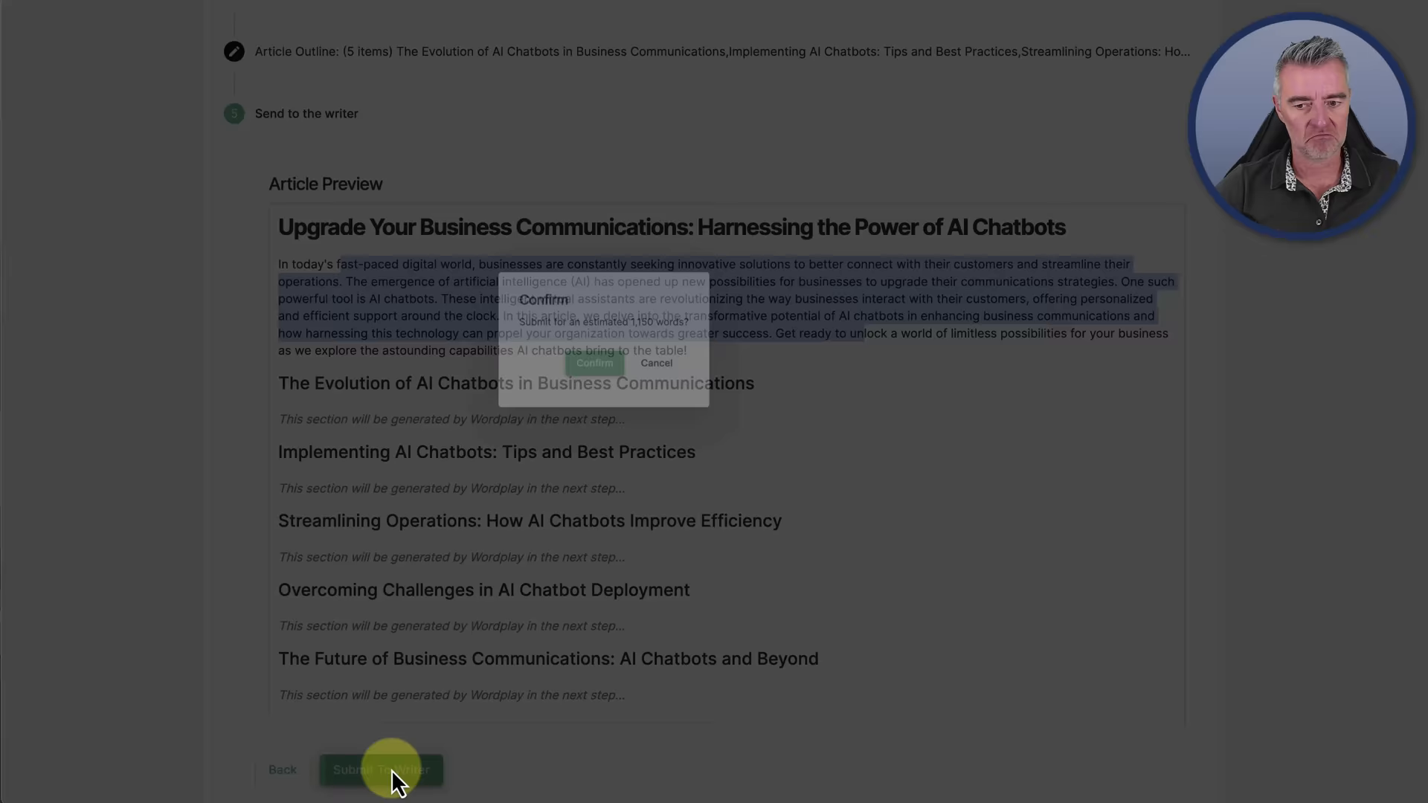
pyautogui.click(593, 362)
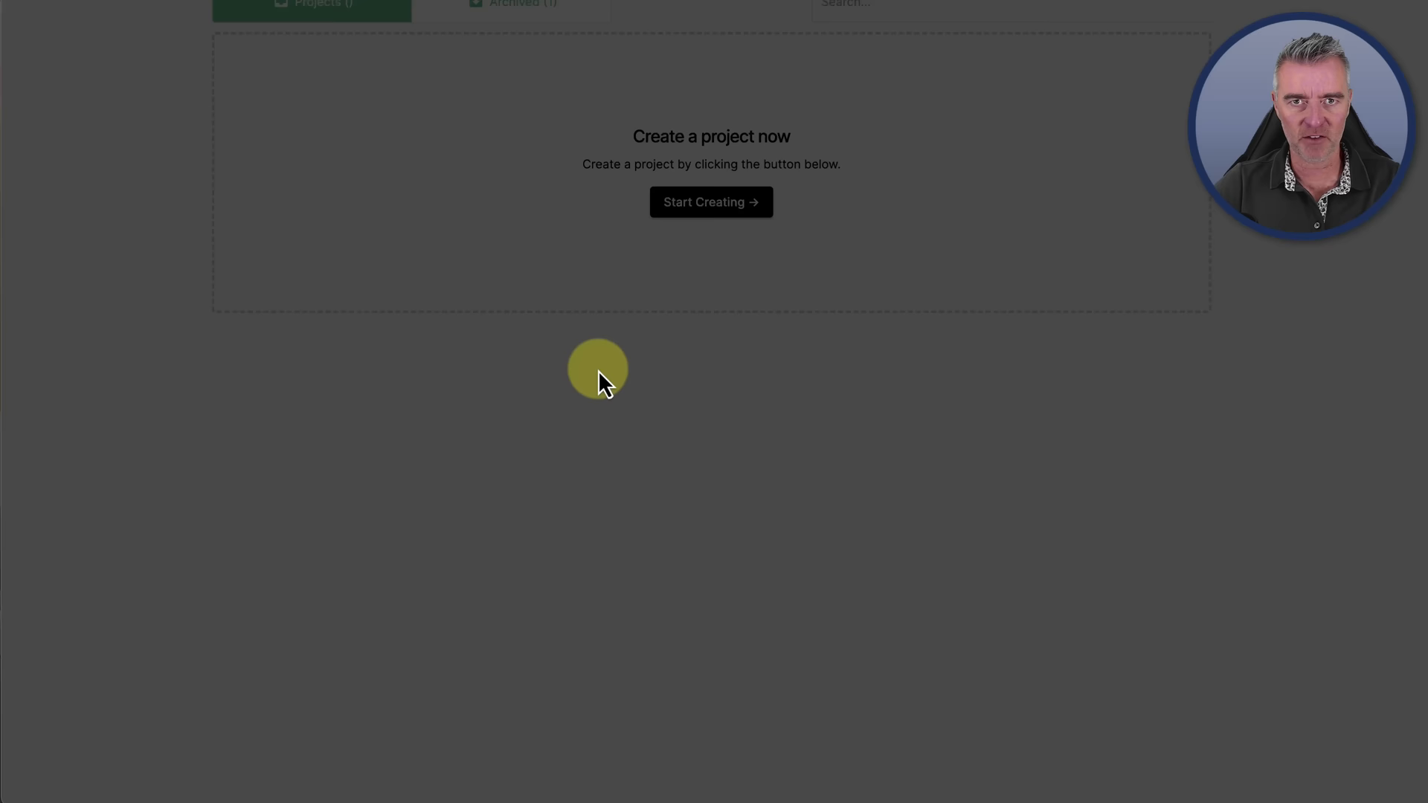
pyautogui.click(711, 201)
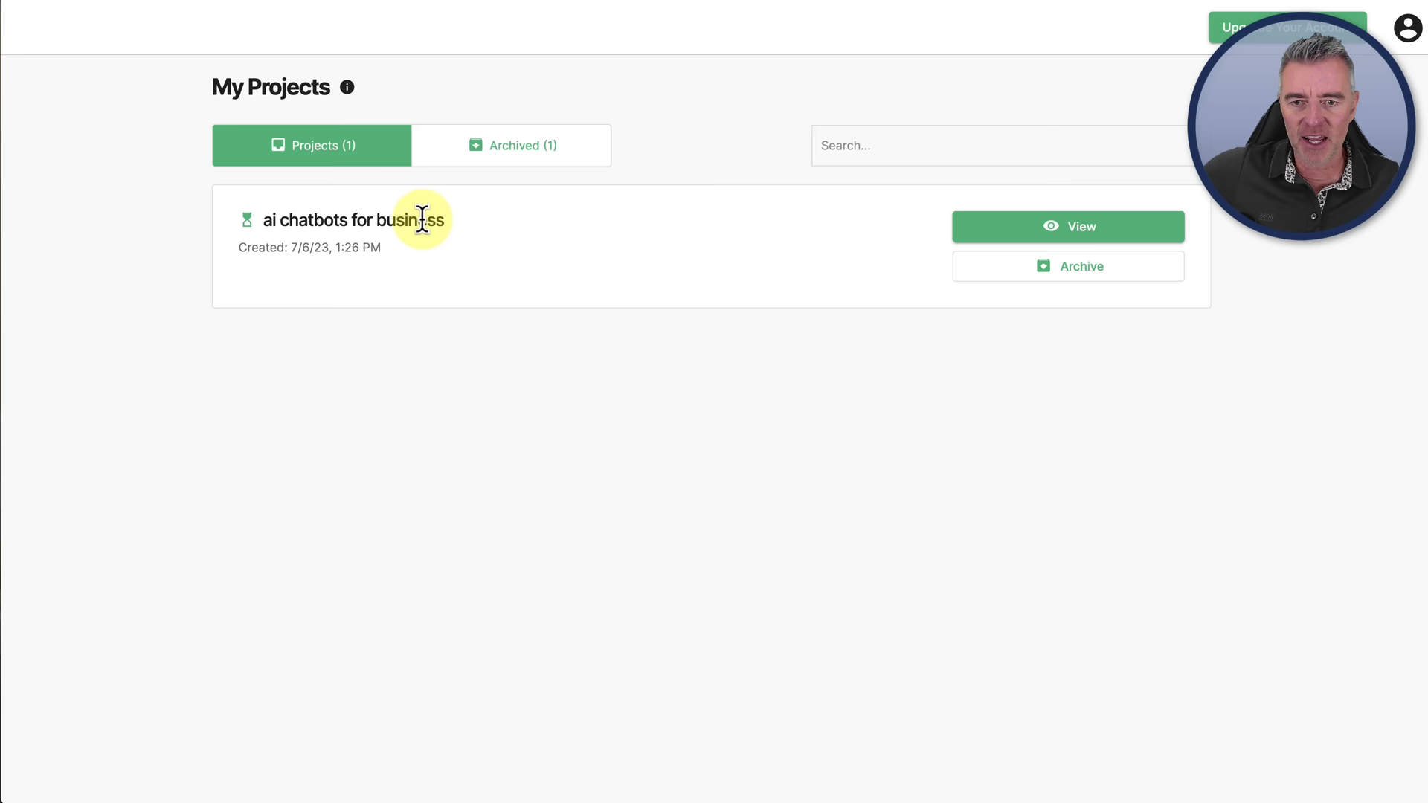
pyautogui.click(1067, 226)
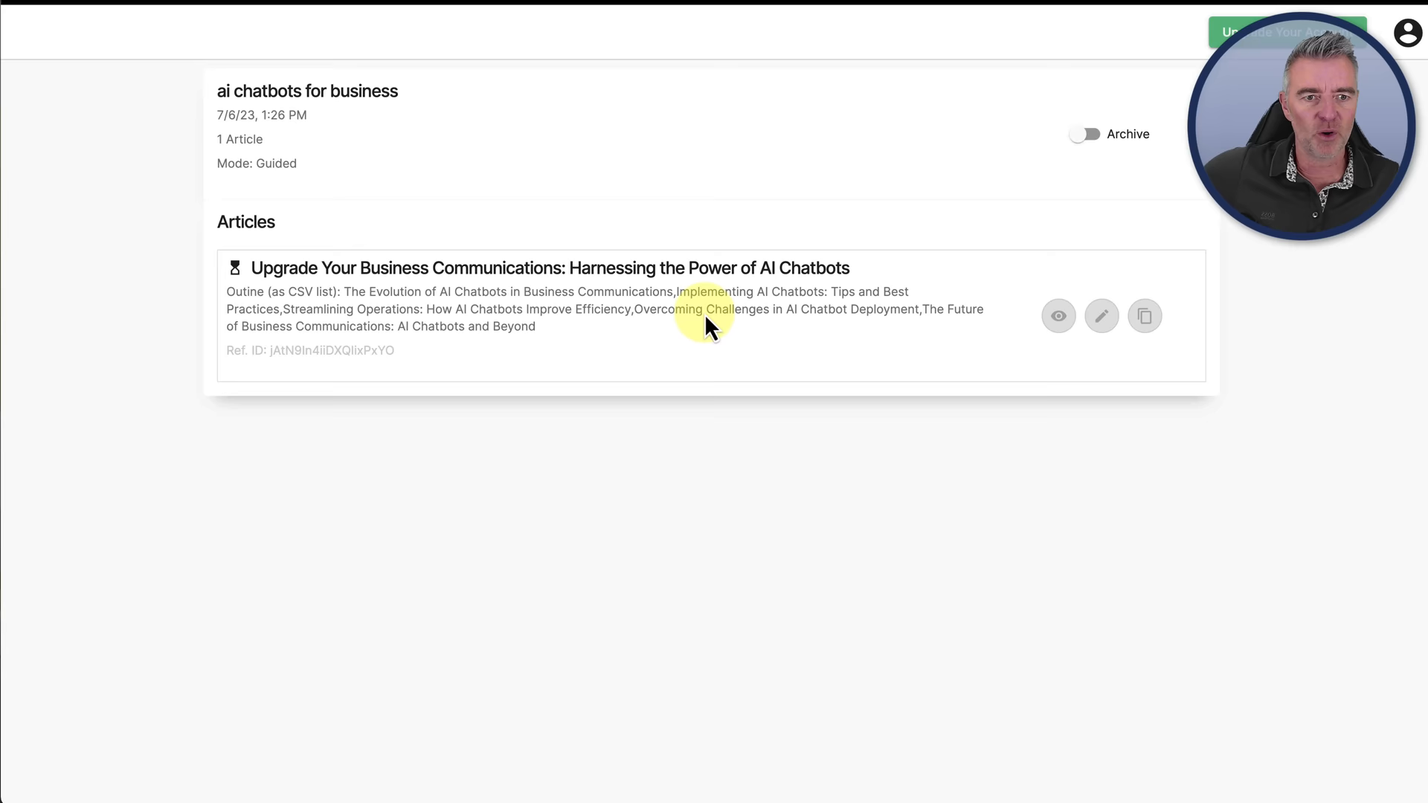
# Step: View the finished 1,354-word article and scroll through its five sections
pyautogui.click(1058, 315)
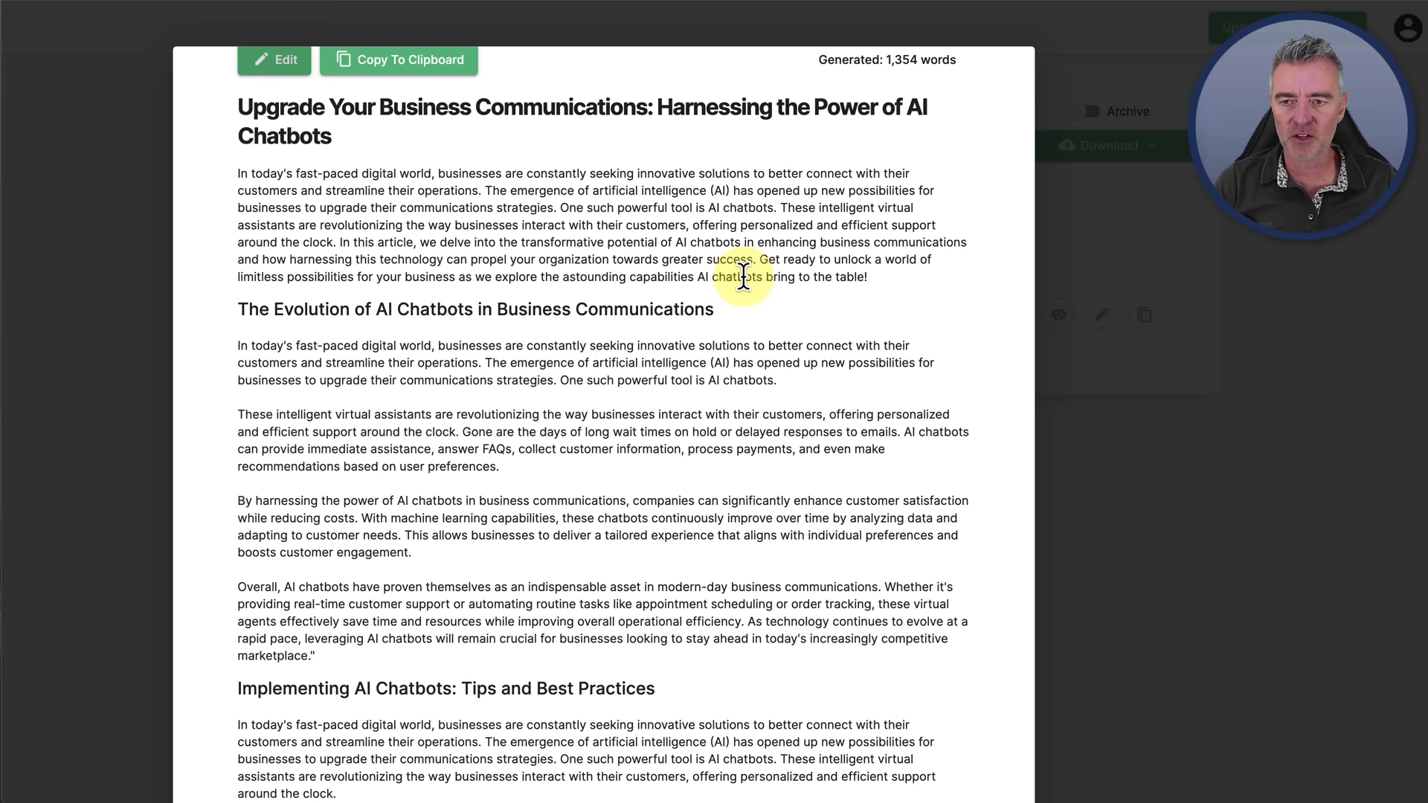
pyautogui.scroll(-3)
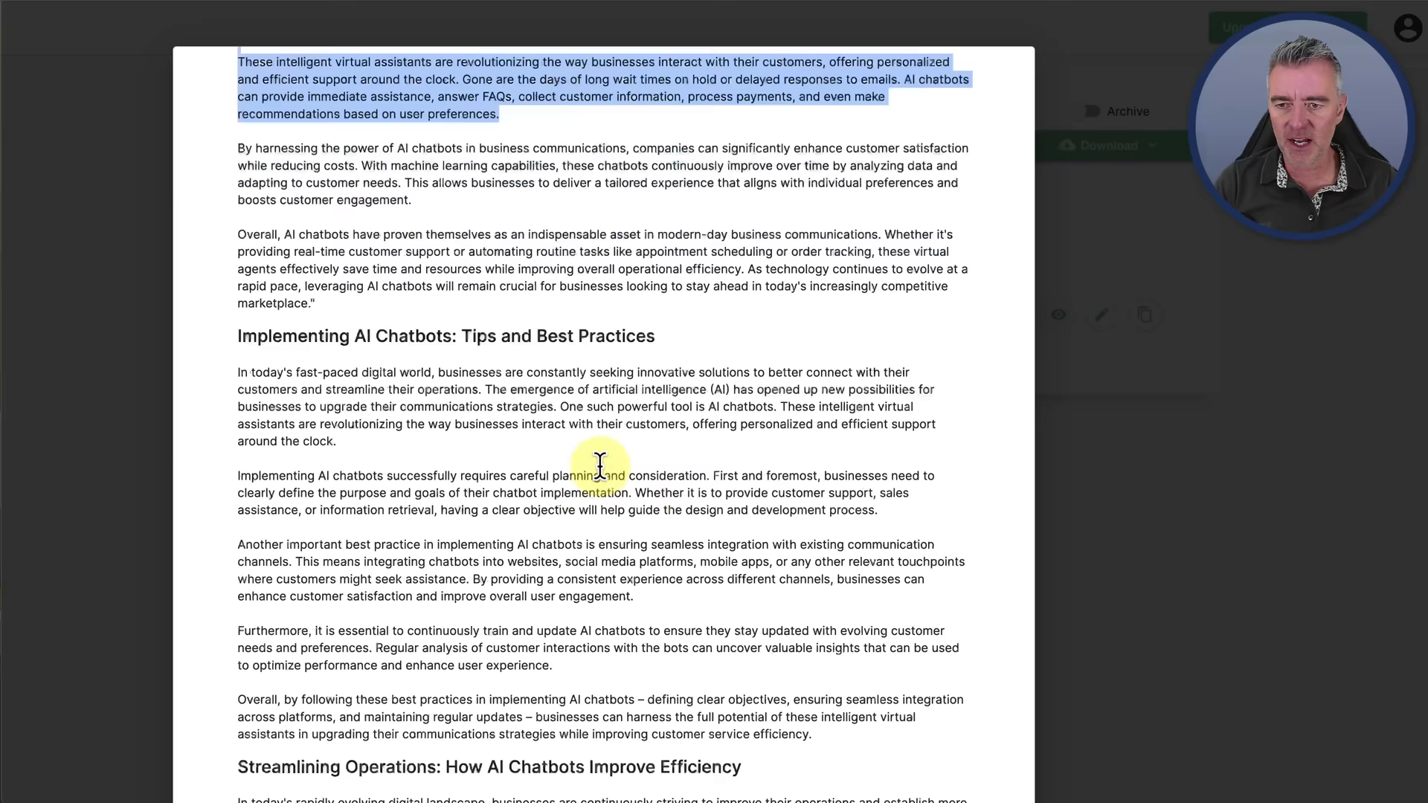
pyautogui.scroll(-3)
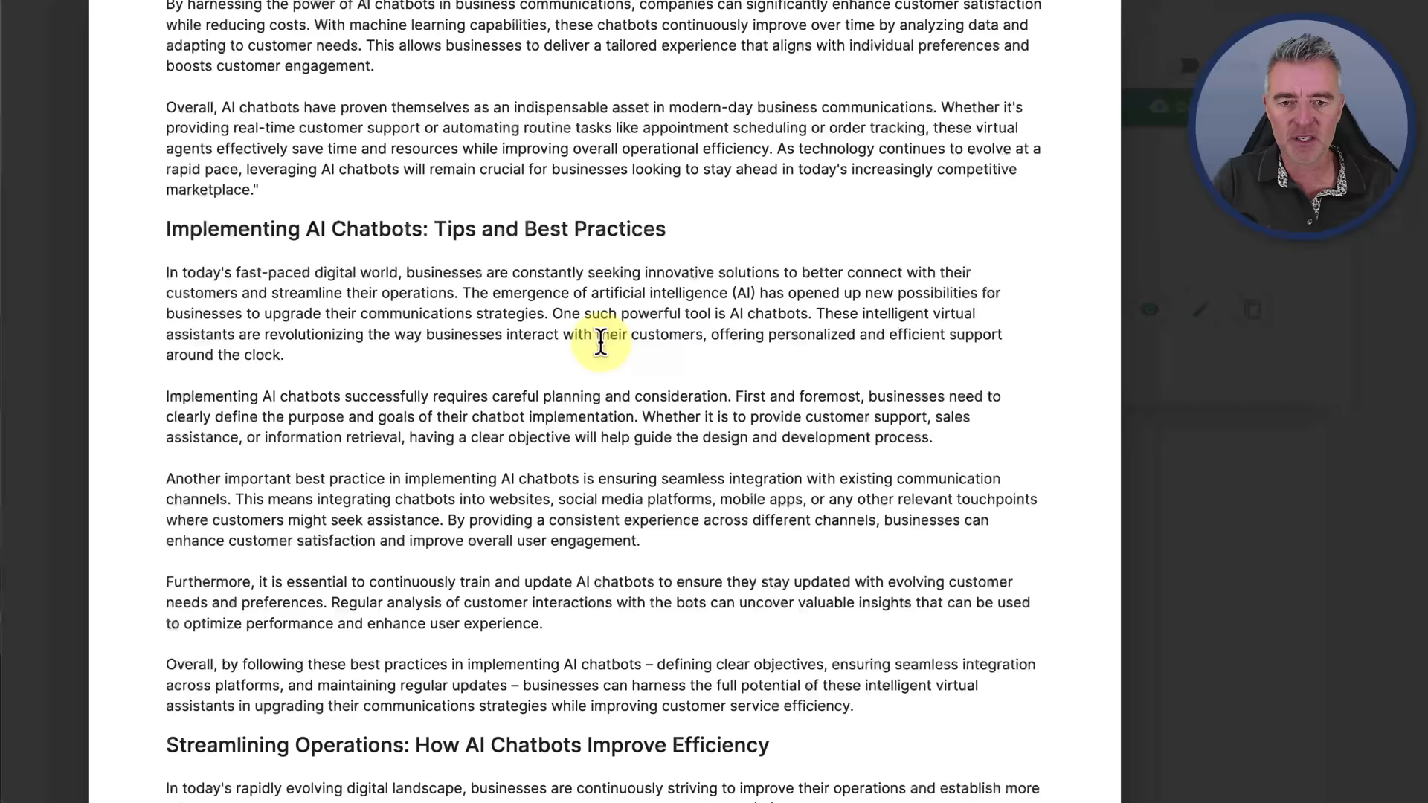
pyautogui.scroll(-3)
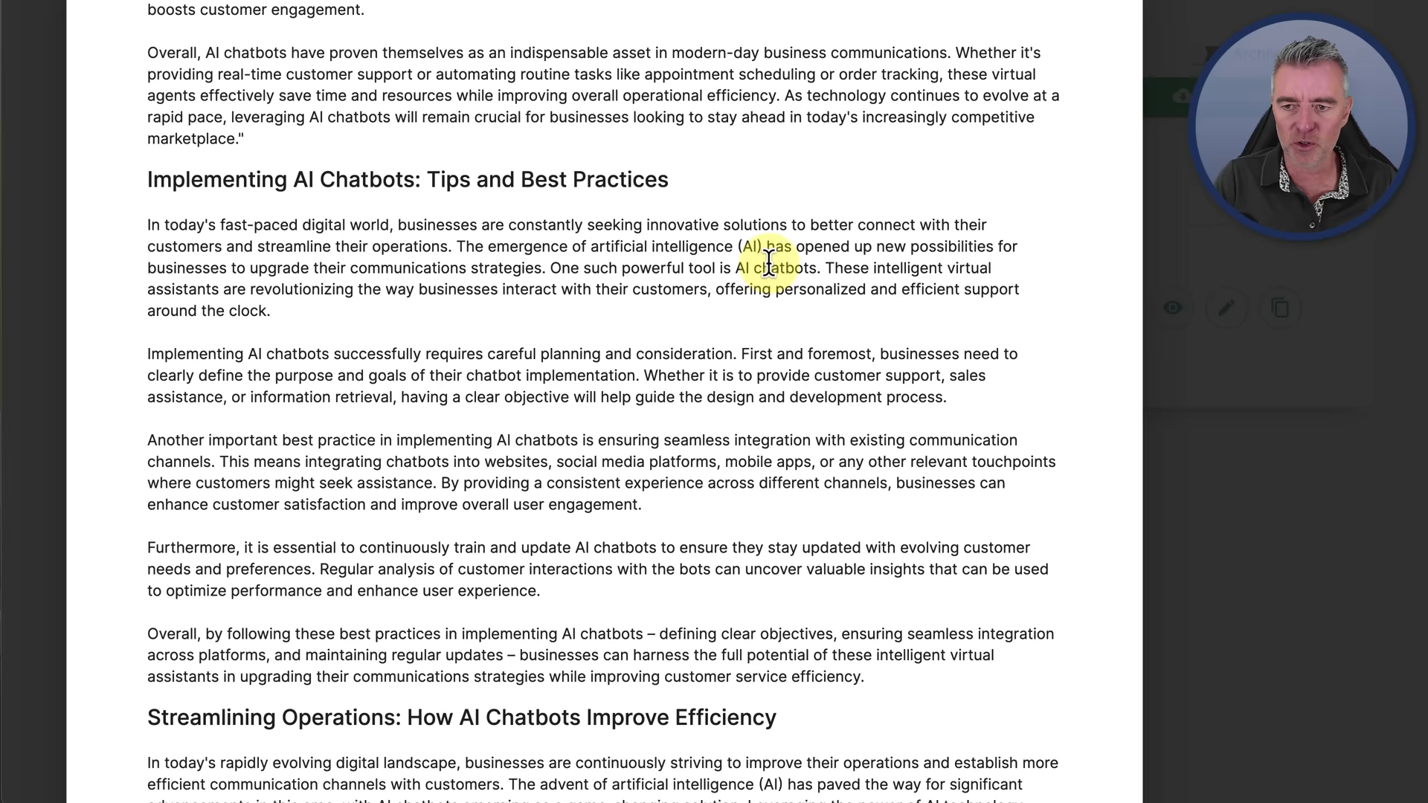
pyautogui.scroll(-3)
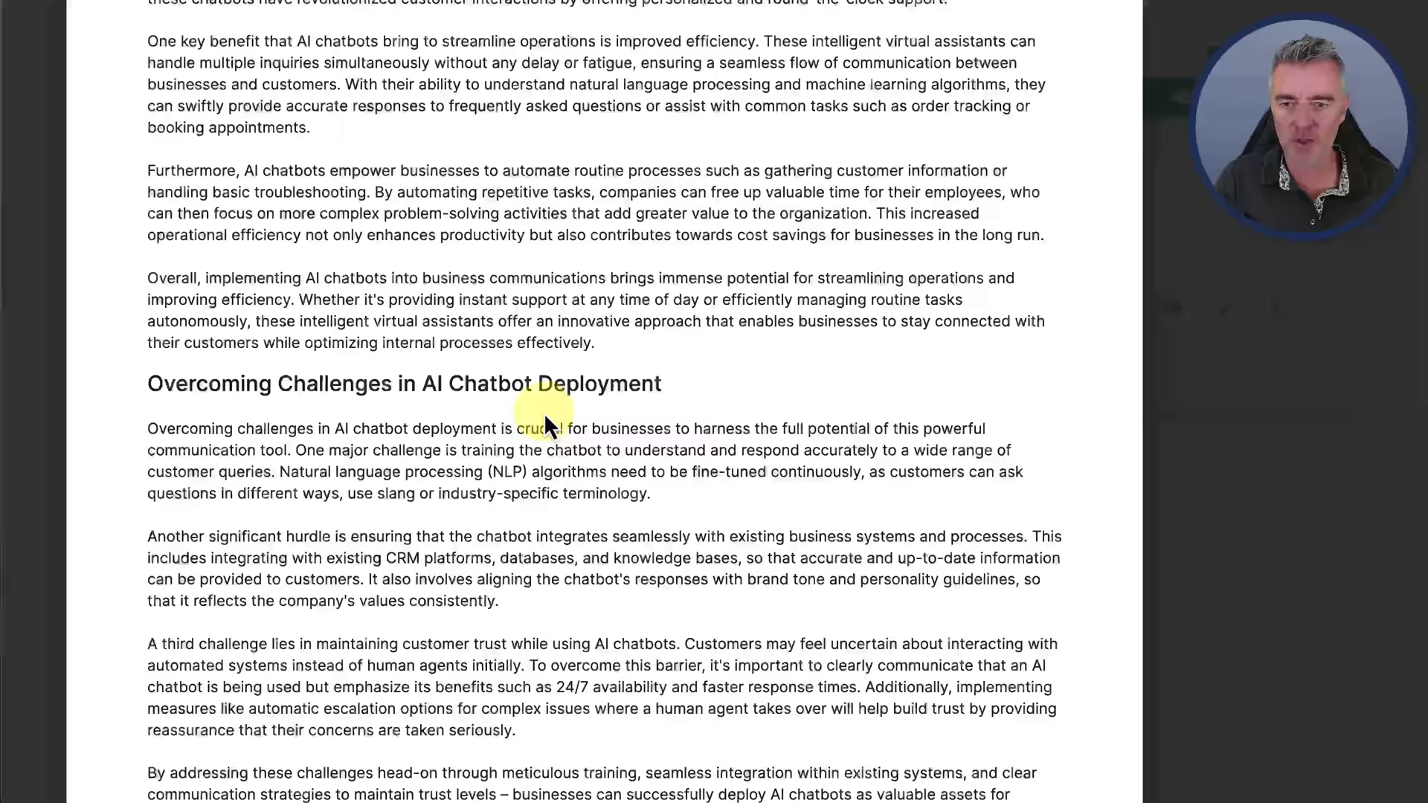
pyautogui.scroll(-3)
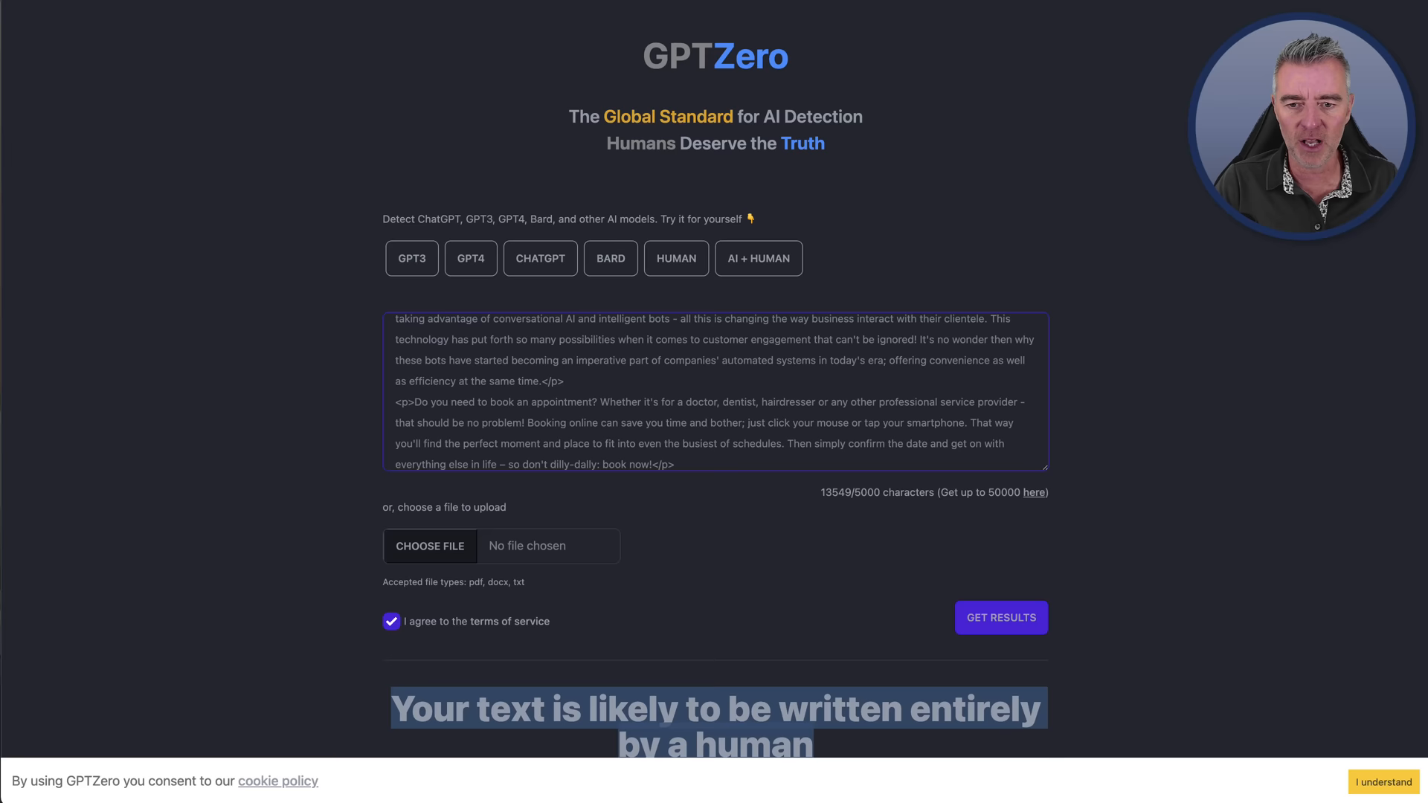
# Step: Paste the chatbot article into GPTZero's text box, showing 10435/5000 characters
pyautogui.click(1000, 617)
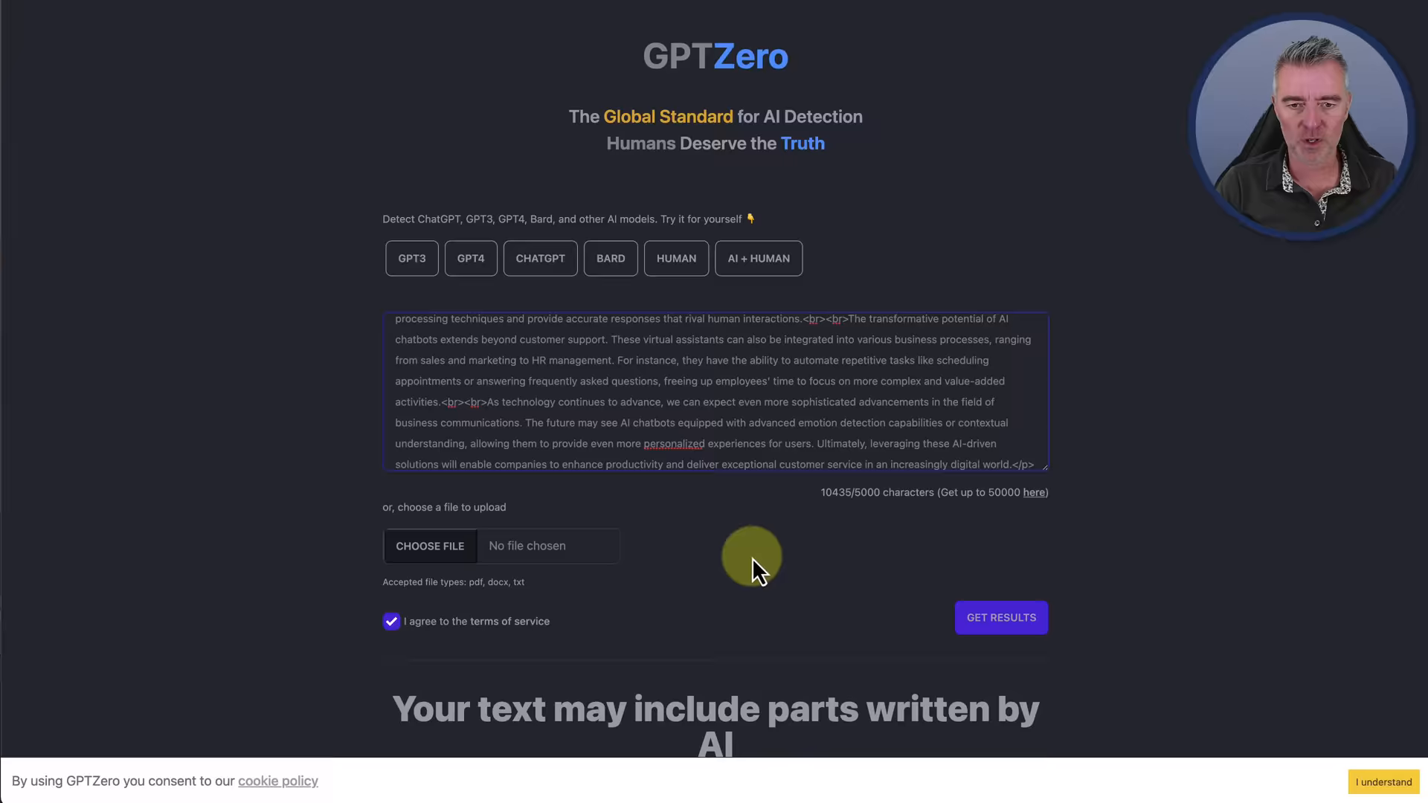
pyautogui.scroll(-3)
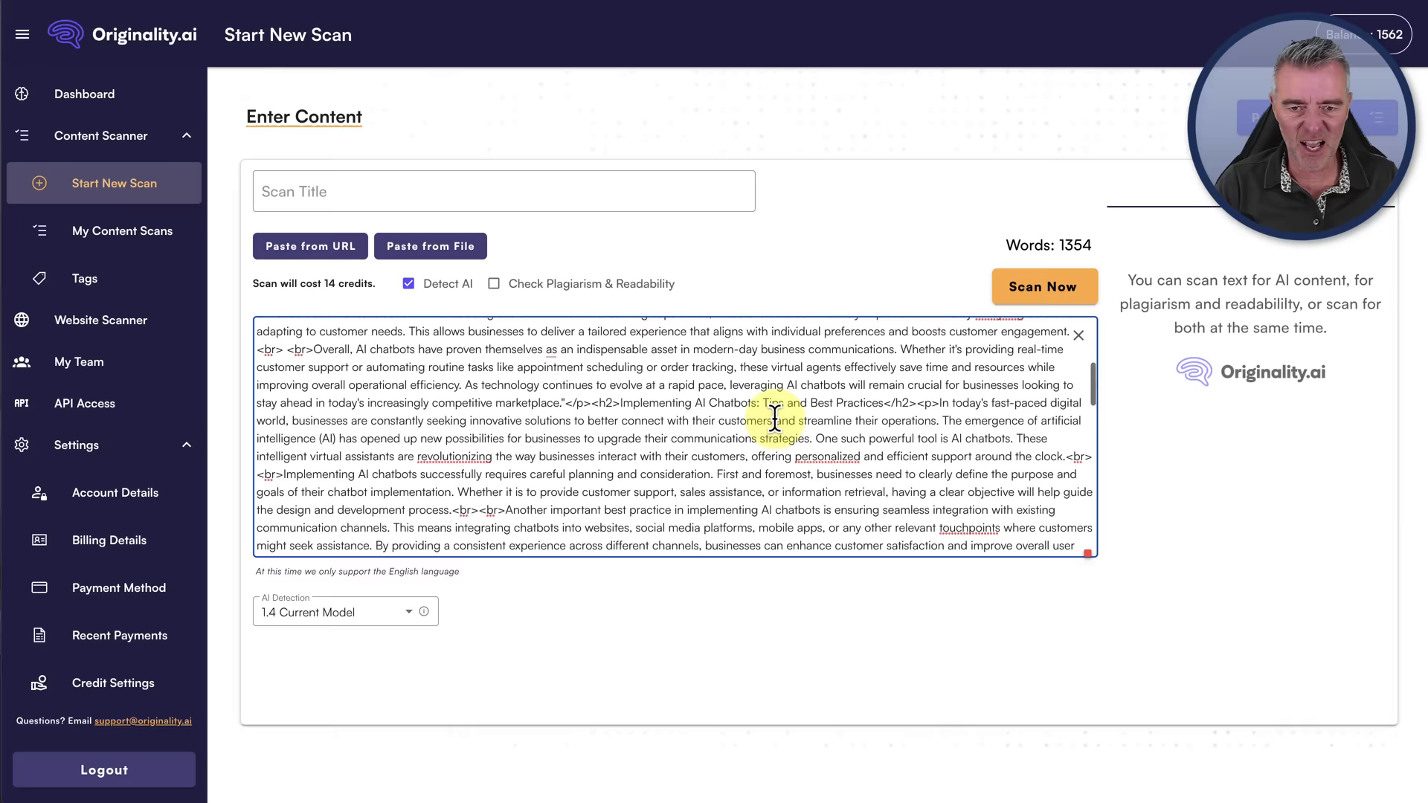
# Step: Paste the 1,354-word article into a new Originality.ai scan with Detect AI checked
pyautogui.click(1043, 286)
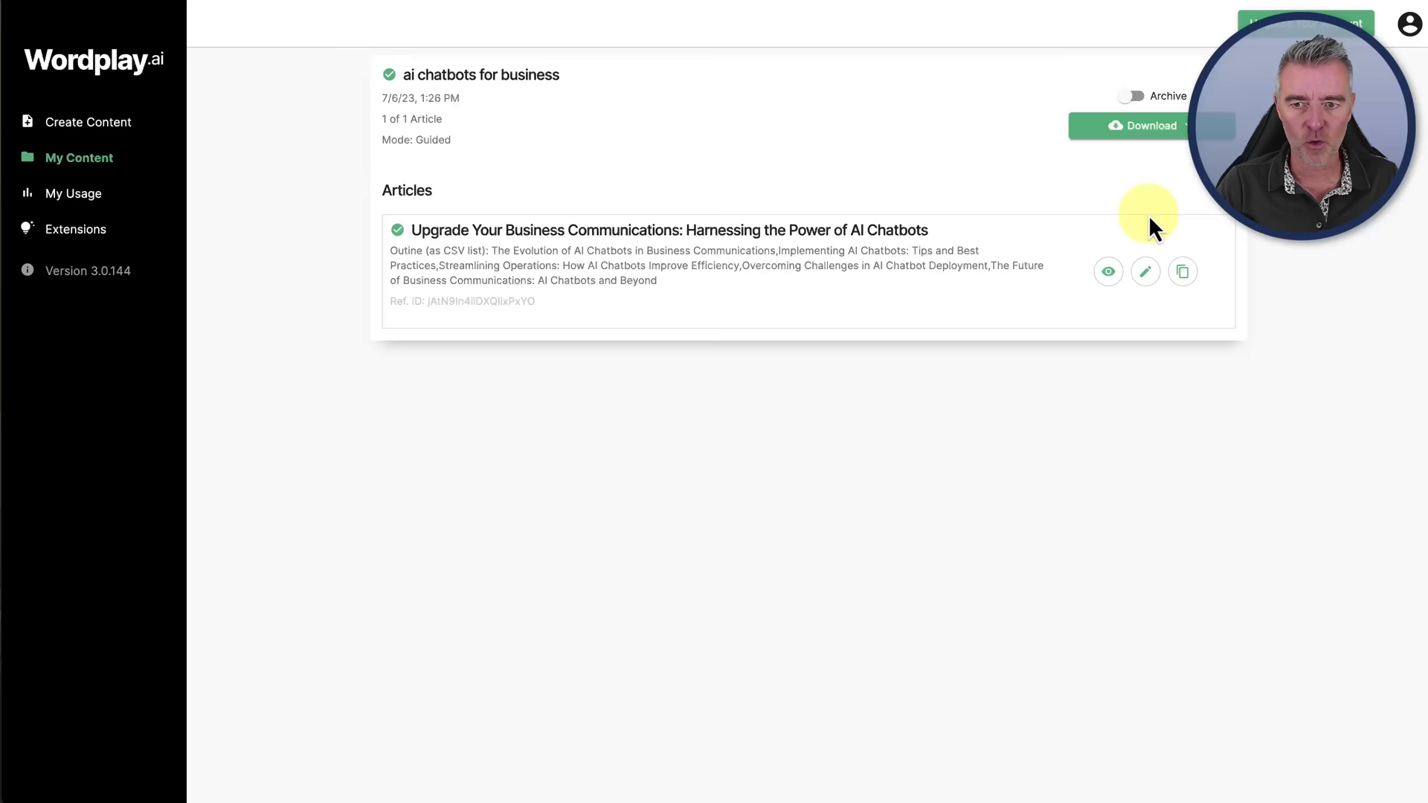
pyautogui.moveTo(73, 193)
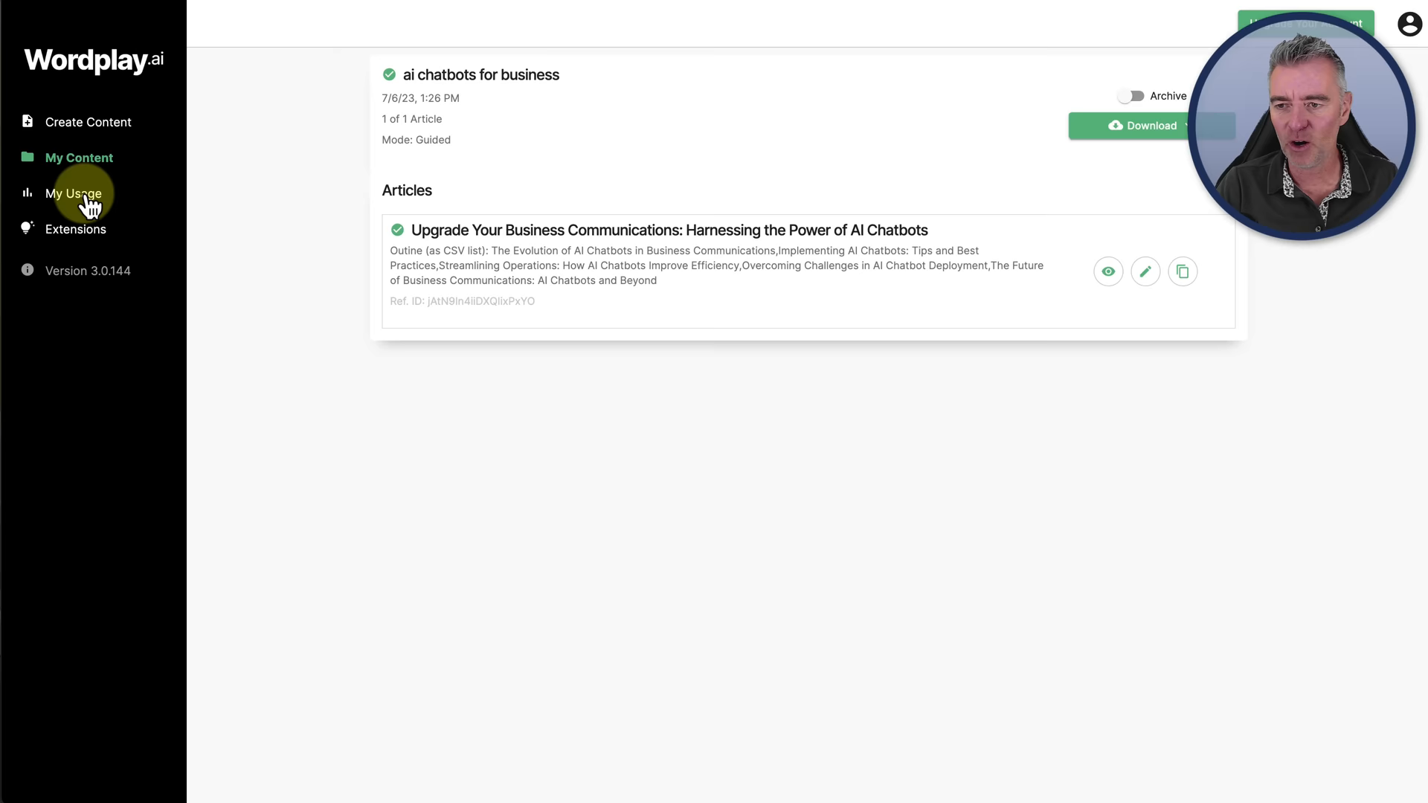
# Step: View the usage summary of 1,354 of 7,500 words, then return to My Projects
pyautogui.click(73, 193)
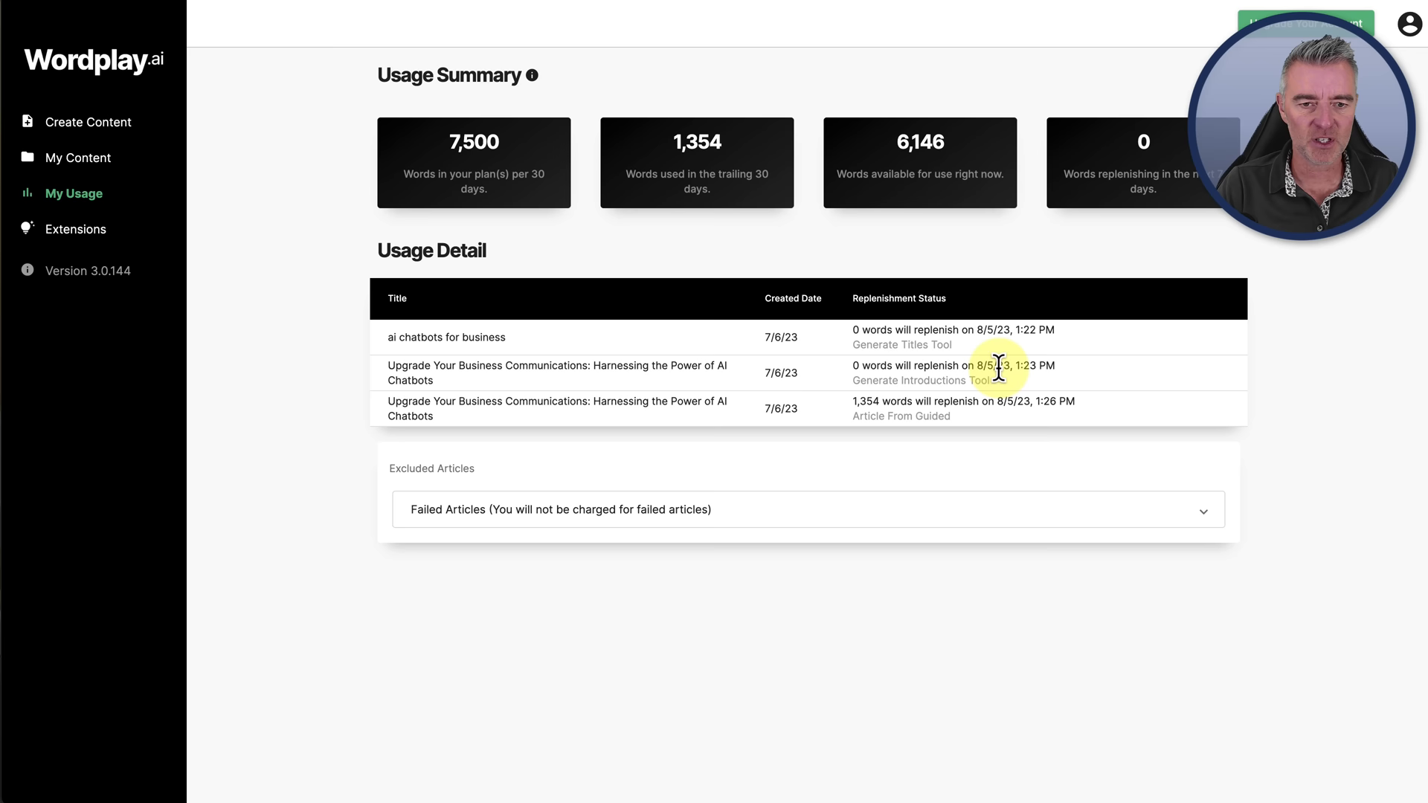
pyautogui.click(78, 156)
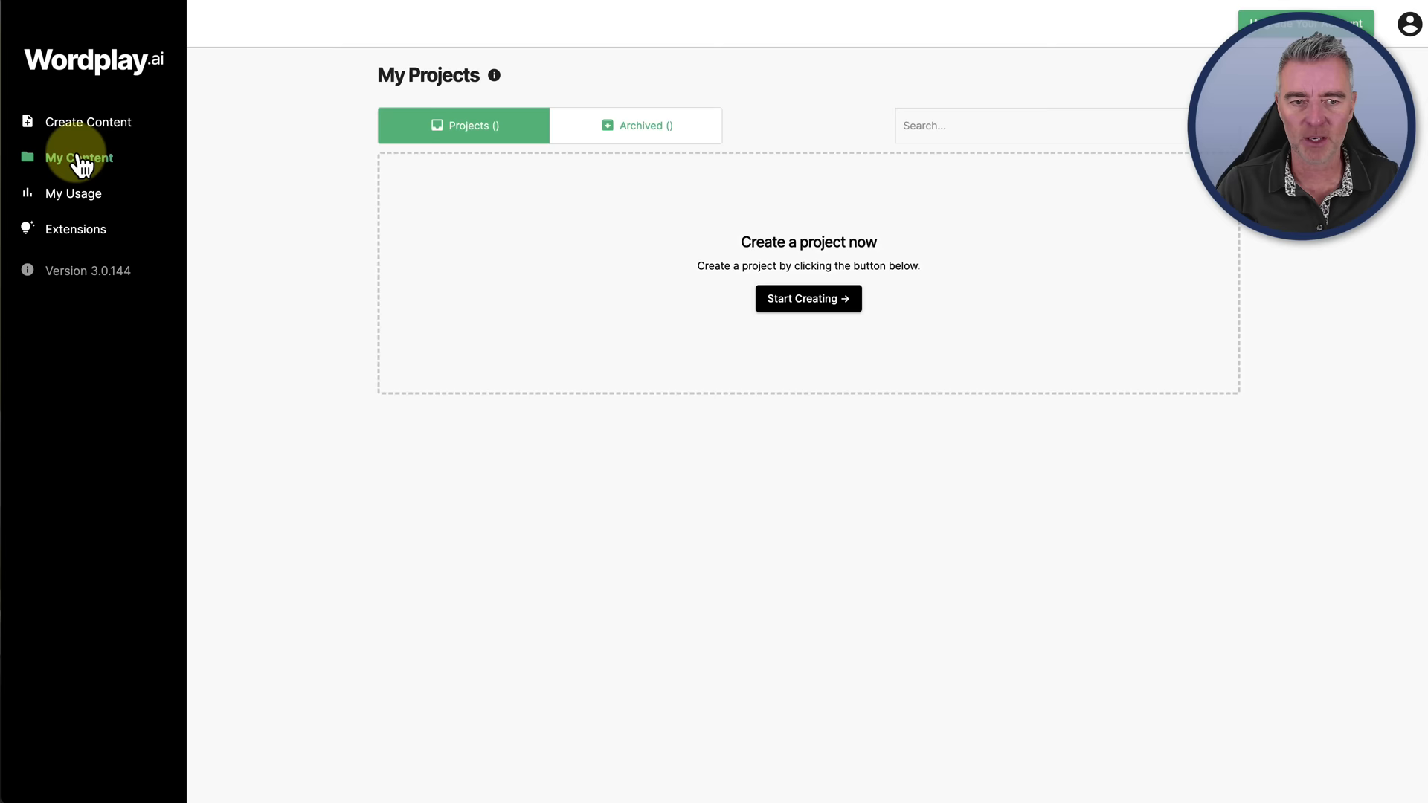
pyautogui.click(79, 156)
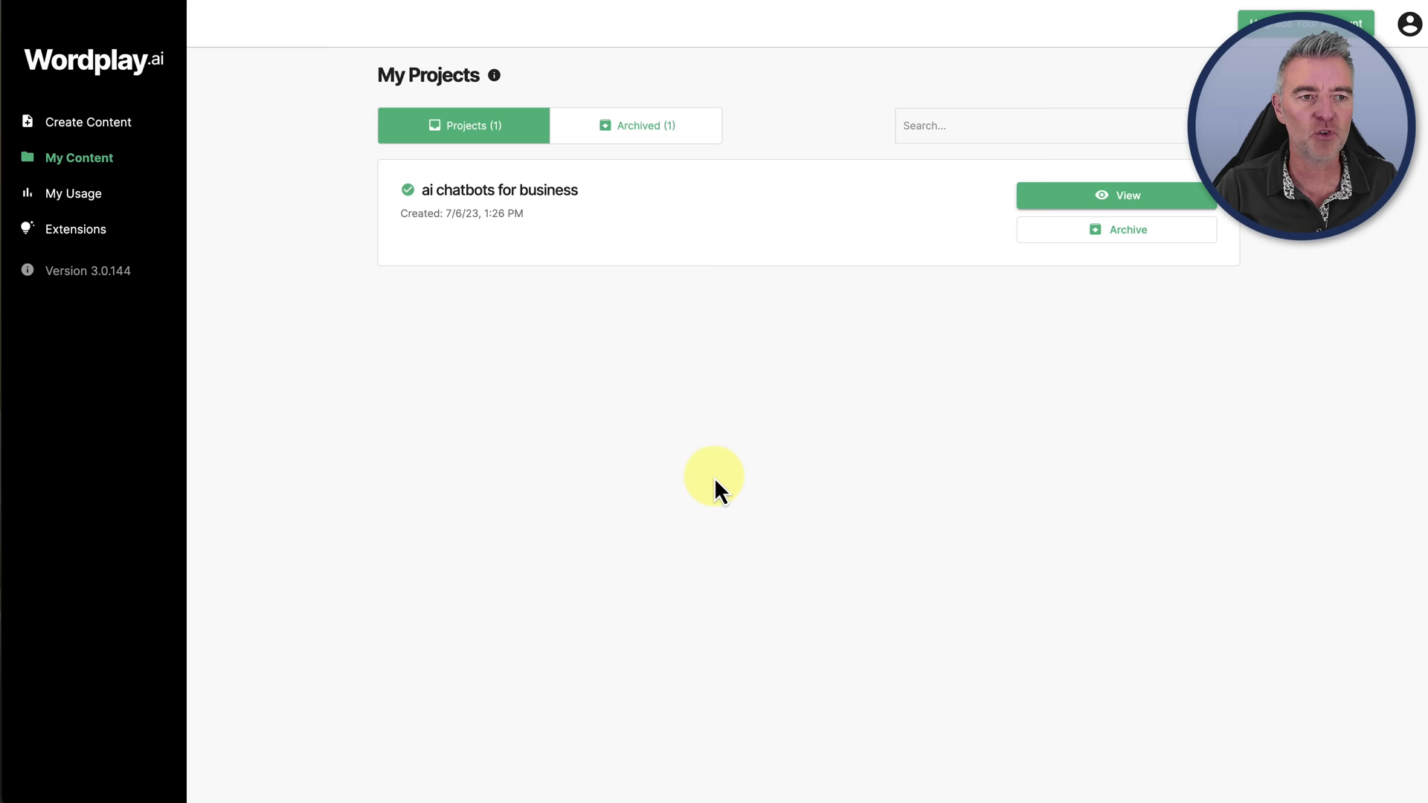
pyautogui.moveTo(1043, 356)
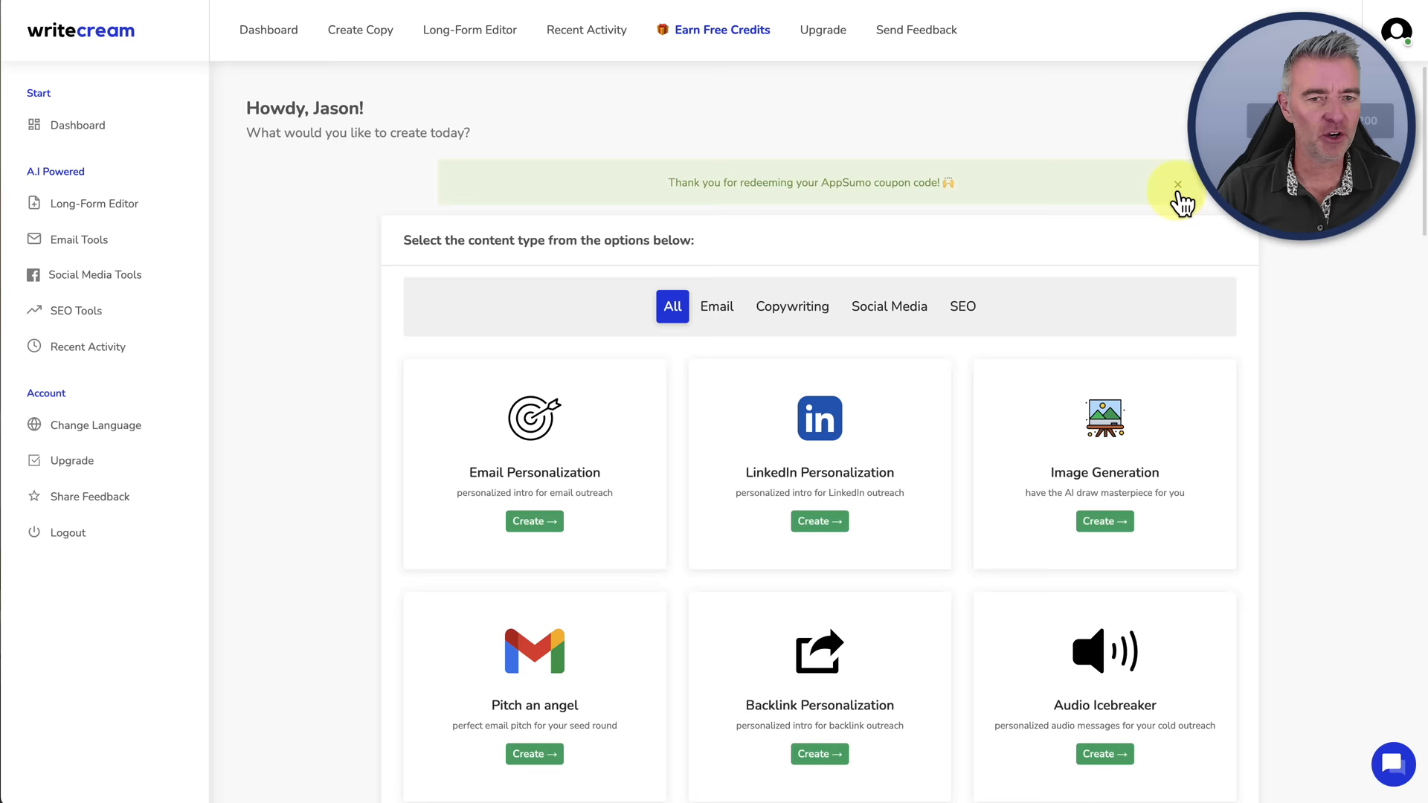
# Step: Dismiss the 'Thank you for redeeming your AppSumo coupon code' banner
pyautogui.click(1178, 184)
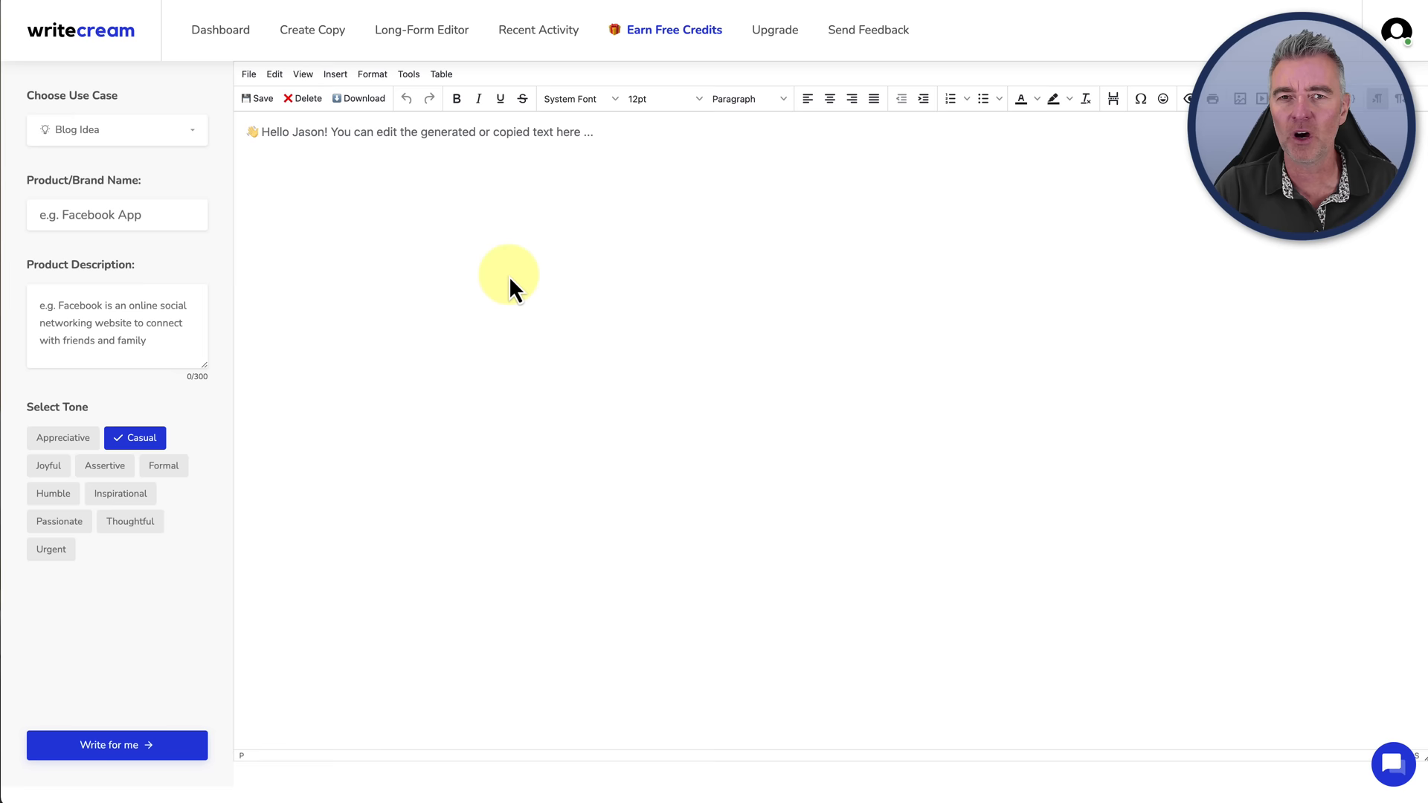
# Step: Return to the Writecream dashboard and launch the Instant Article Writer tool
pyautogui.click(220, 30)
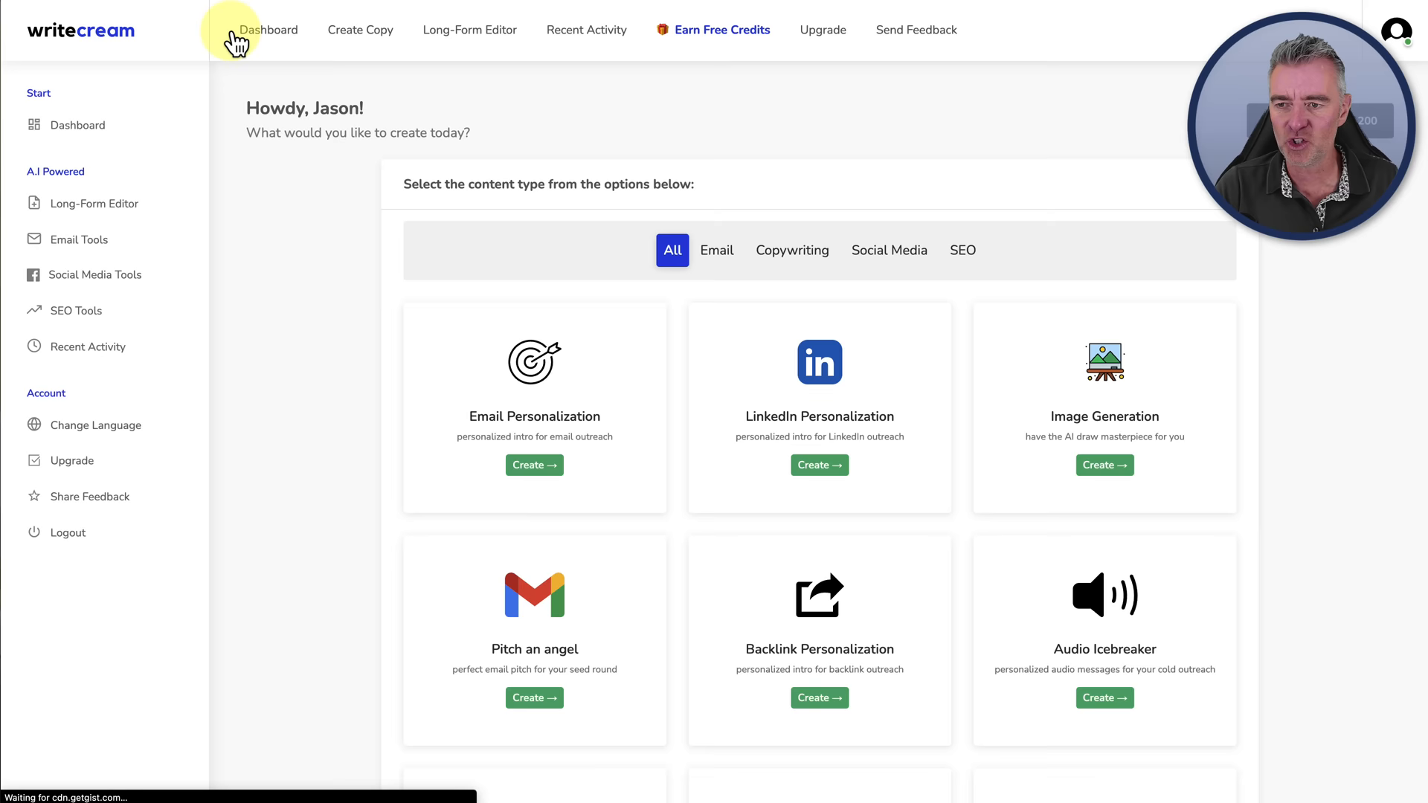
pyautogui.scroll(-3)
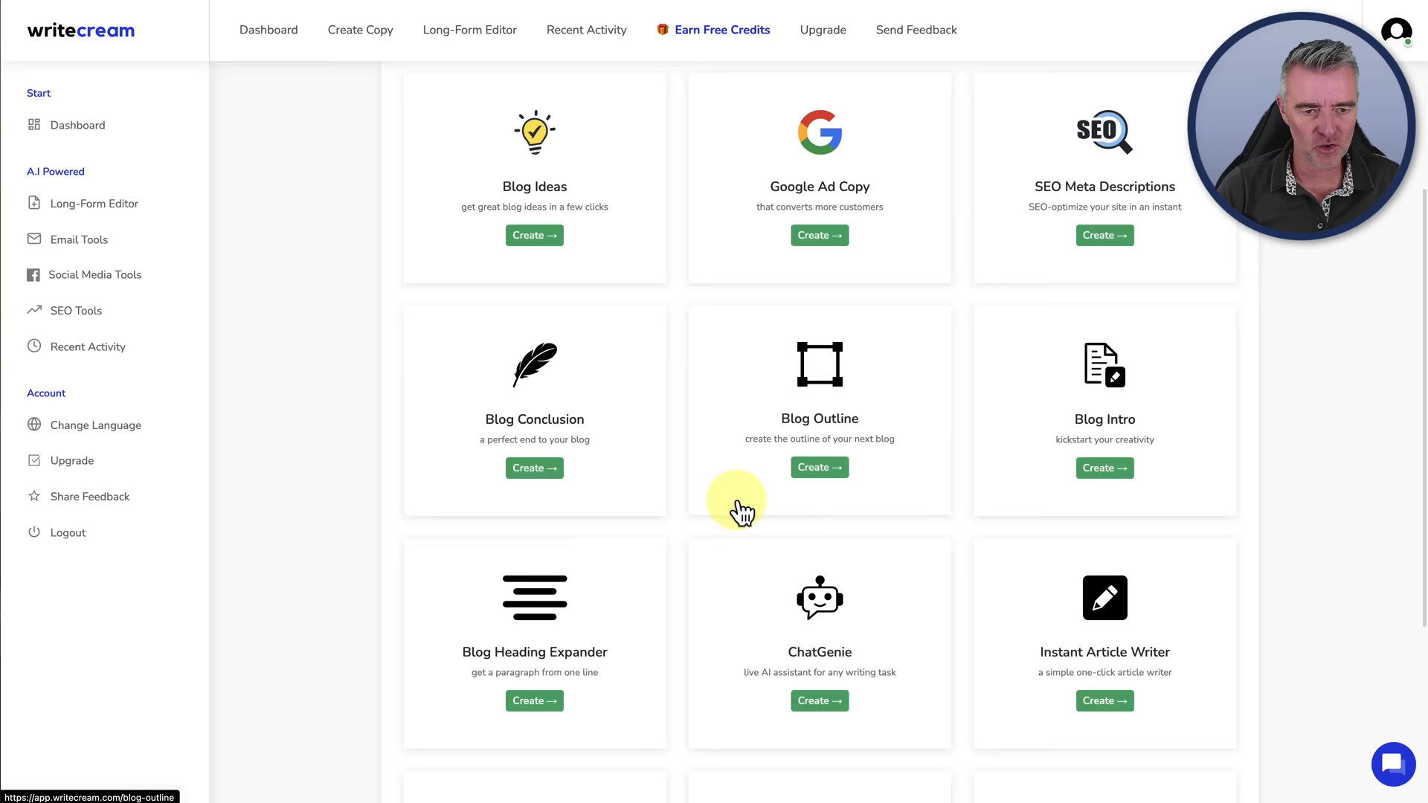
pyautogui.click(1102, 700)
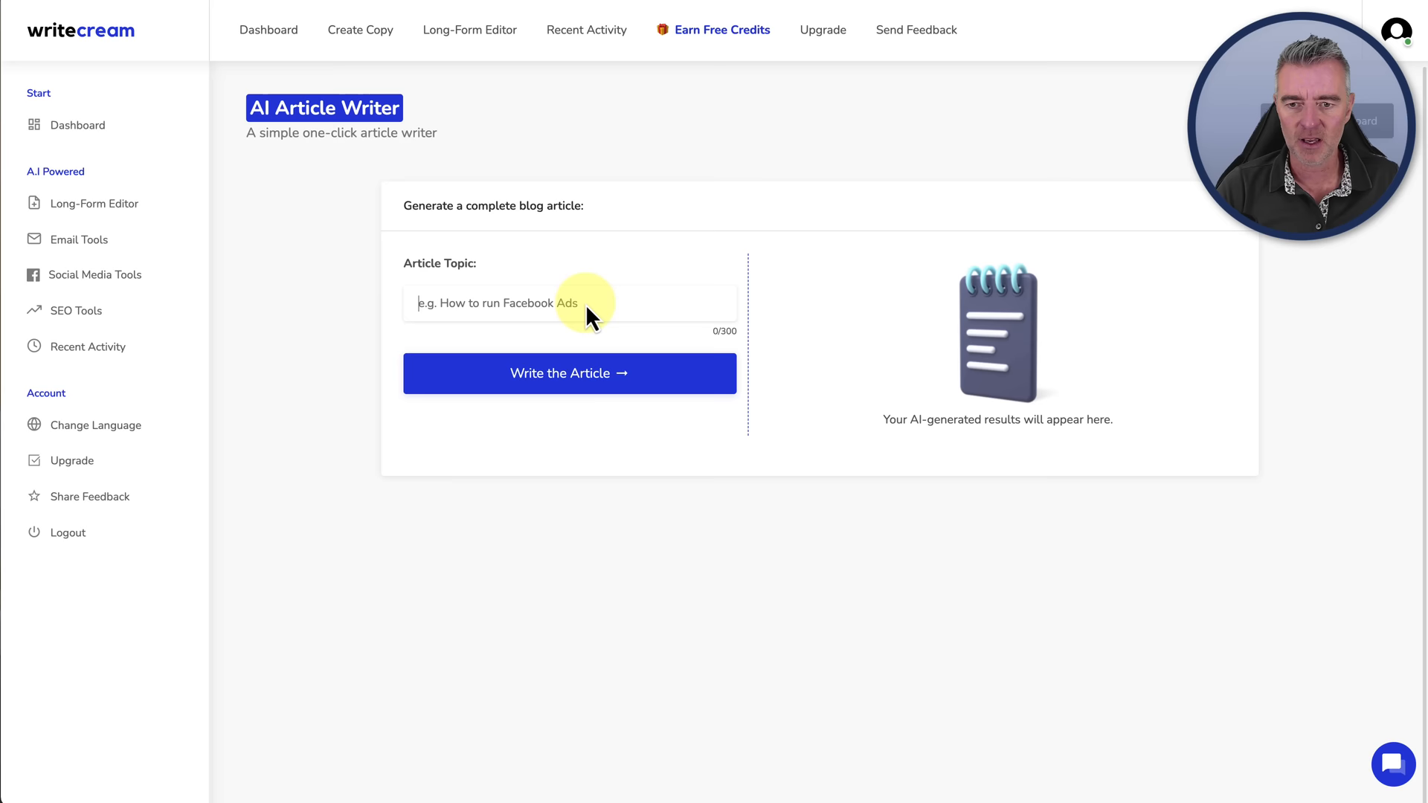
# Step: Enter the topic 'Ai chatbots for businesses' and generate the article
pyautogui.write('Ai chatbots for businesses')
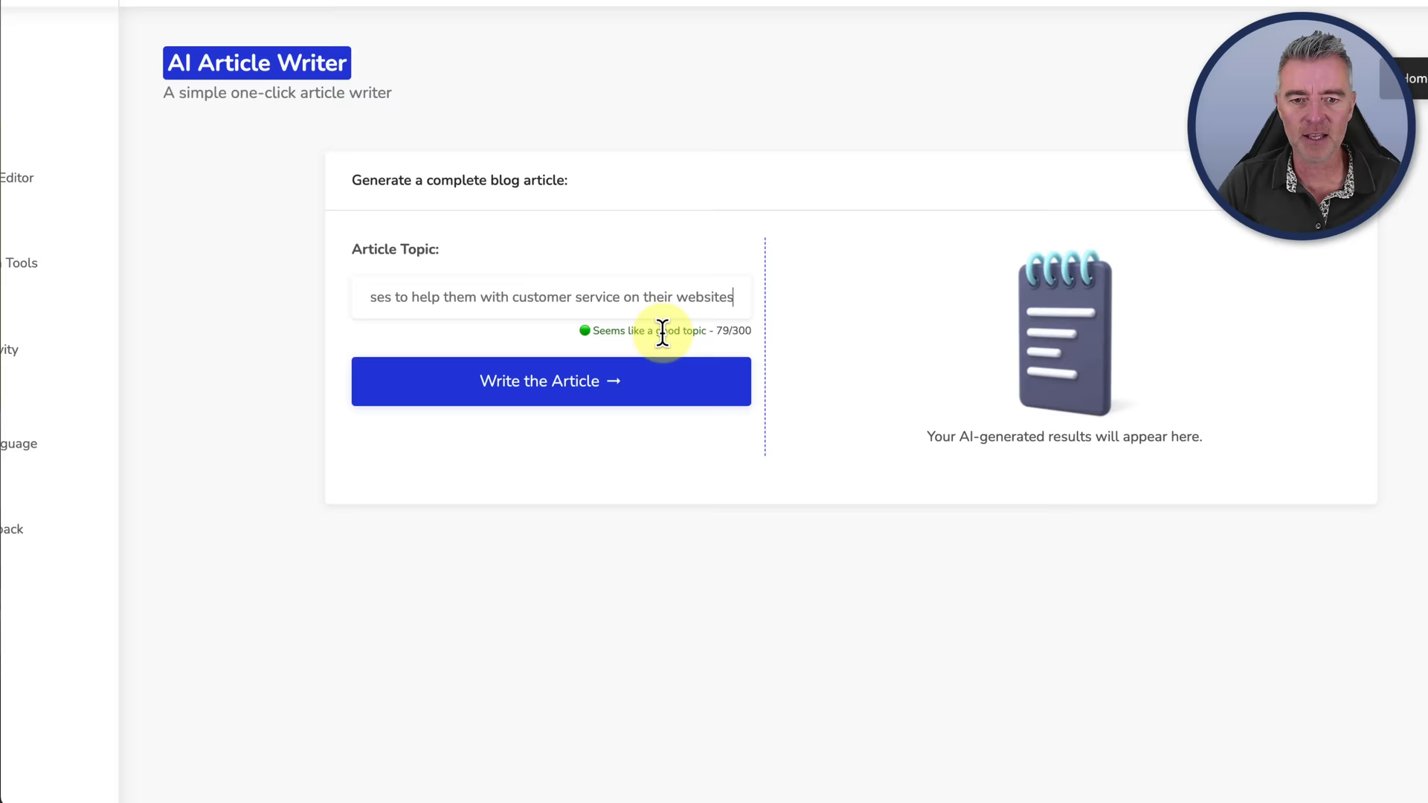
pyautogui.click(550, 380)
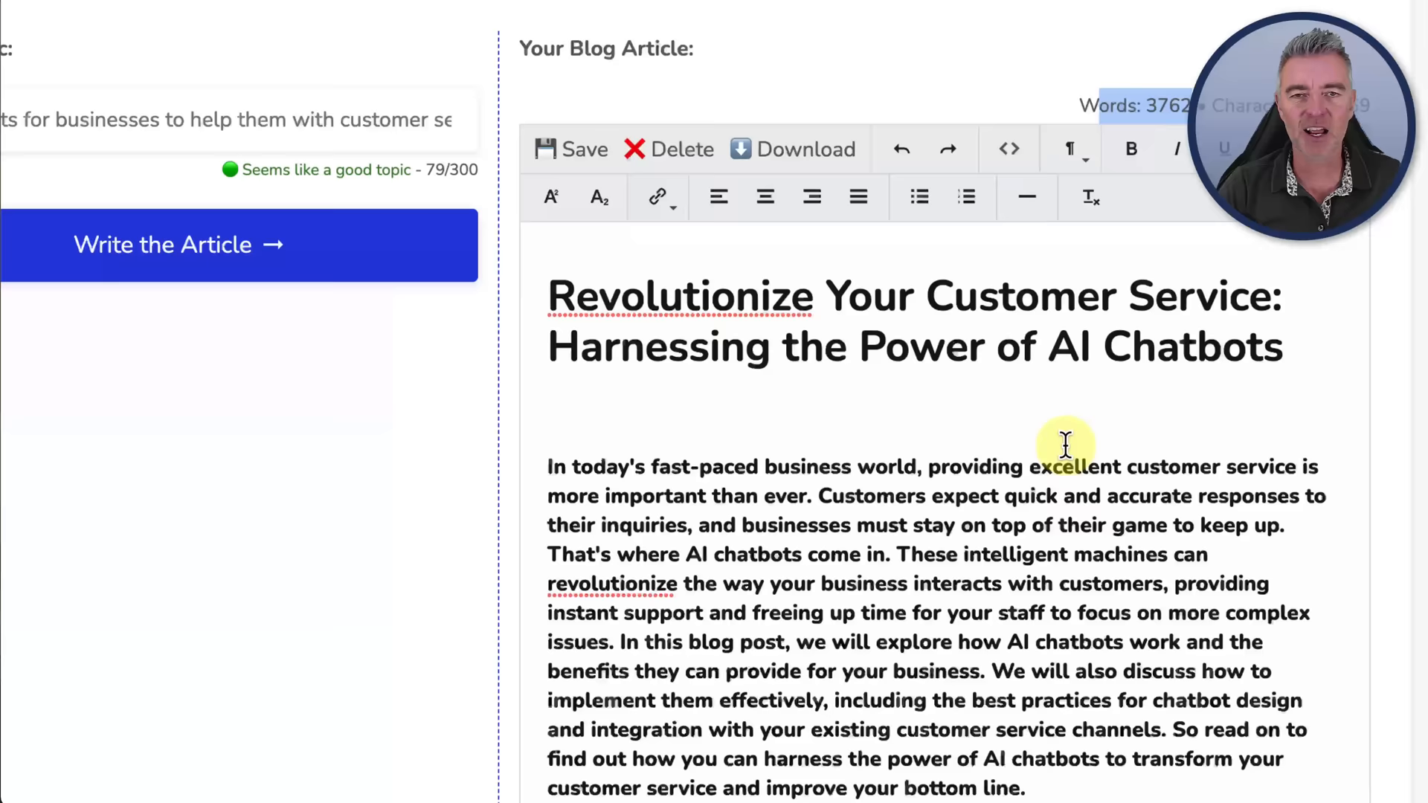
# Step: Select and read through the generated AI chatbots customer service article
pyautogui.doubleClick(673, 294)
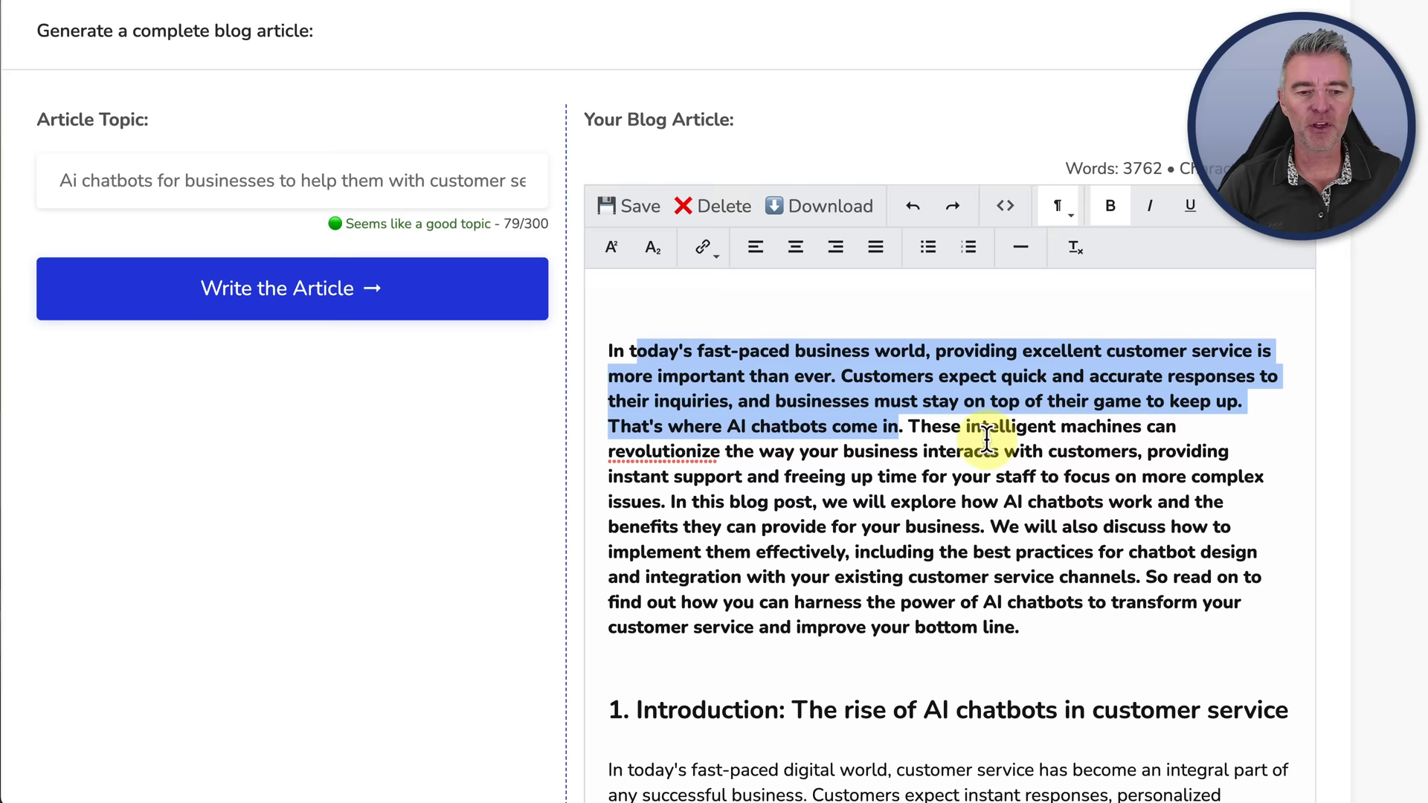
pyautogui.scroll(-3)
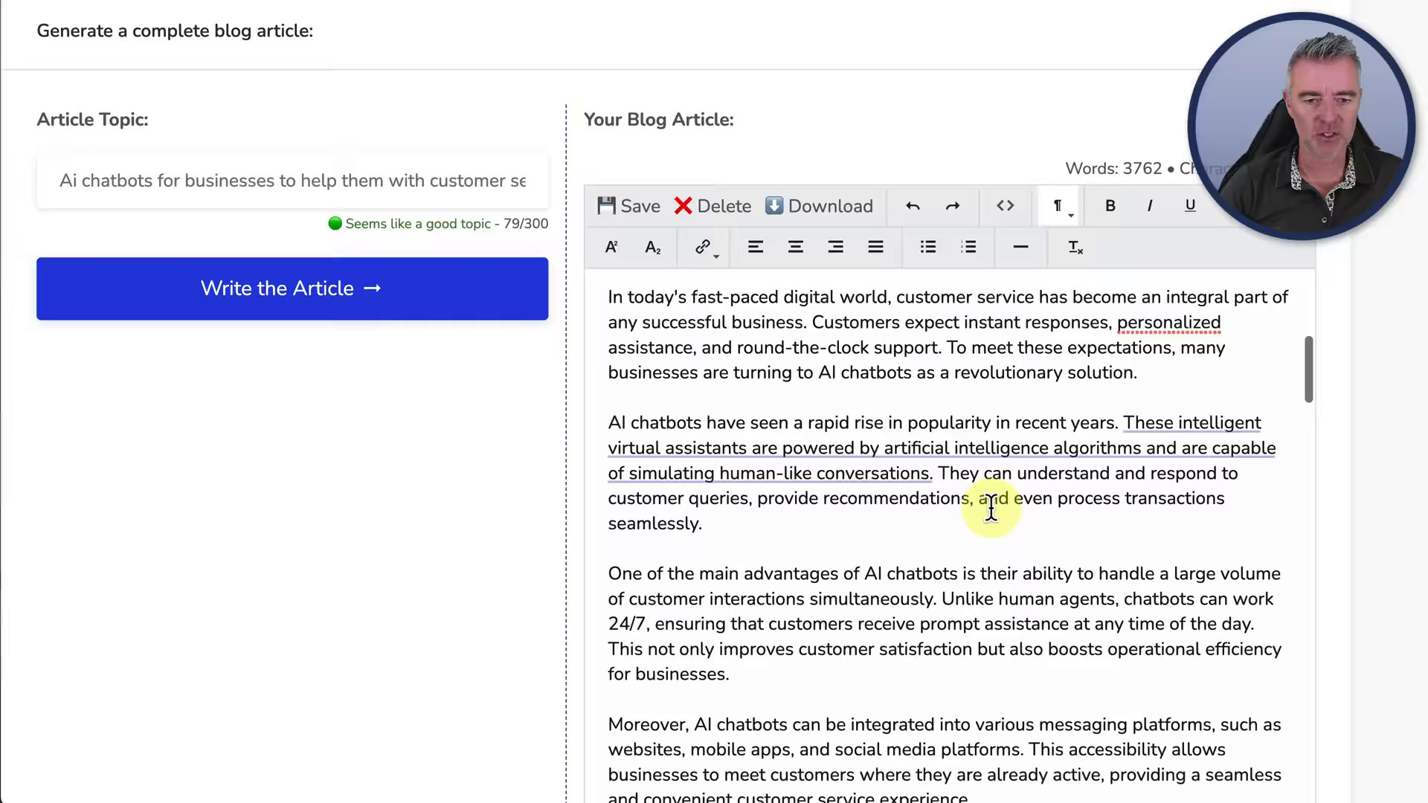
pyautogui.scroll(-3)
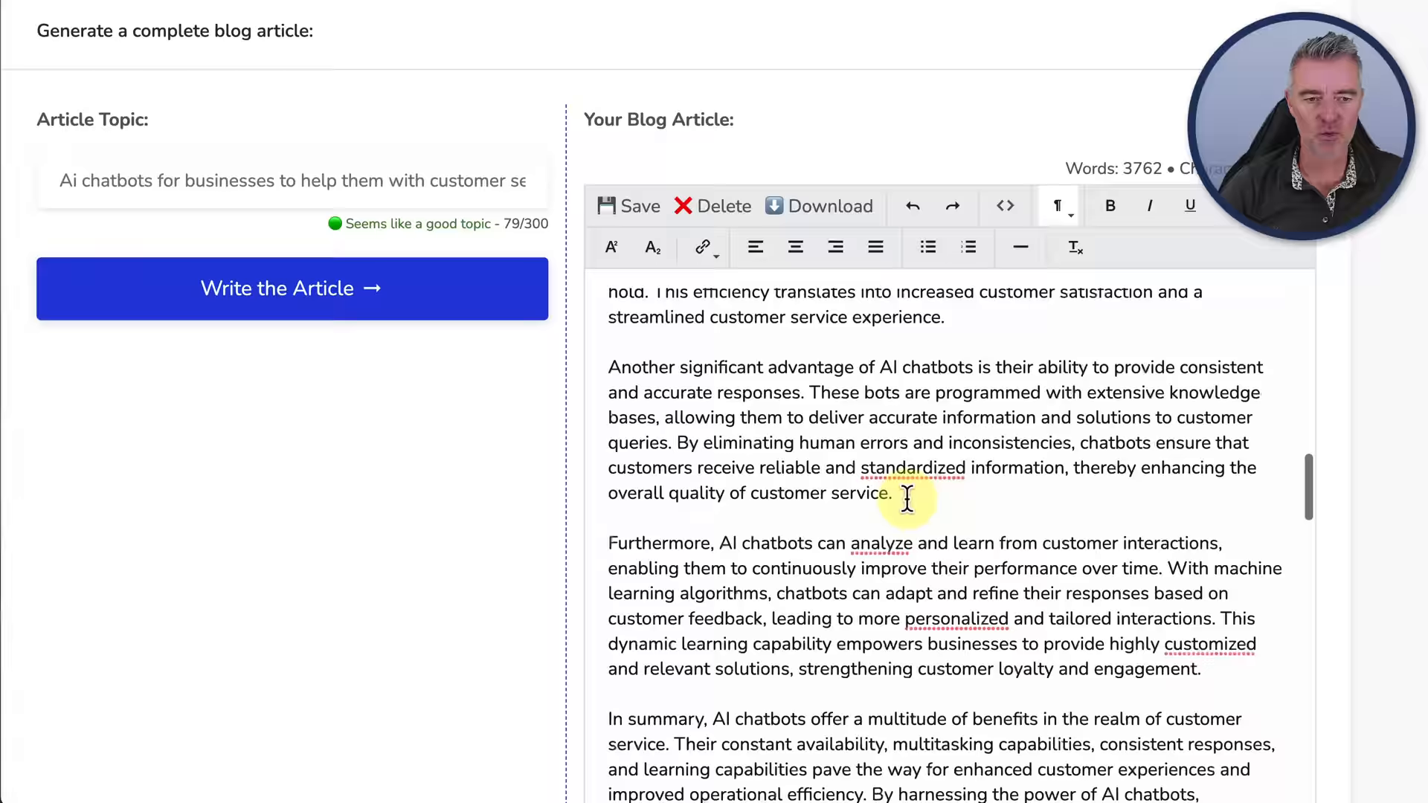
pyautogui.scroll(-3)
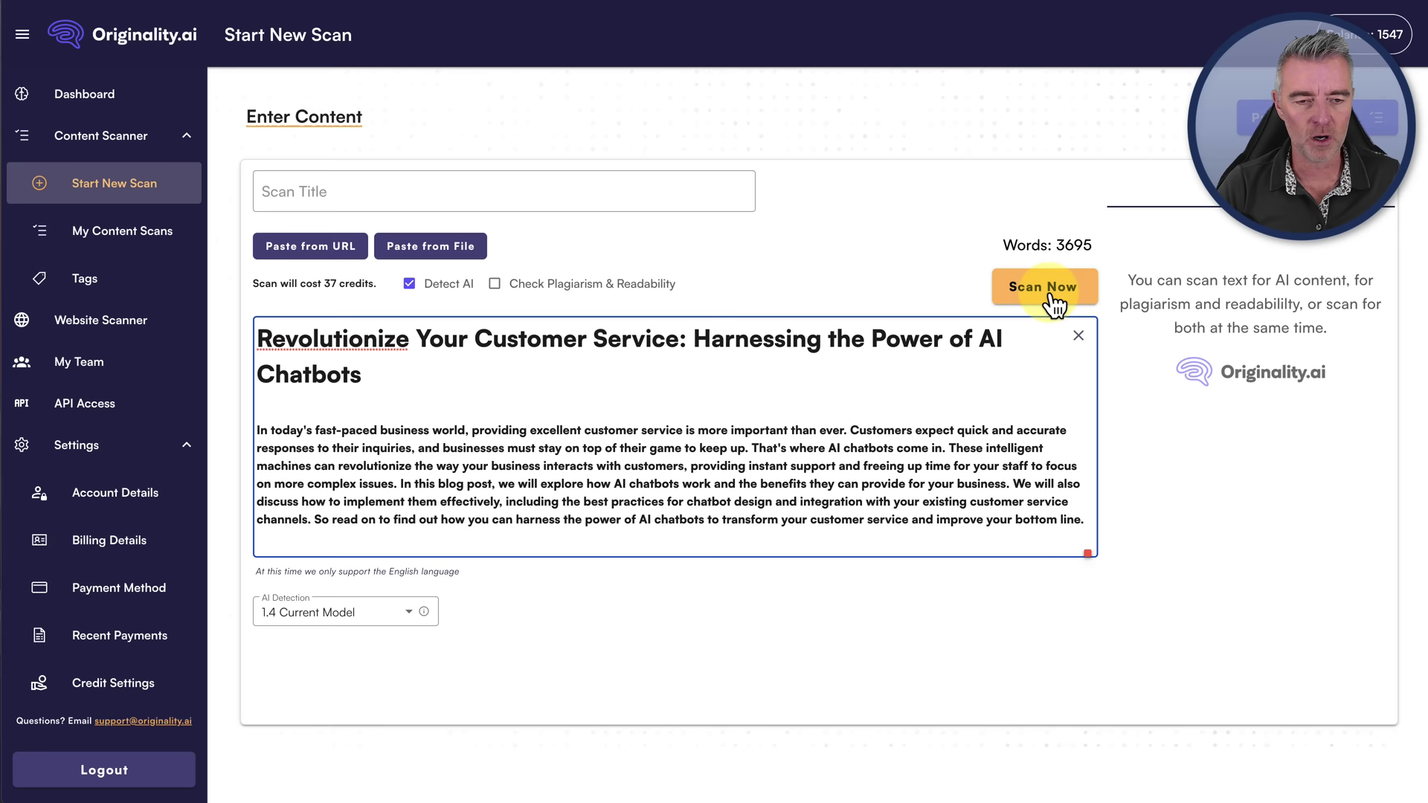
# Step: Run the Originality.ai AI detection scan on the pasted 3,695-word Writecream article
pyautogui.click(1044, 287)
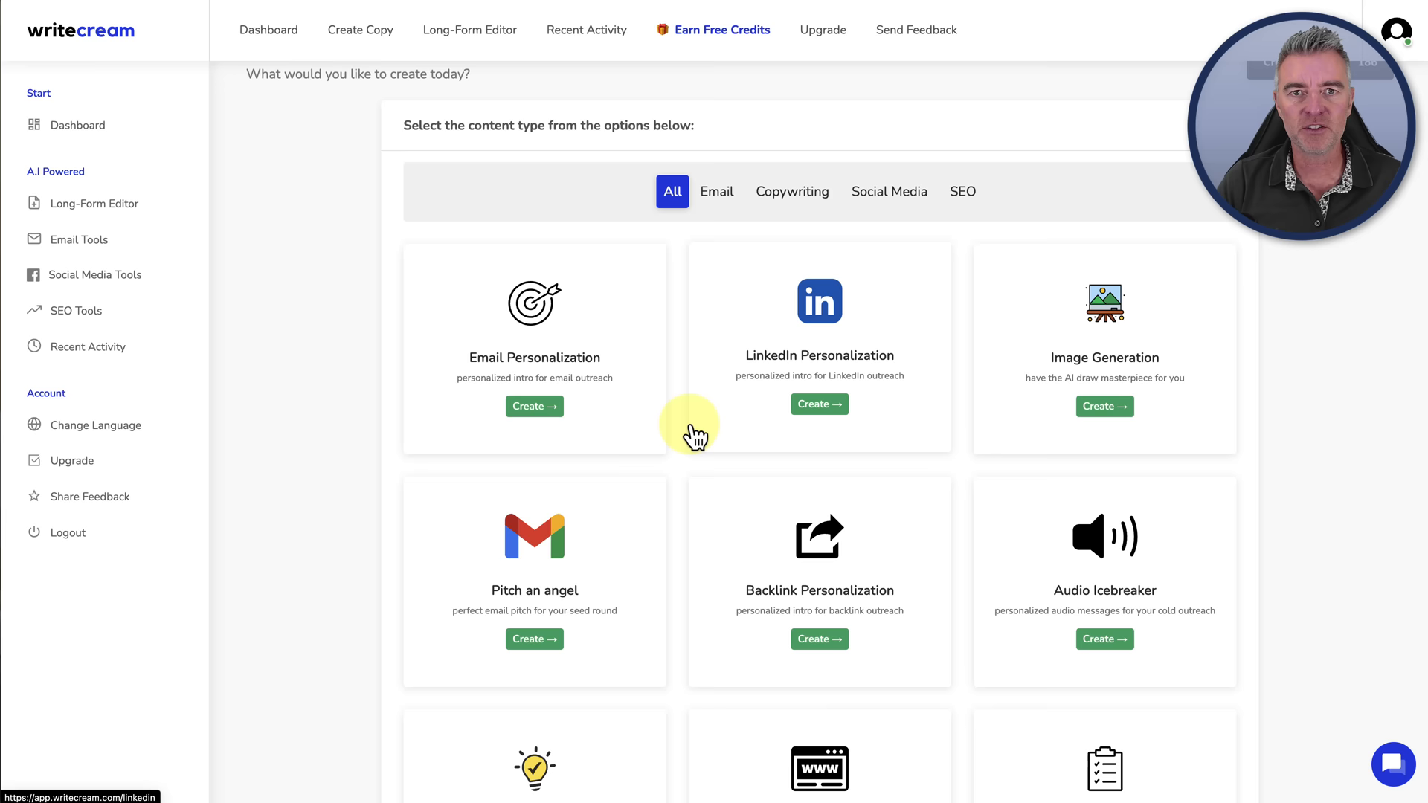
# Step: Browse the Writecream dashboard's content type cards such as Email and LinkedIn Personalization
pyautogui.scroll(-3)
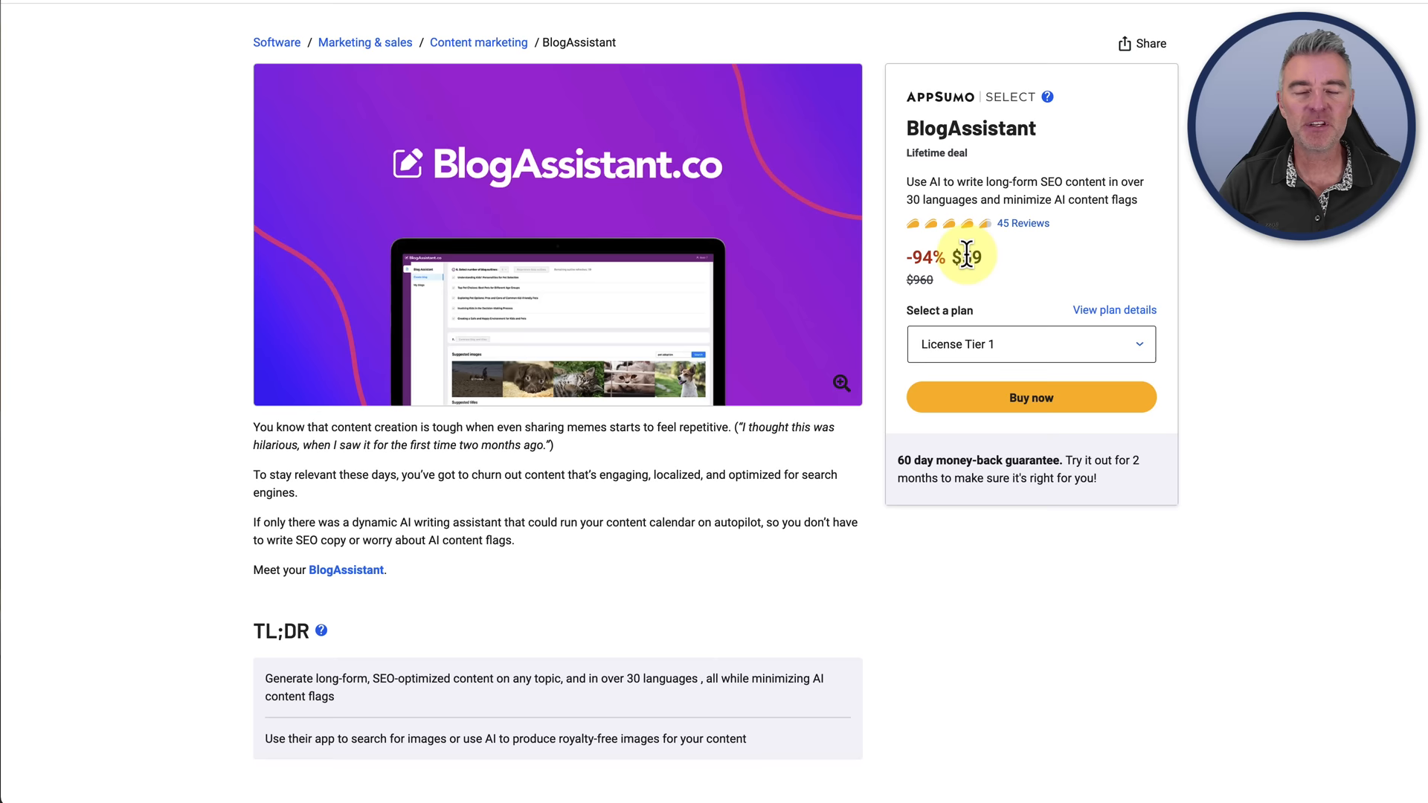
# Step: Review BlogAssistant's $59–$259 license tiers, then move to the Wordplay Long-Form AI Writer deal
pyautogui.scroll(-3)
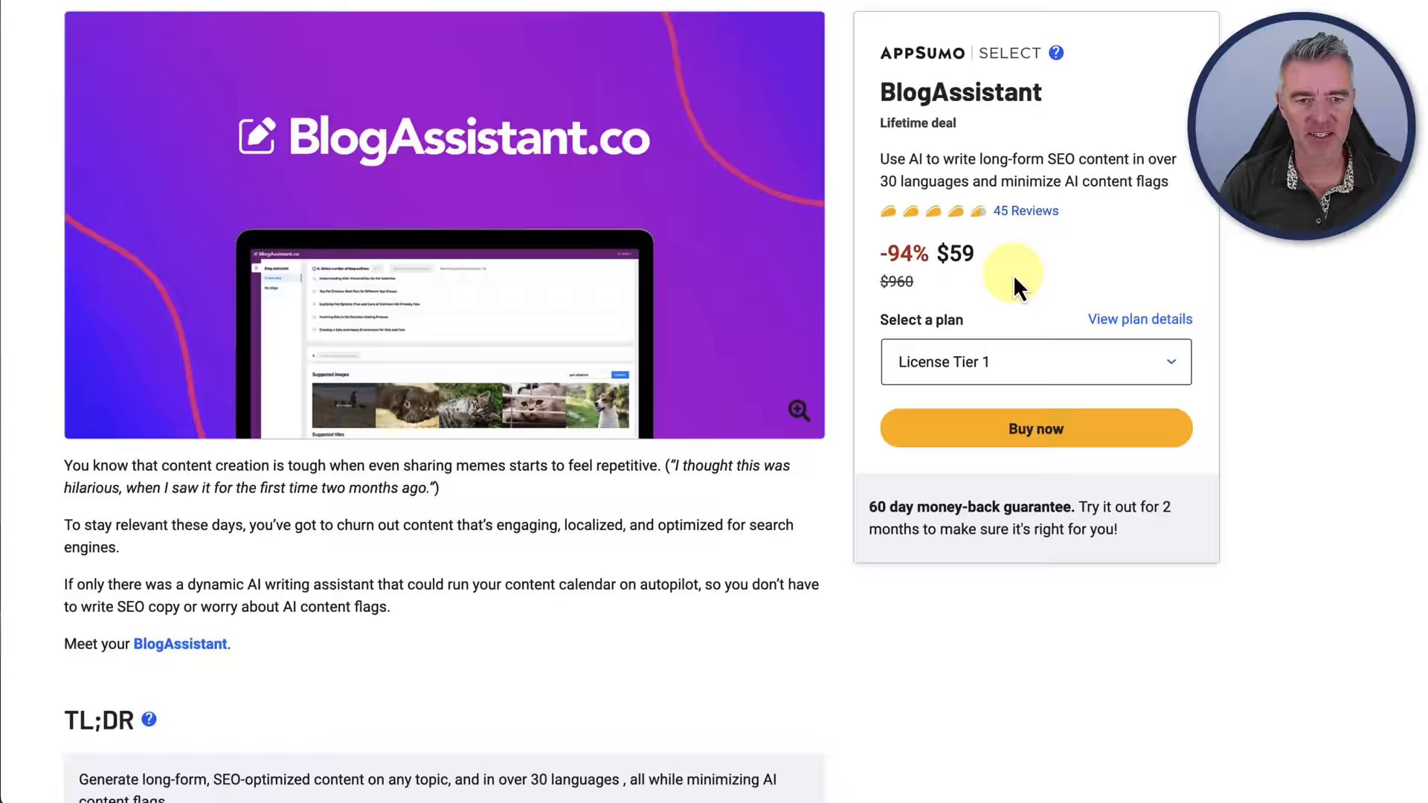
pyautogui.click(1034, 361)
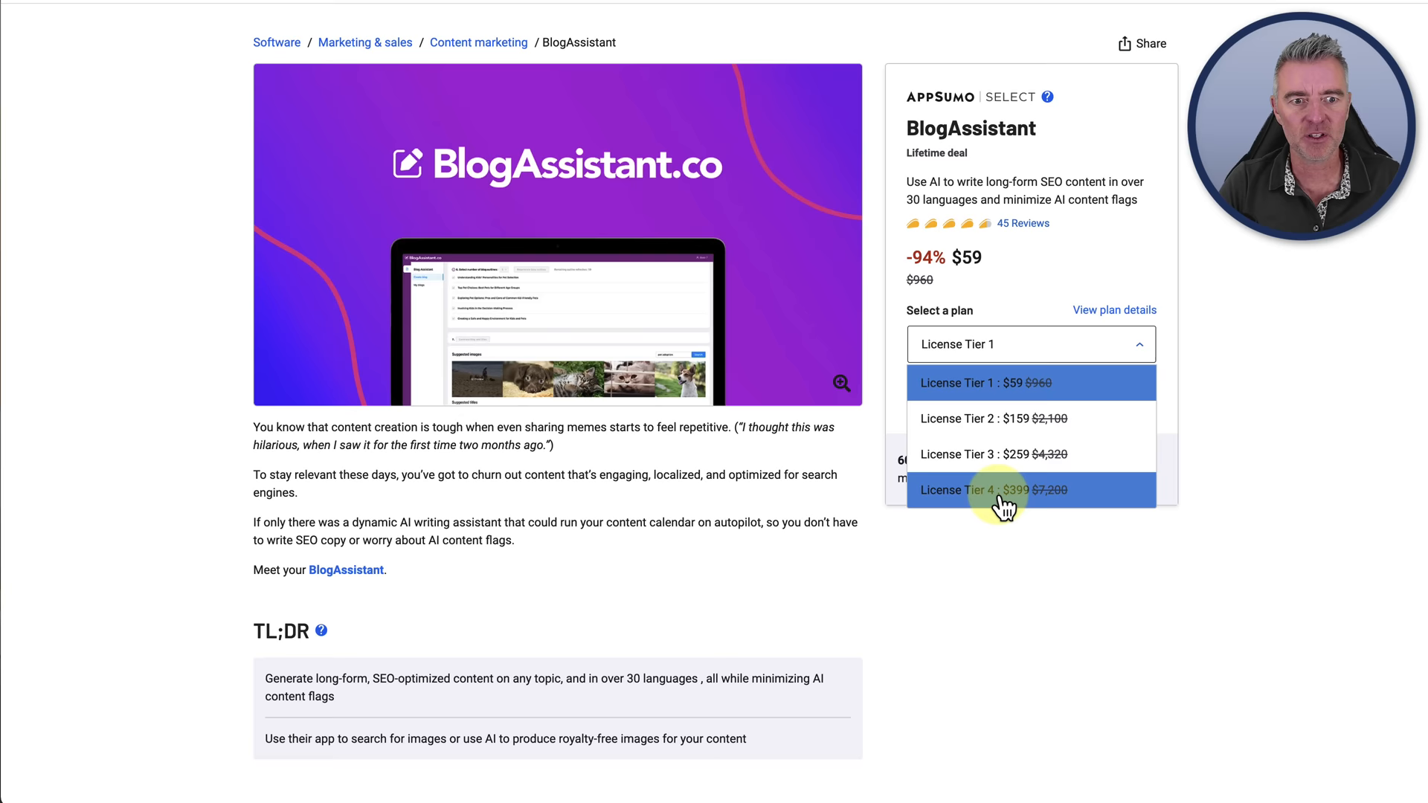
pyautogui.scroll(-3)
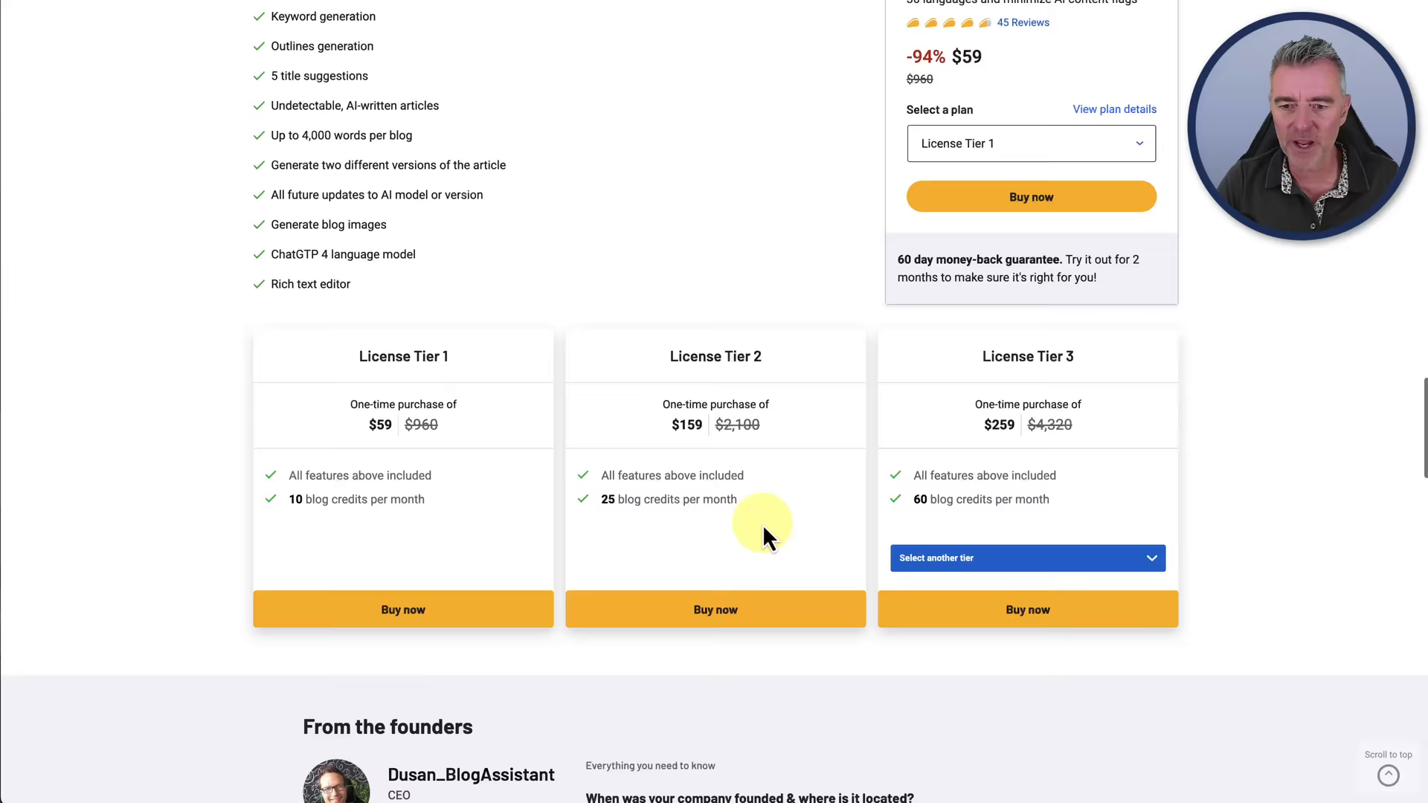
pyautogui.scroll(-3)
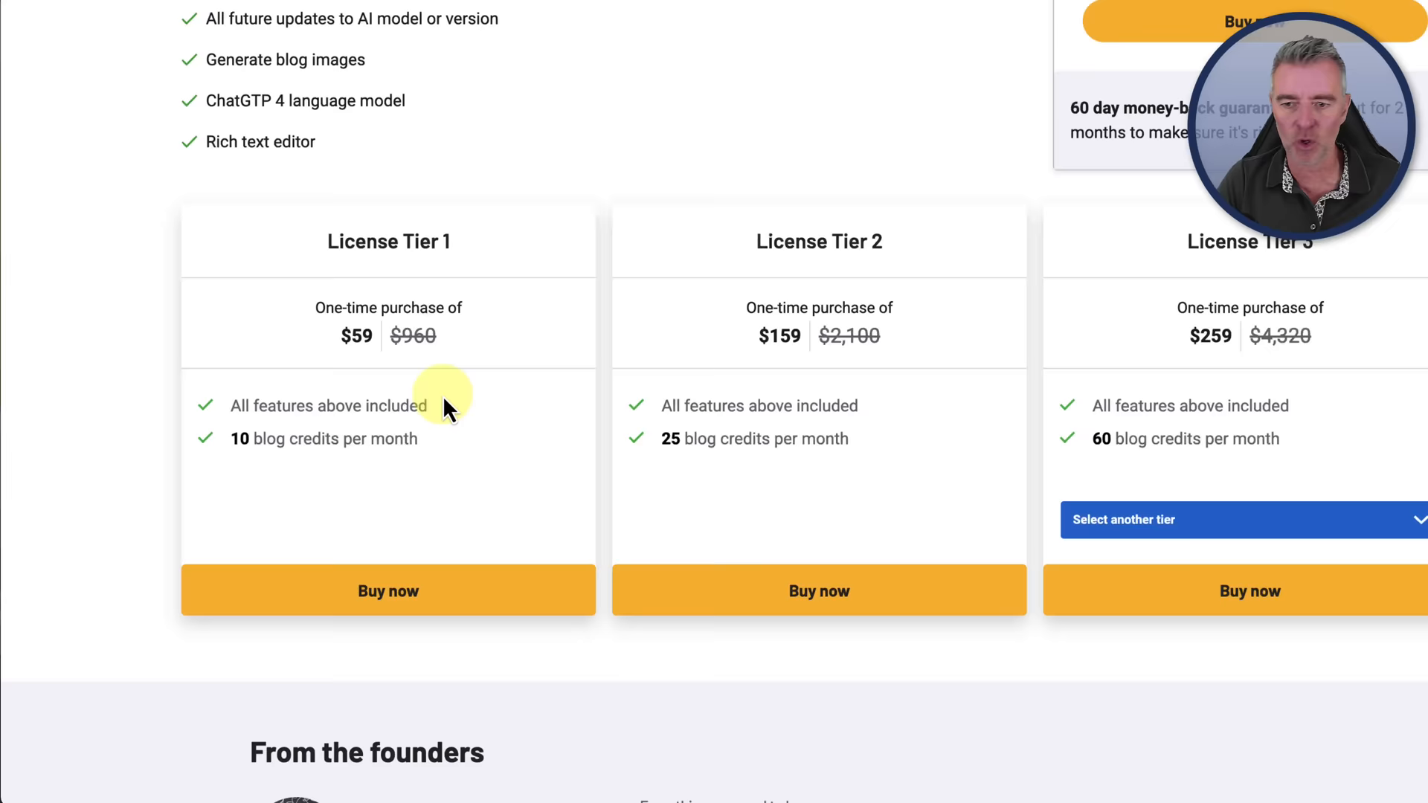
pyautogui.scroll(-3)
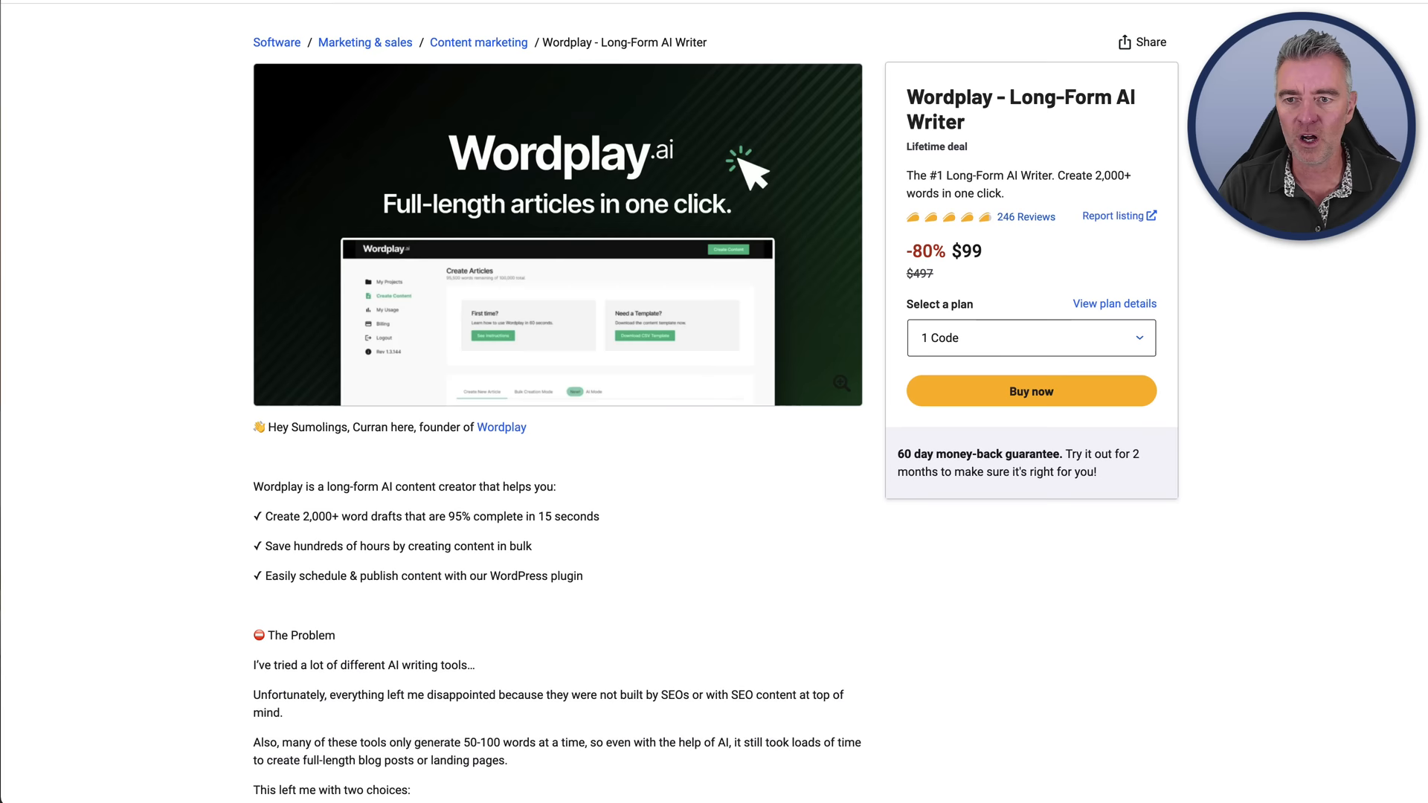
# Step: Review Wordplay's $99–$297 Plan 1–3 cards, then bring up the $59 Writecream deal
pyautogui.scroll(-3)
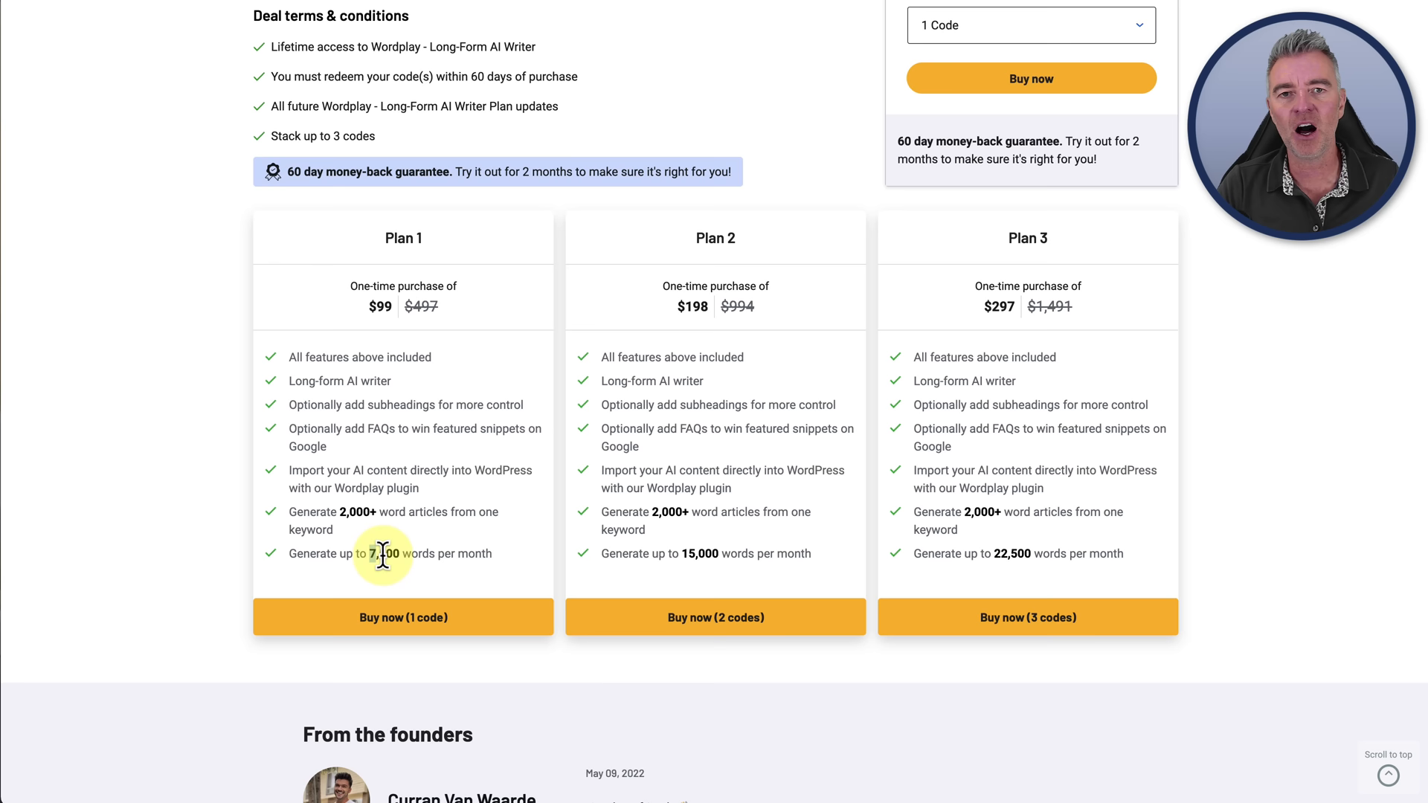
pyautogui.scroll(-3)
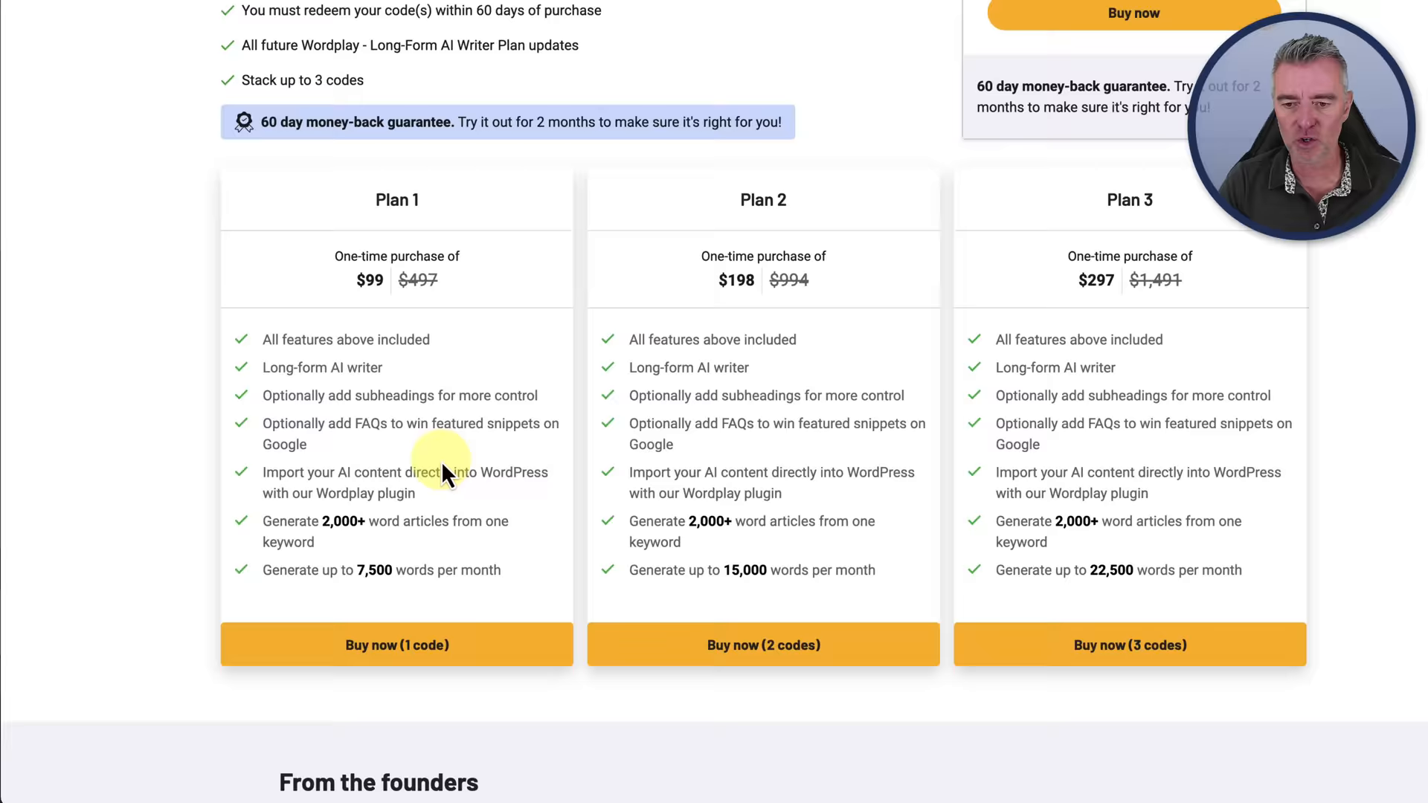
pyautogui.scroll(-3)
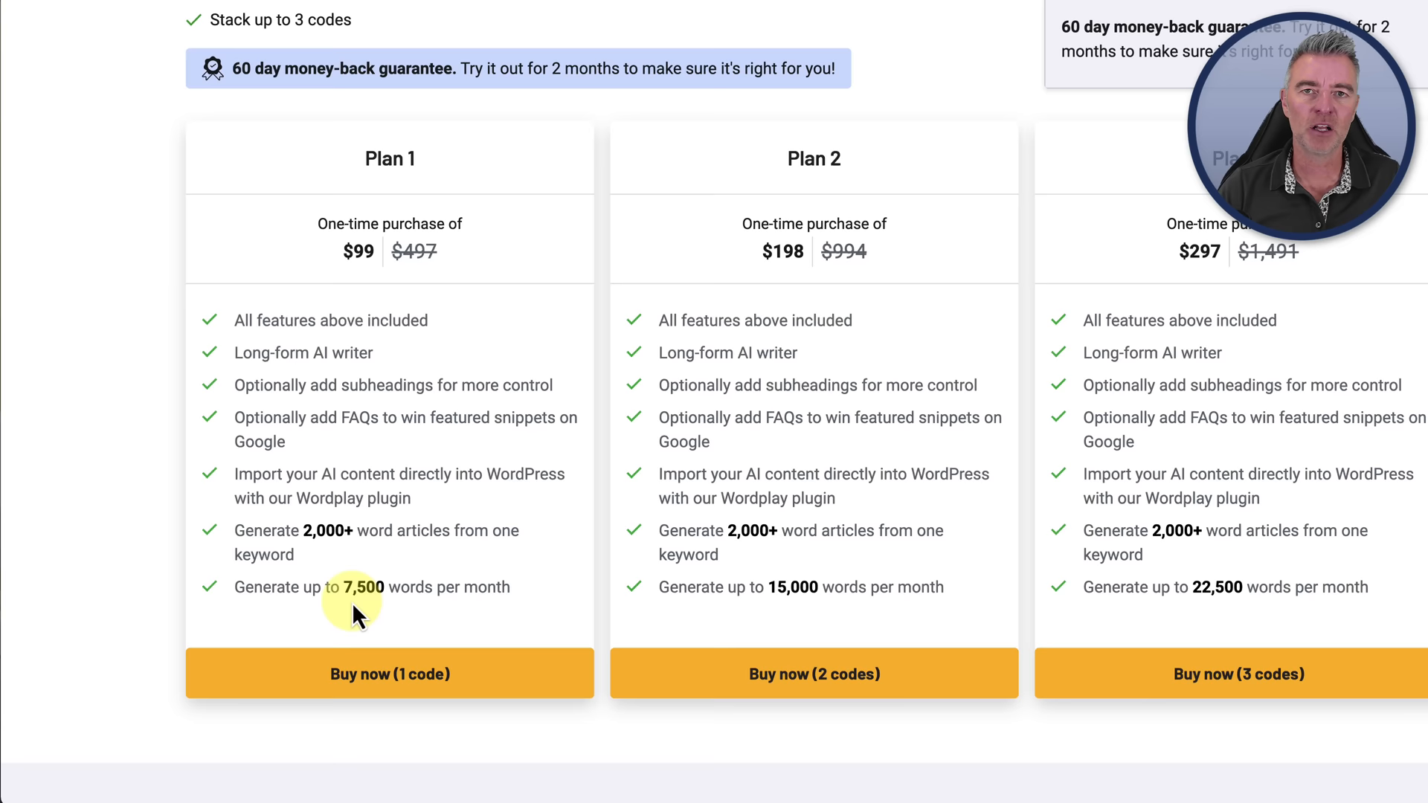
pyautogui.moveTo(587, 309)
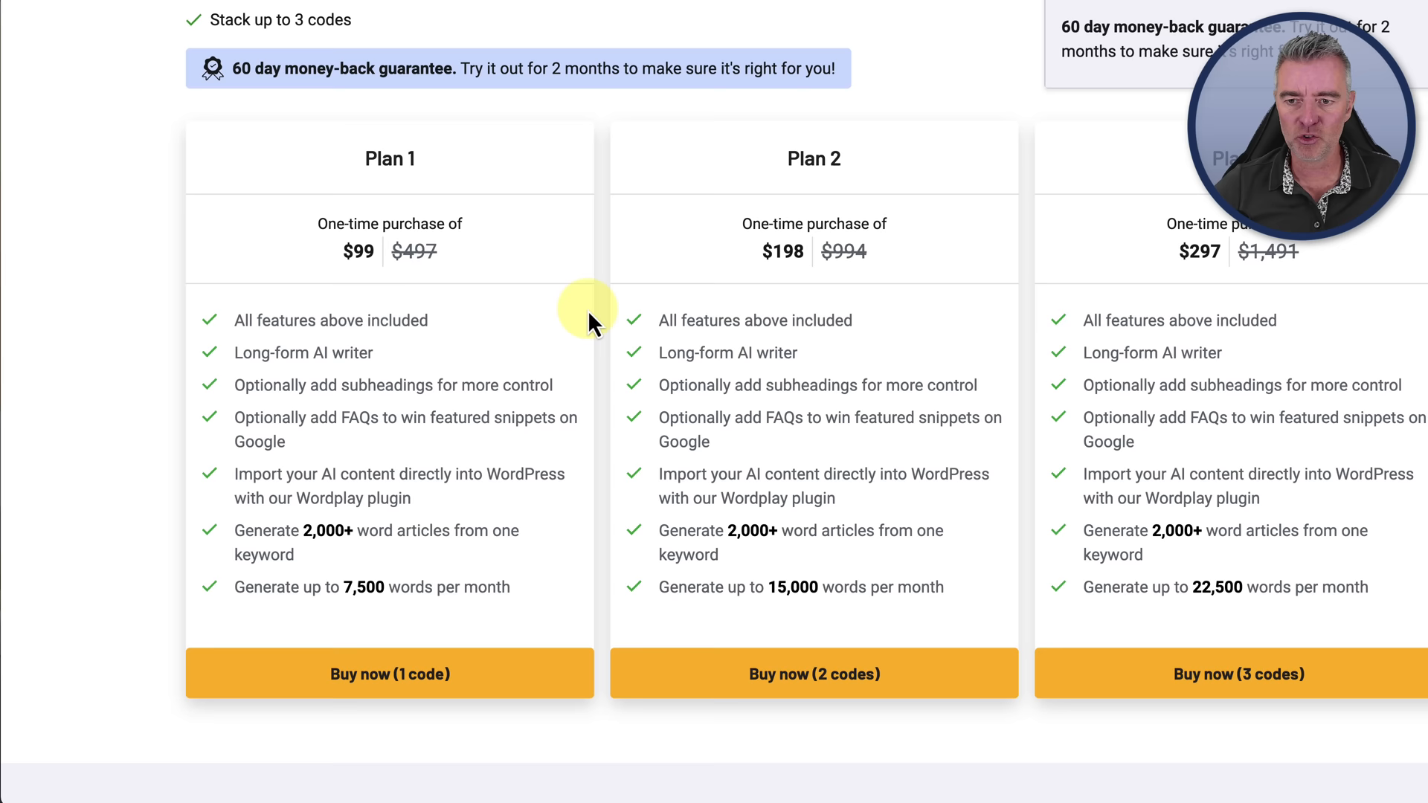
pyautogui.scroll(-3)
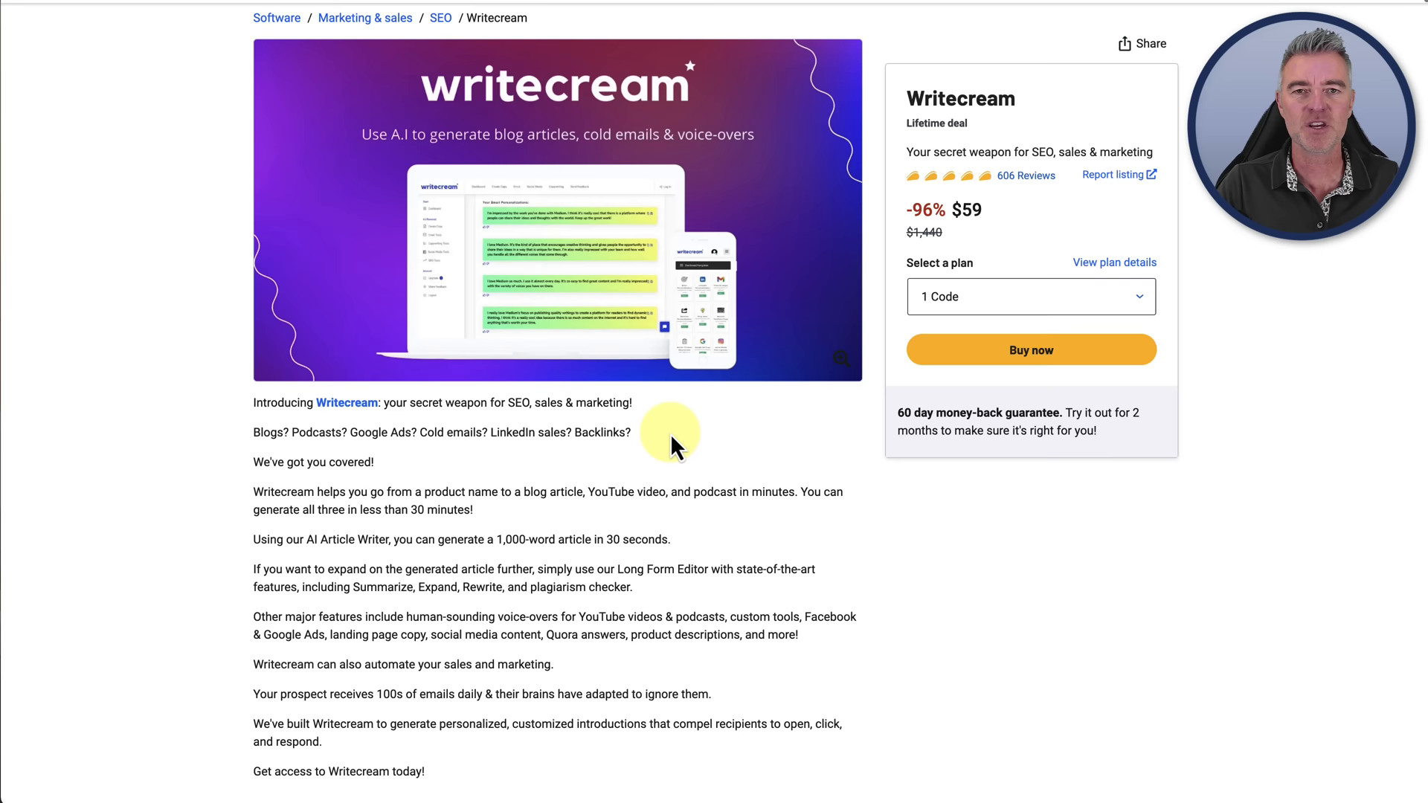
# Step: Finish reviewing the Writecream $59 lifetime deal before moving to WebFX Readability Test
pyautogui.scroll(-3)
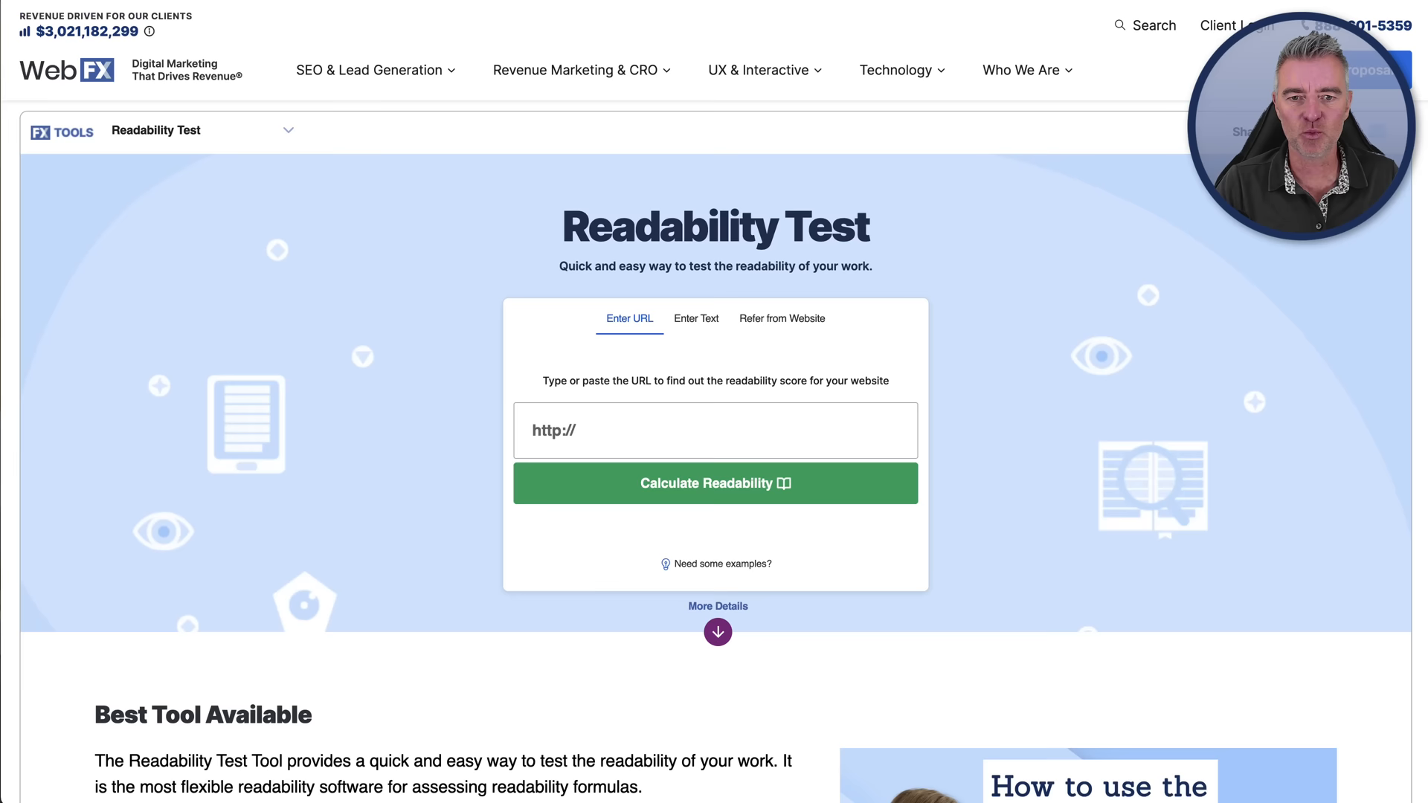
# Step: Switch the WebFX Readability Test to Enter Text mode and focus its text box
pyautogui.click(696, 318)
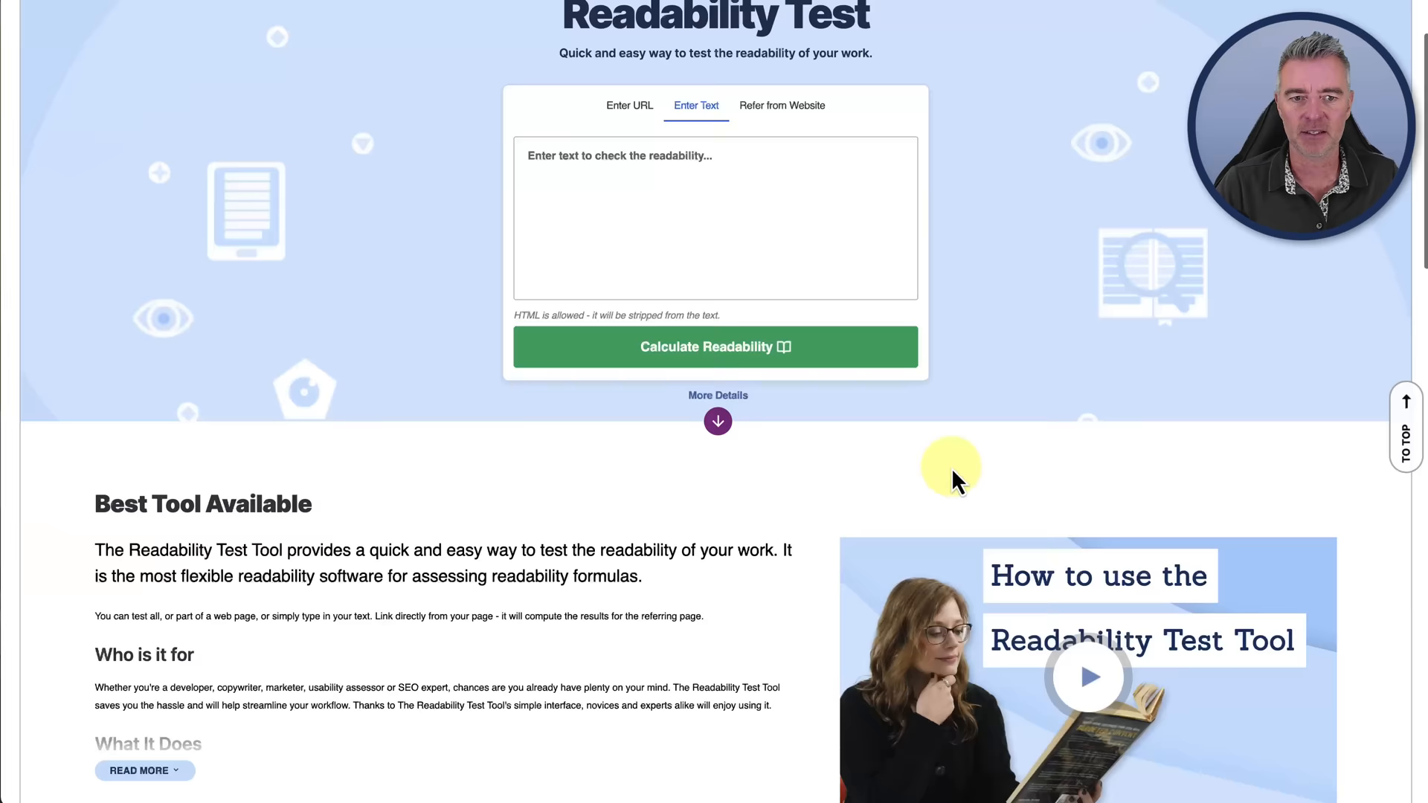
pyautogui.scroll(-3)
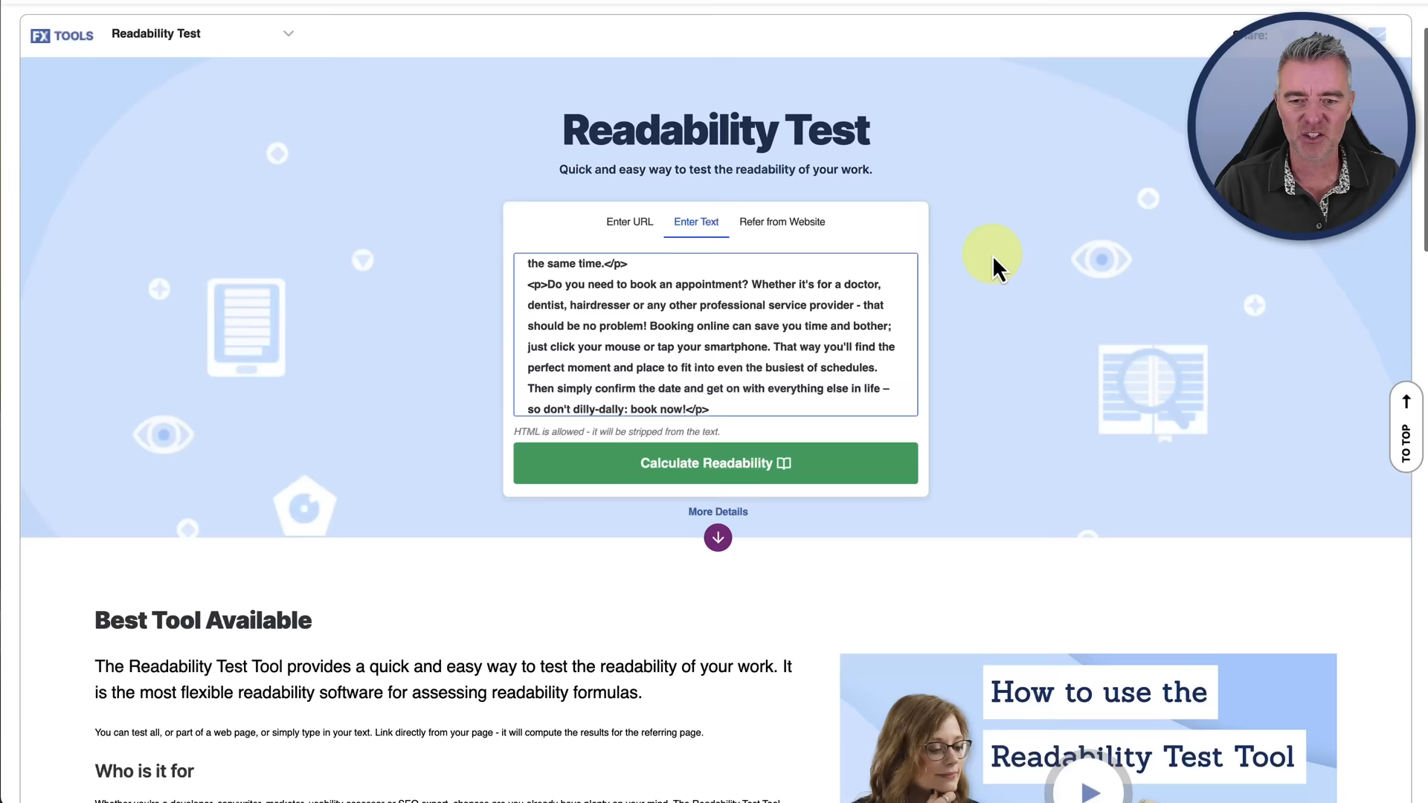
pyautogui.click(715, 462)
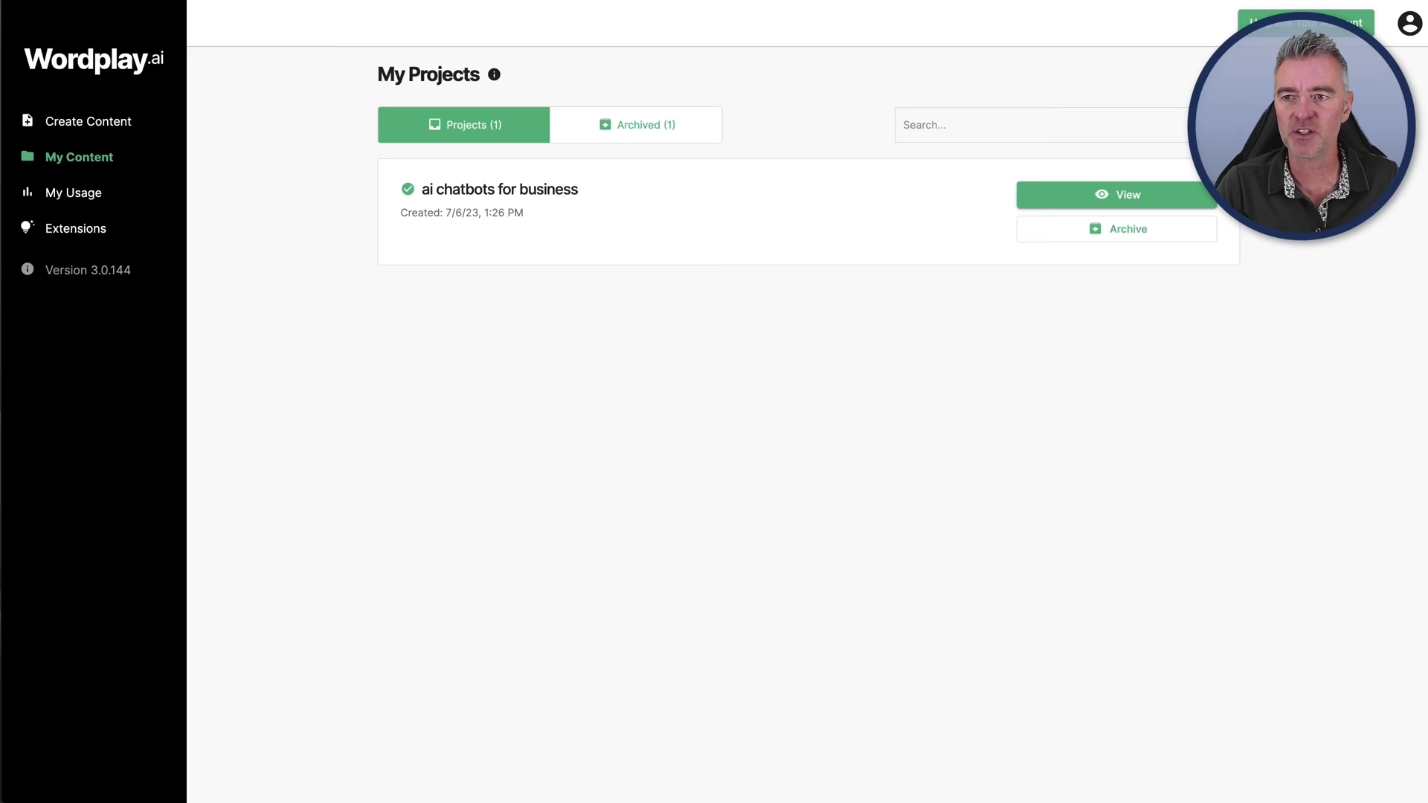
# Step: View the AI chatbots for business project to copy its article for the readability check
pyautogui.click(1115, 193)
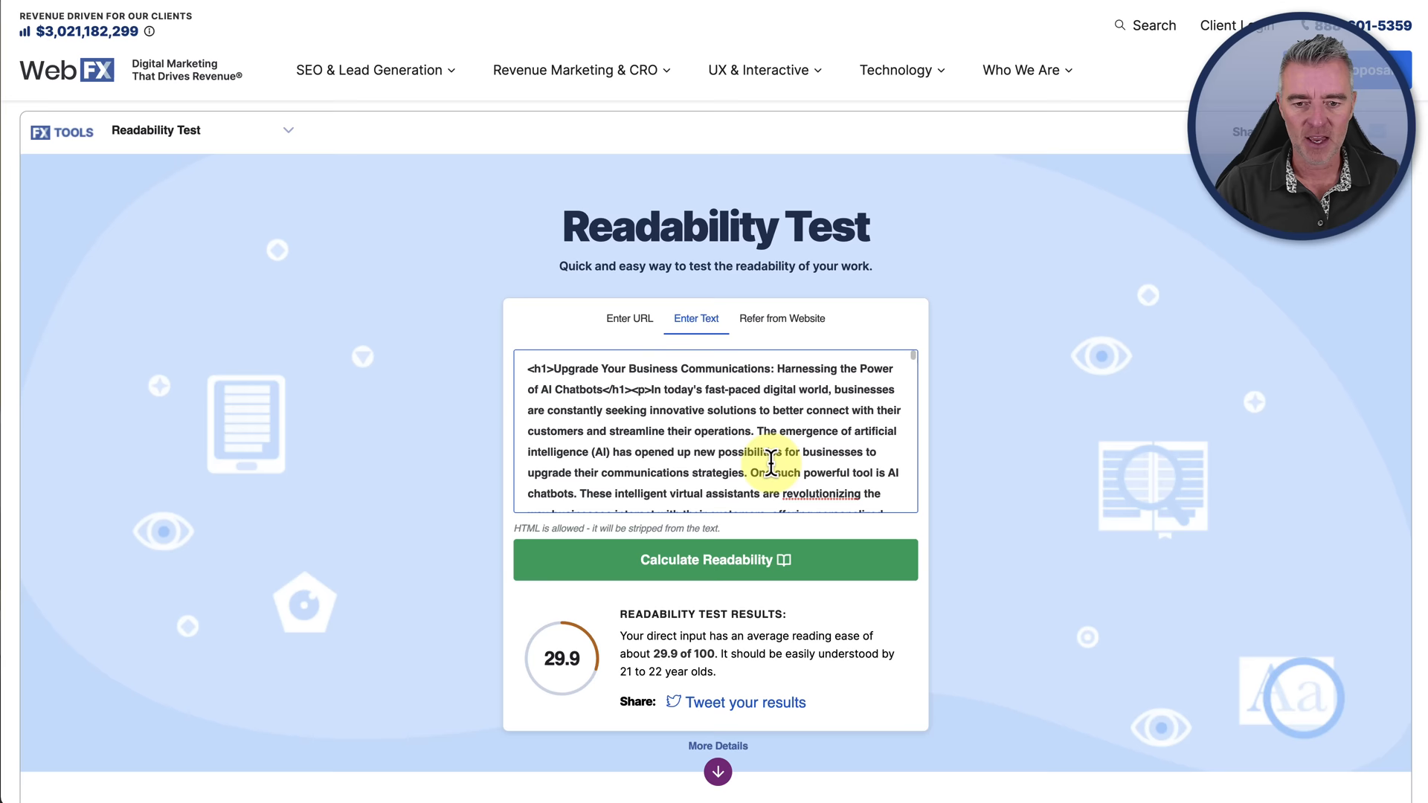
# Step: Leave Wordplay's 29.9 score and return to Writecream's "Revolutionize Your Customer Service" article
pyautogui.click(715, 559)
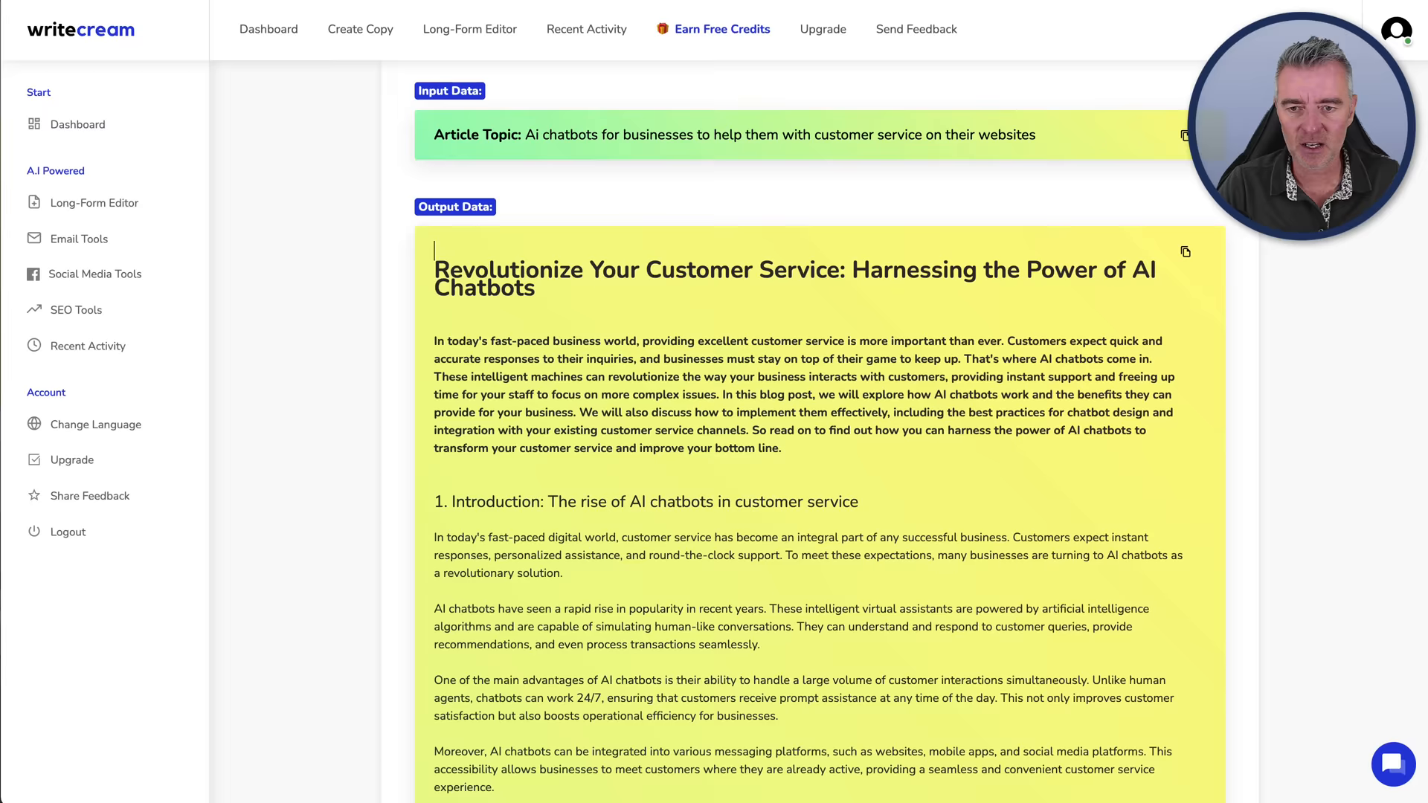
# Step: Scroll through Writecream's customer service chatbot article before copying it to WebFX
pyautogui.scroll(-3)
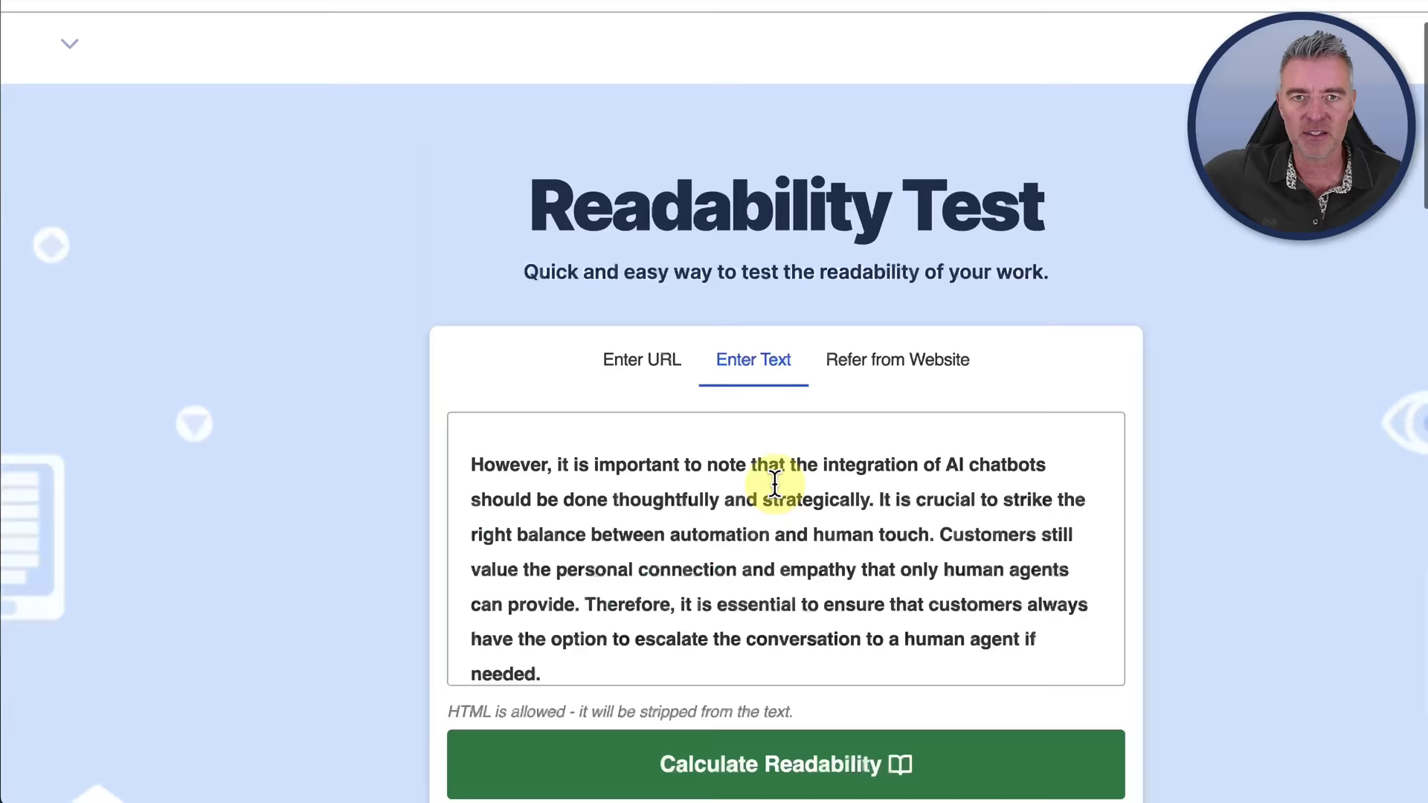
# Step: Calculate Readability on the pasted Writecream chatbot article
pyautogui.click(786, 764)
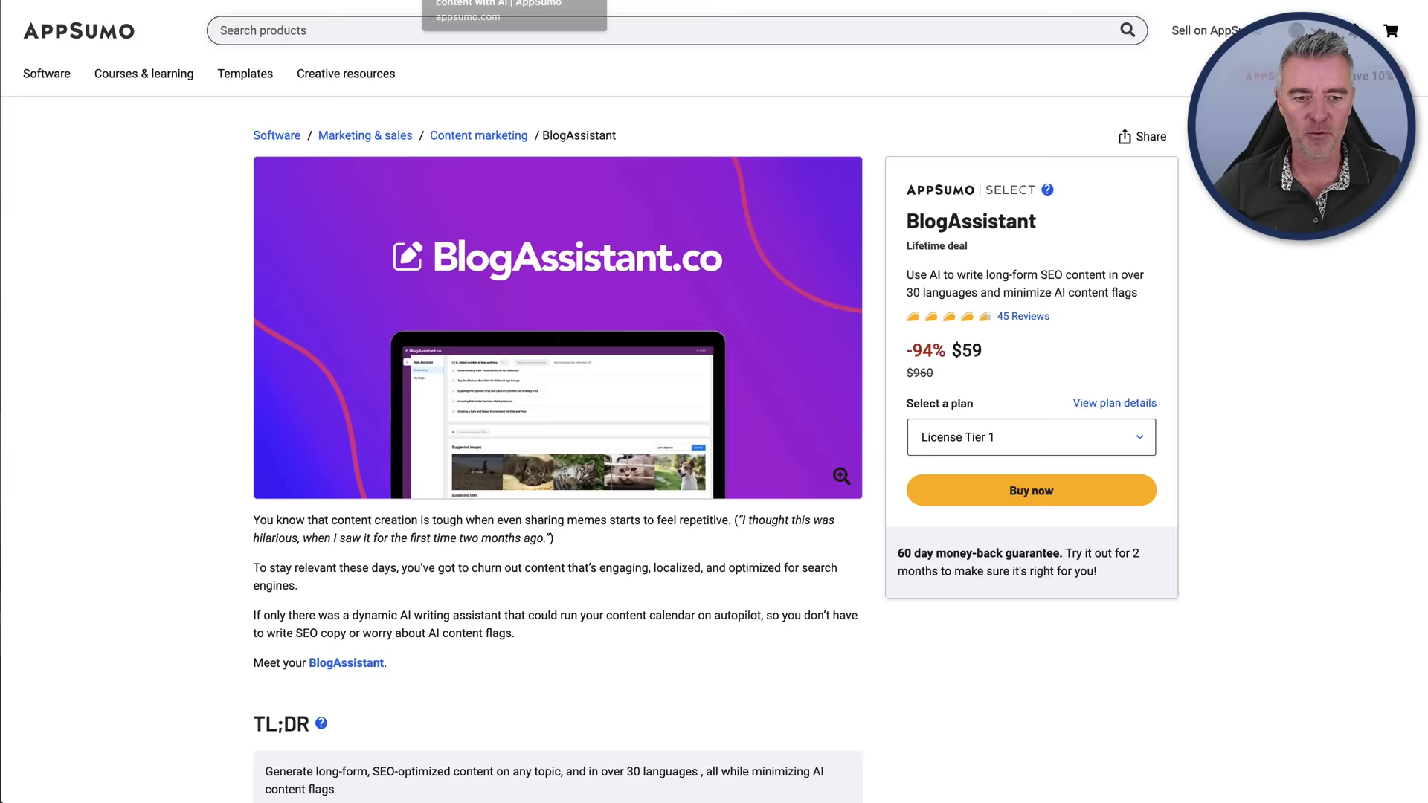
# Step: Scroll the BlogAssistant deal to its $59, $159 and $399 license tiers
pyautogui.scroll(-3)
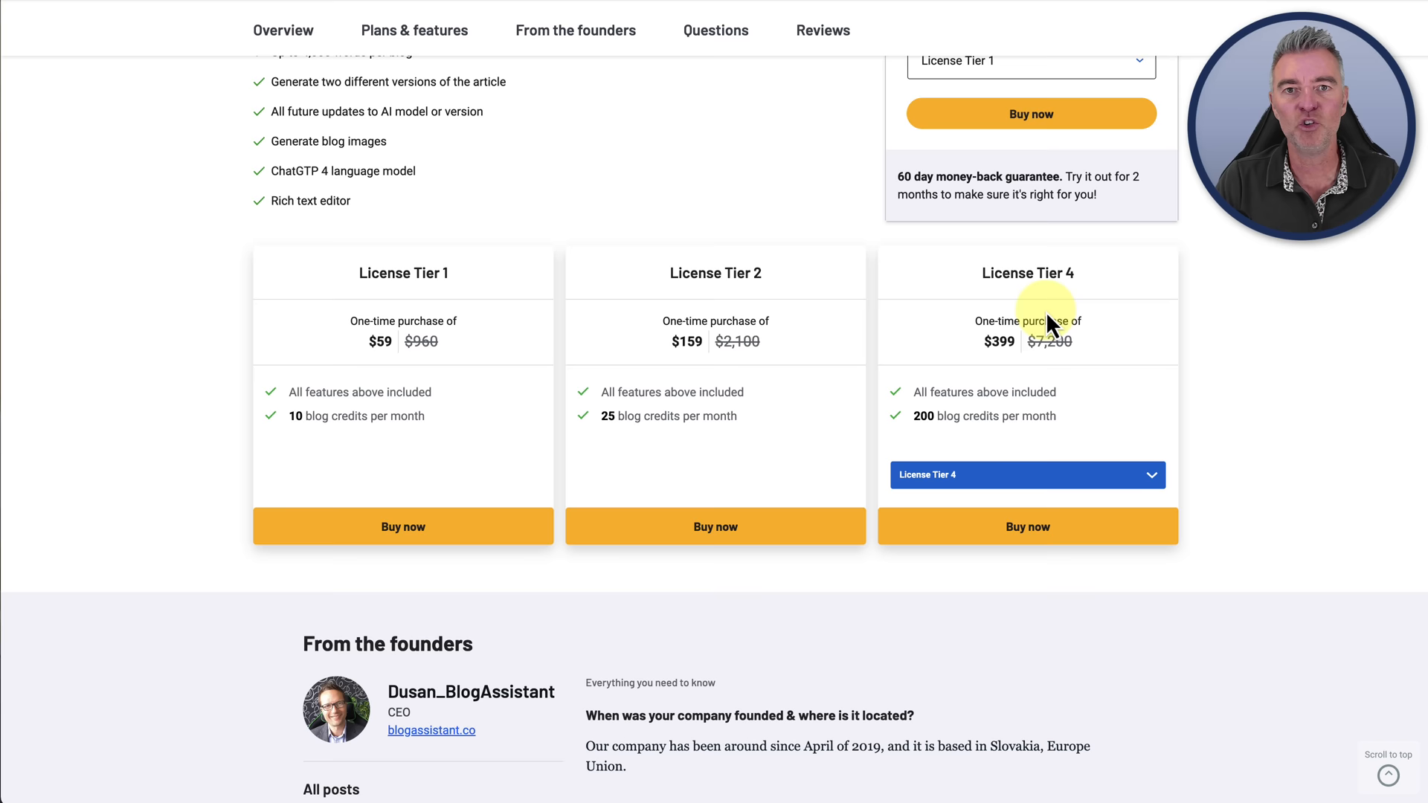
pyautogui.moveTo(728, 91)
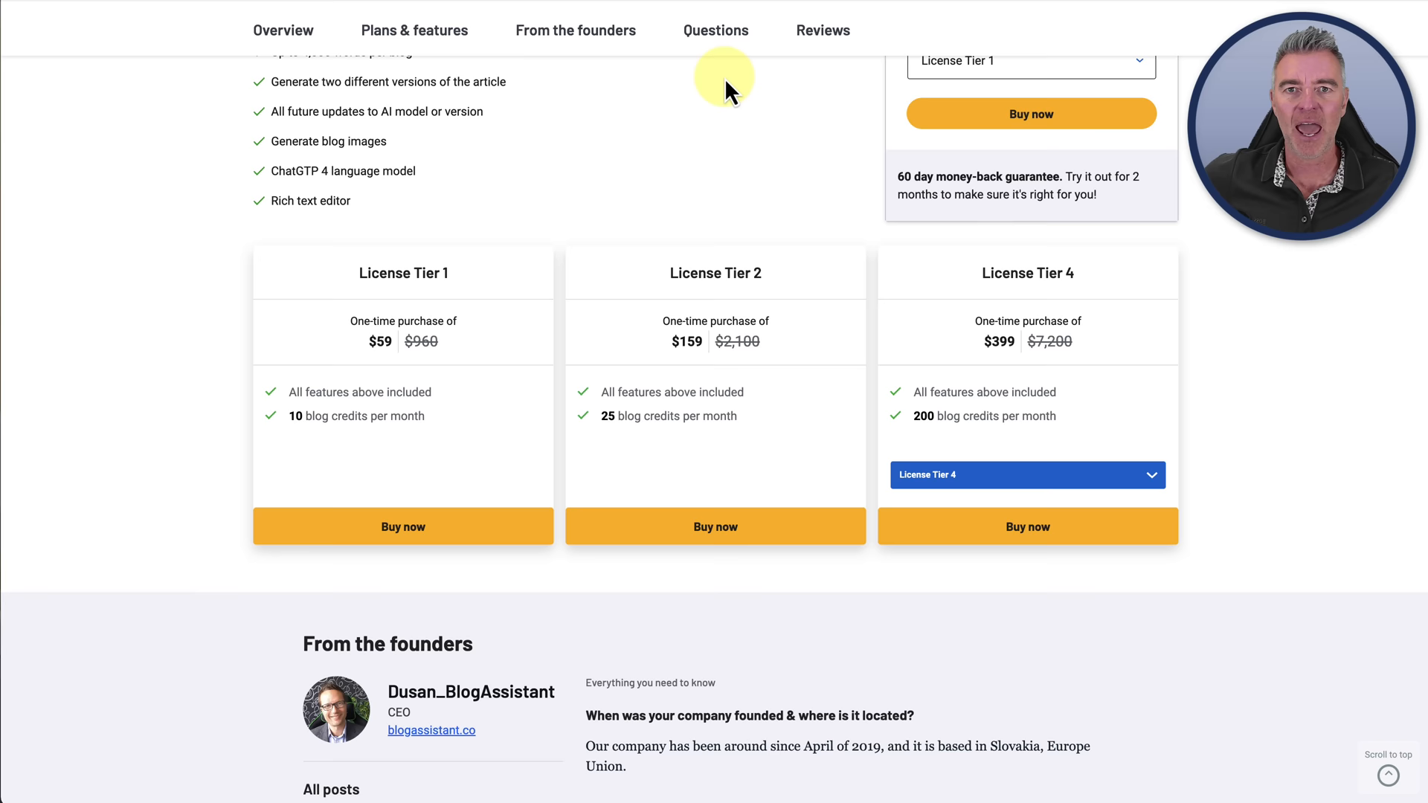
pyautogui.moveTo(625, 288)
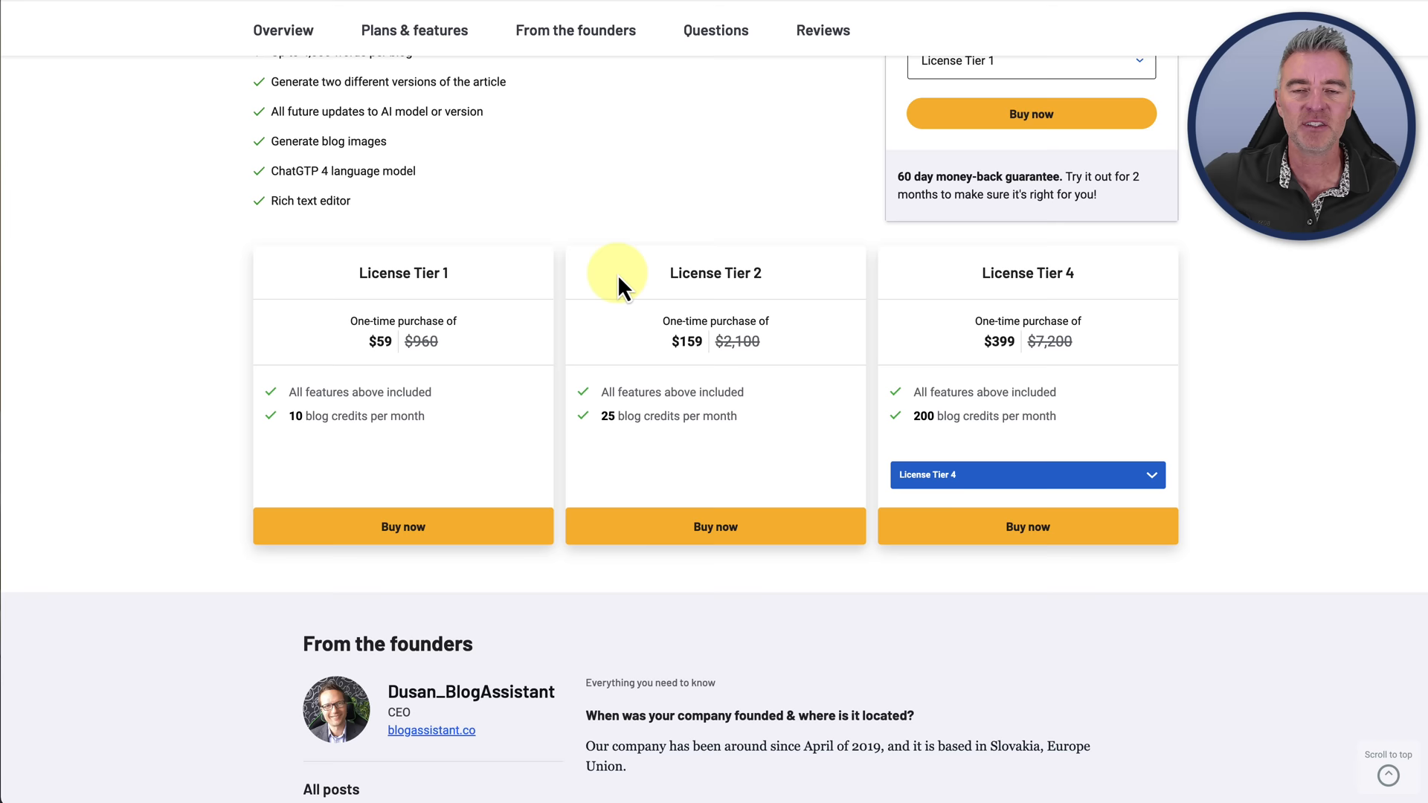
pyautogui.moveTo(728, 253)
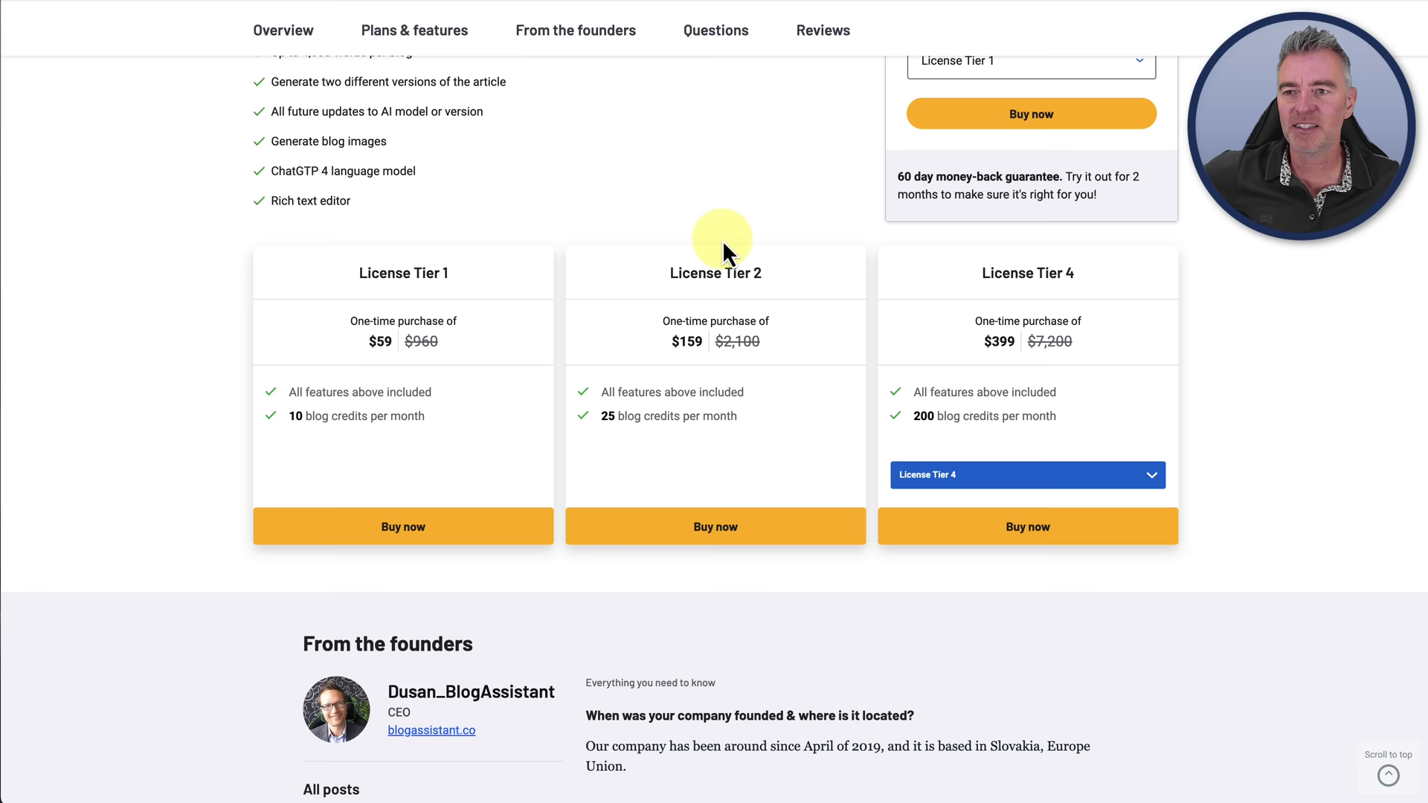